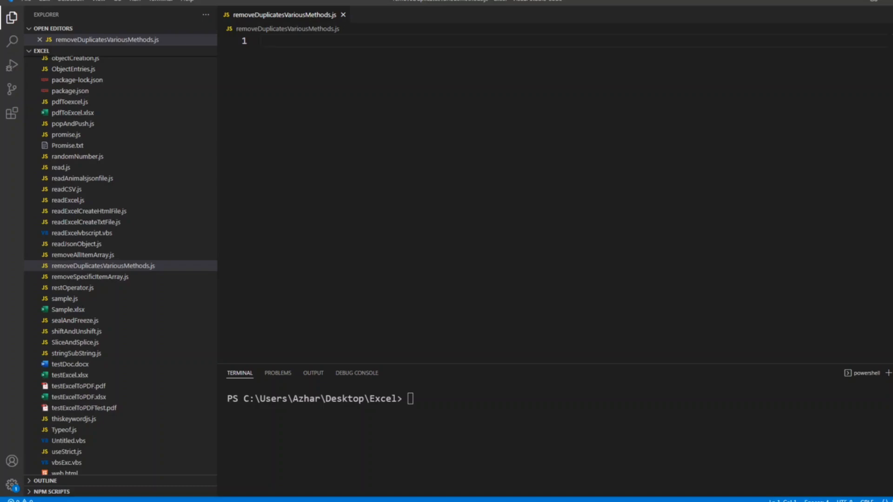
Declare let a = [1,2,2,3,4,5,6,7,6,7,8,9] on line 1 and save the file
left_click(262, 41)
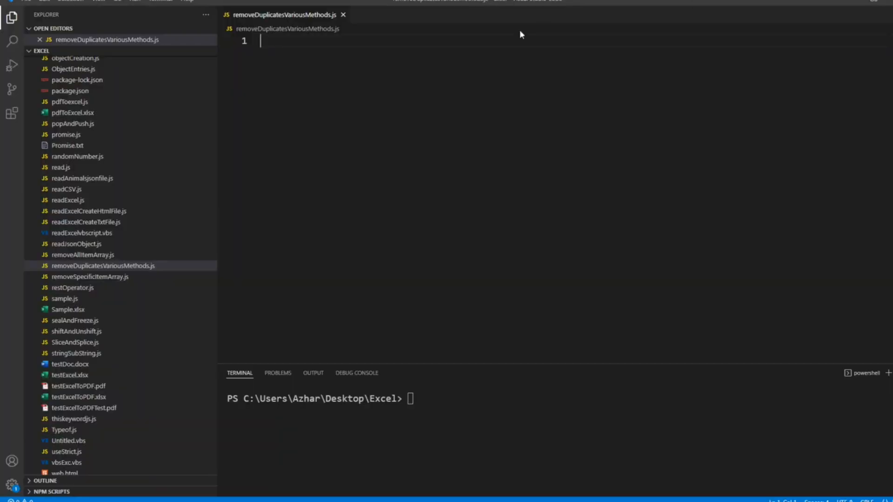
mouse_move(494, 42)
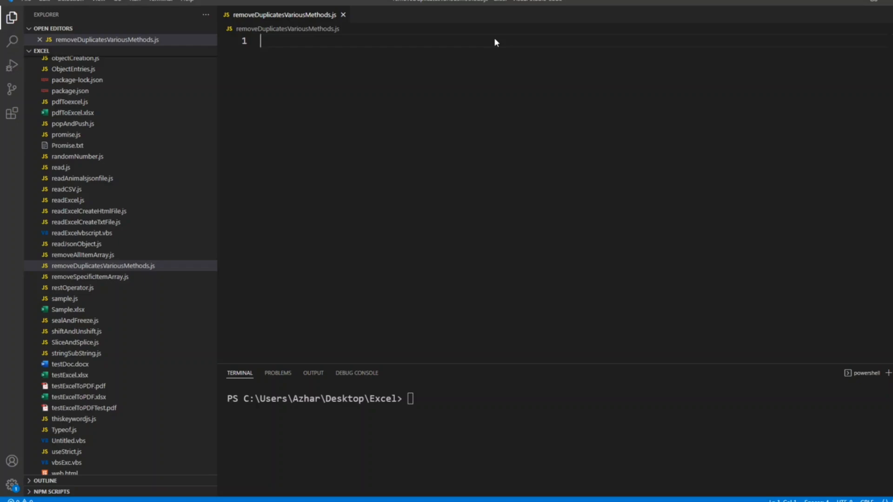
type("let")
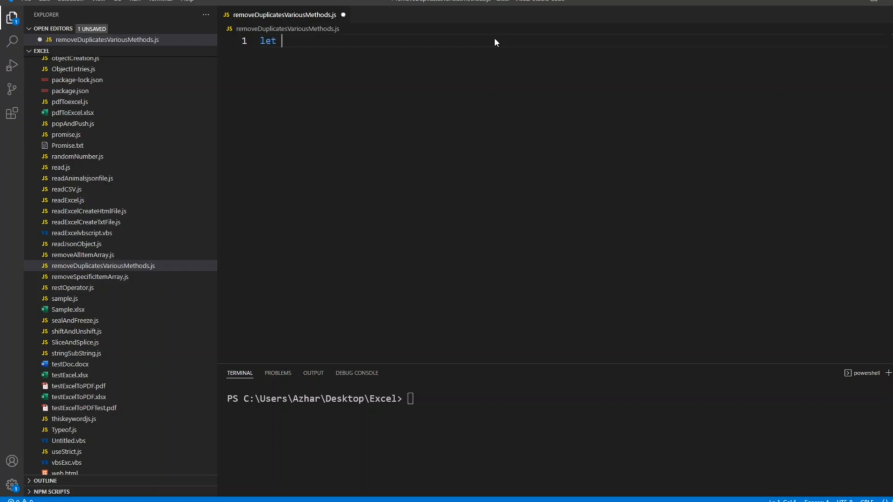
type("a = []")
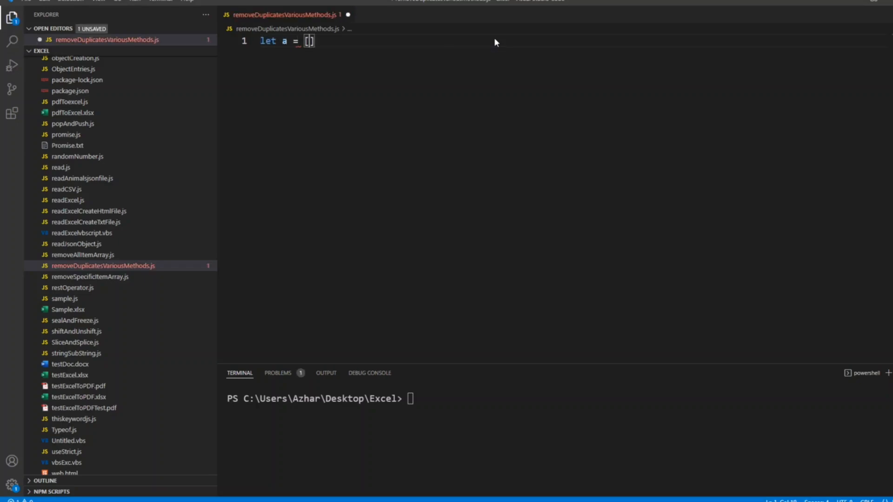
type("1,2,")
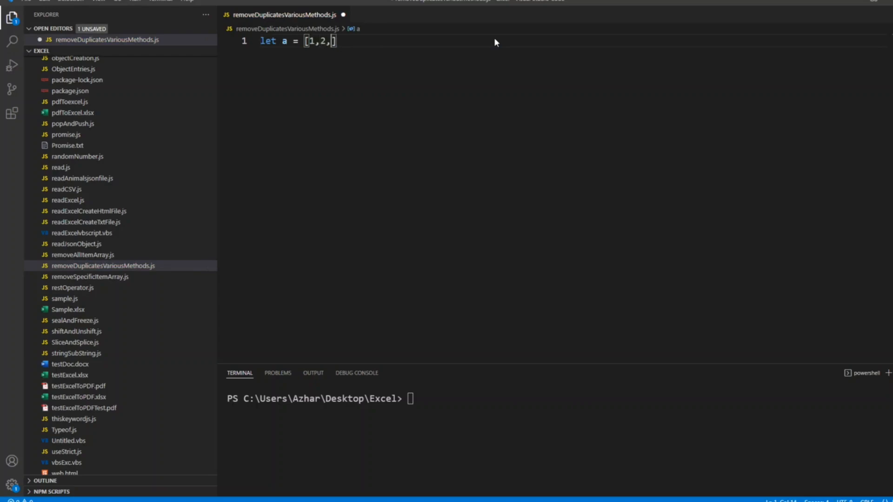
type("2,3,4,")
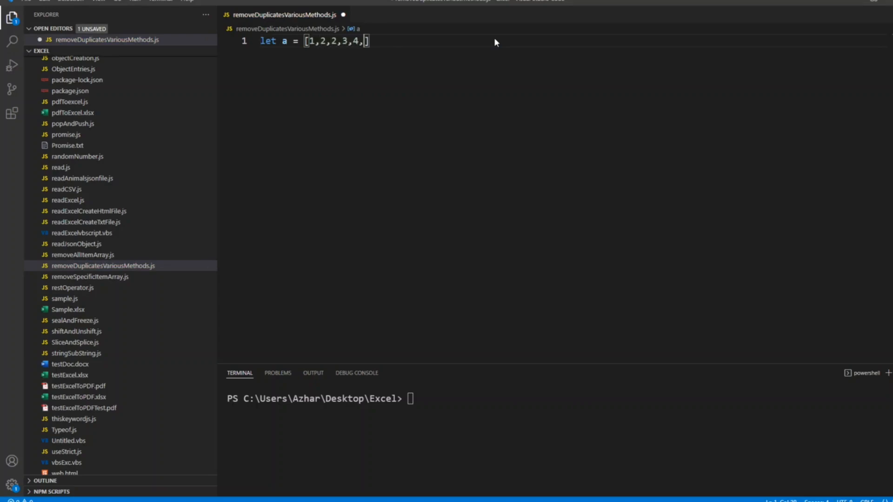
type("5,6,7")
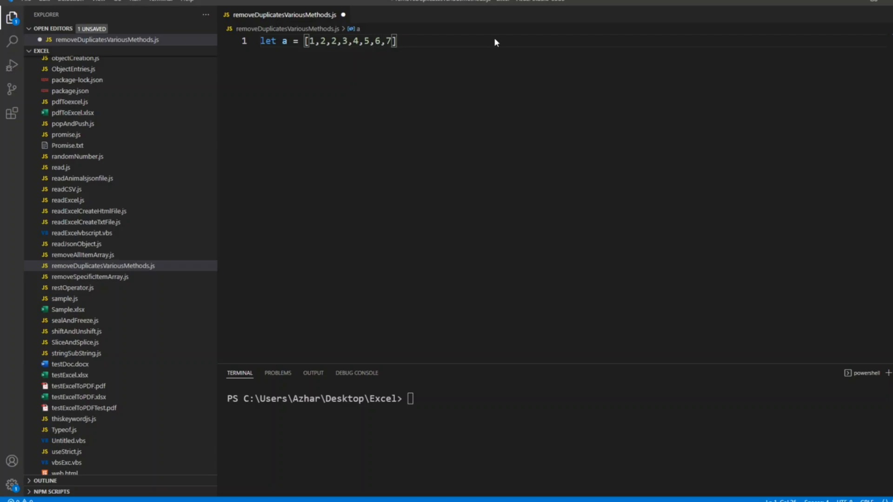
type(",6,7,")
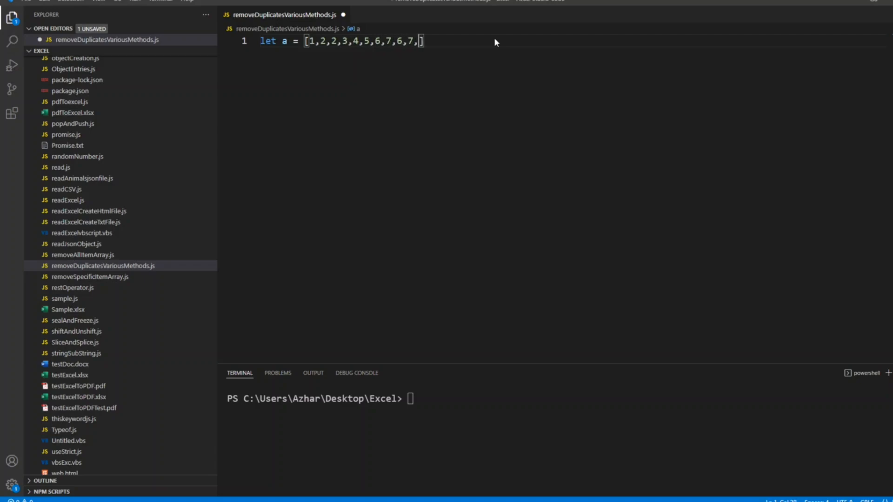
type("8,9")
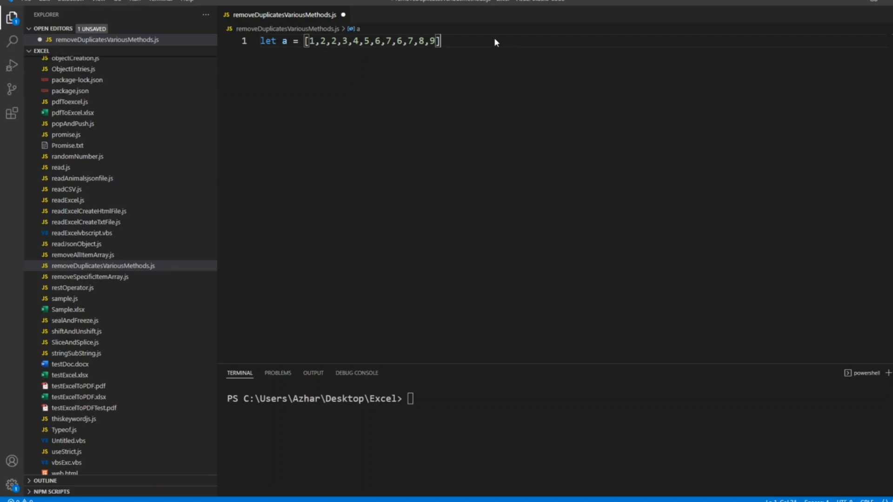
key("ctrl+s")
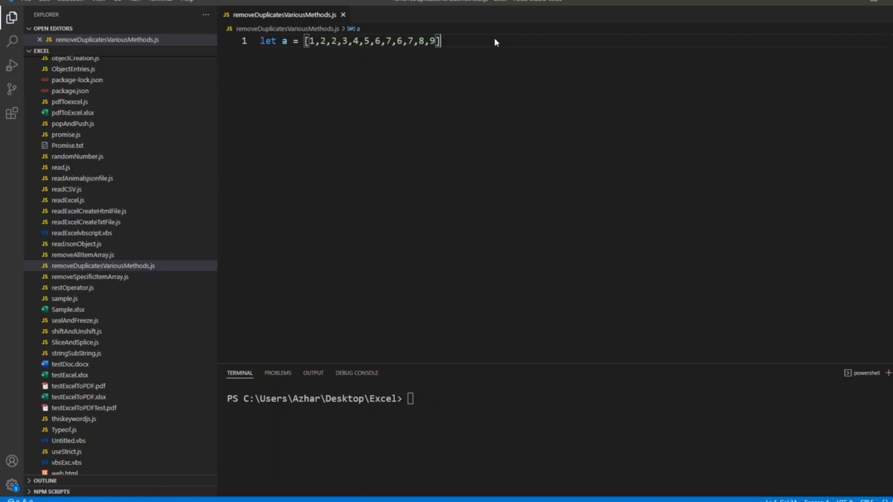
Correct the array ending to 7,8,9] and add two blank lines below it
double_click(335, 40)
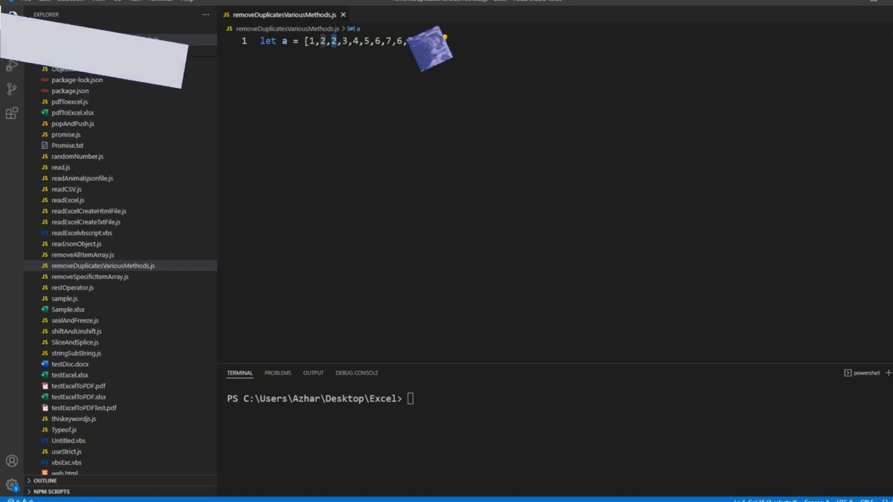
type("7,8,9]")
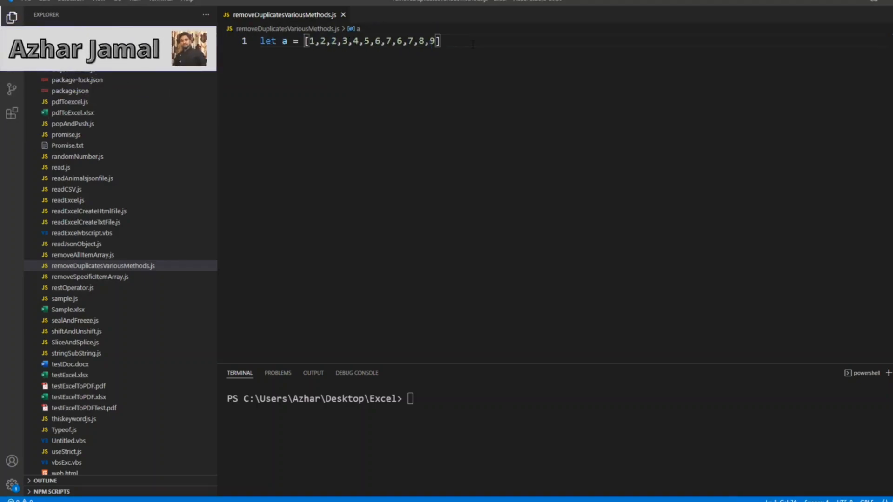
key("Enter")
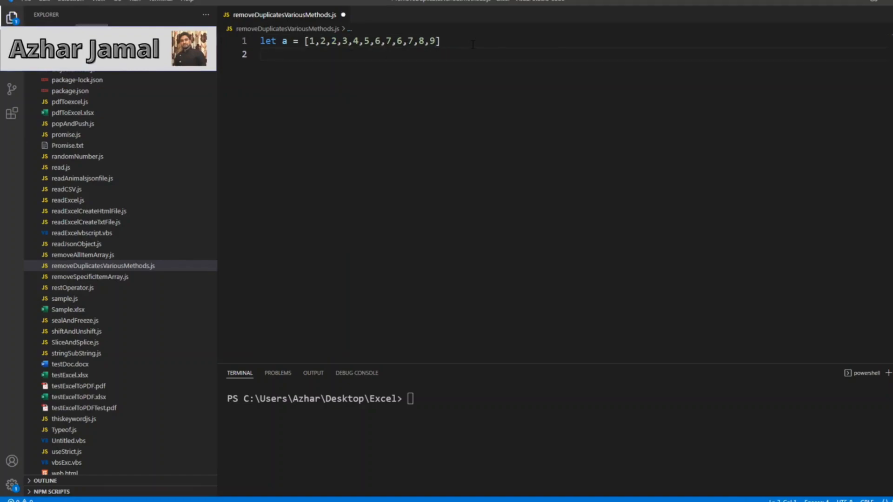
key("Enter")
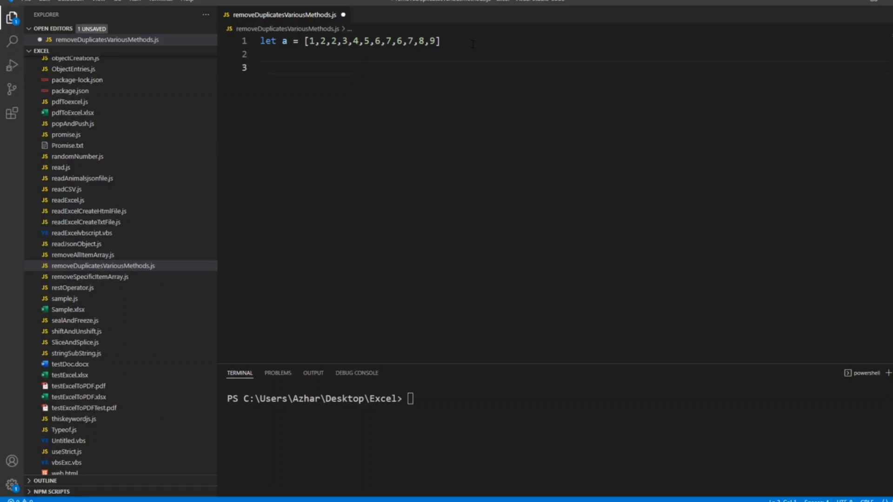
Add a '// 1 st way' comment below the array and save the file
type("#1")
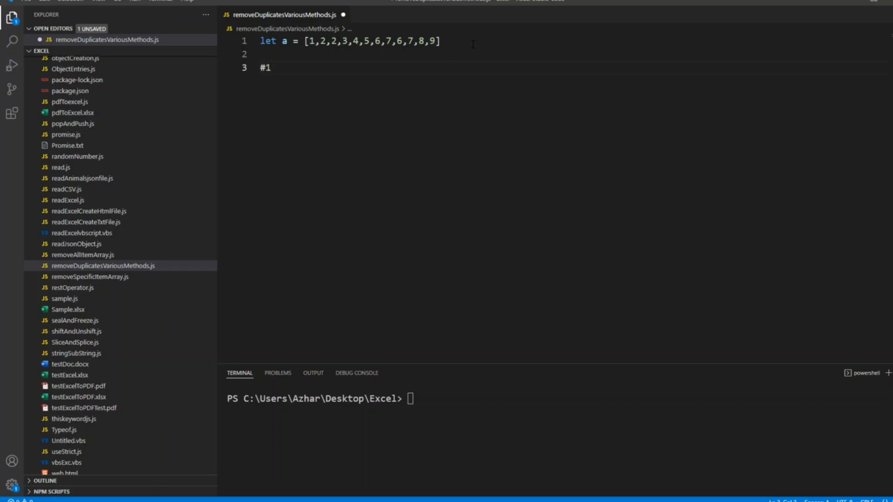
type("//")
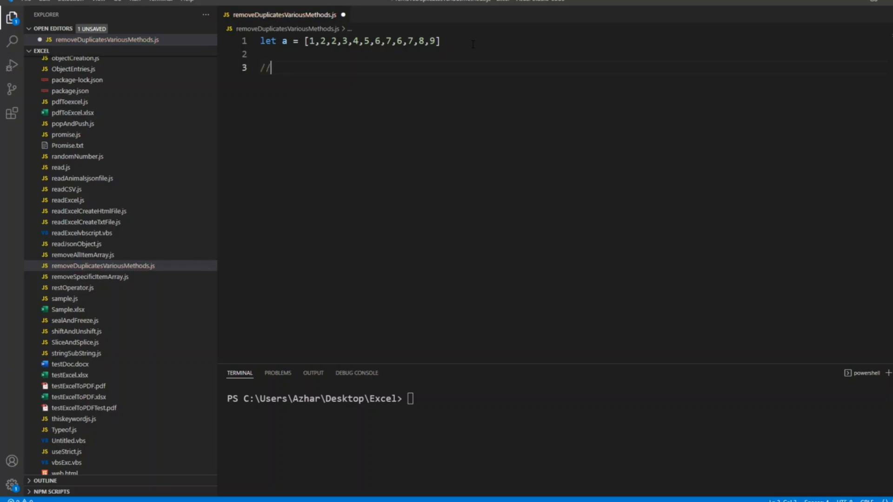
type("1s")
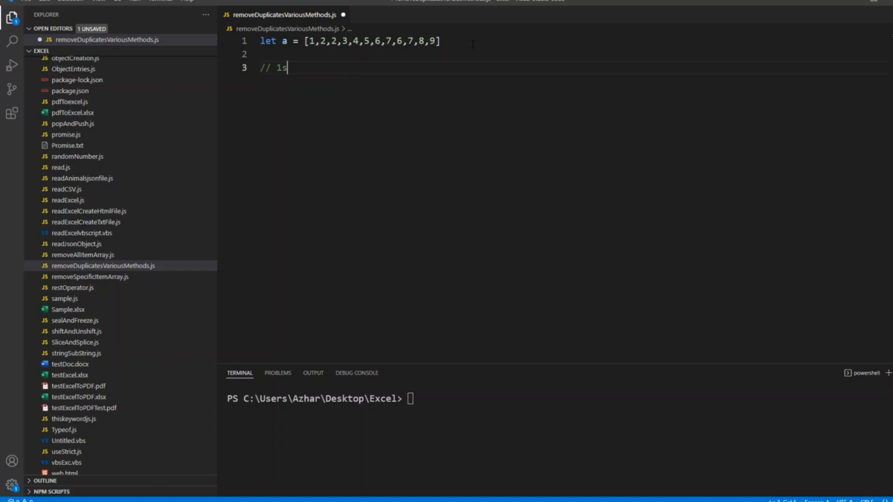
key("Backspace")
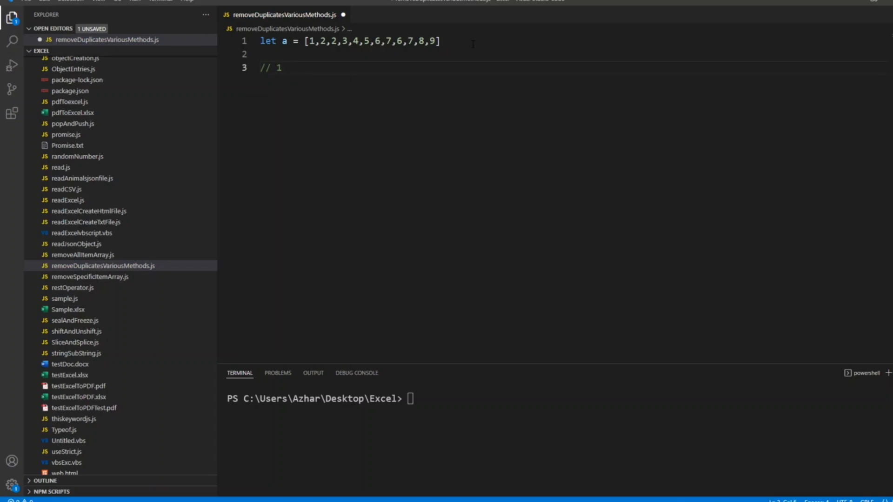
type("st way")
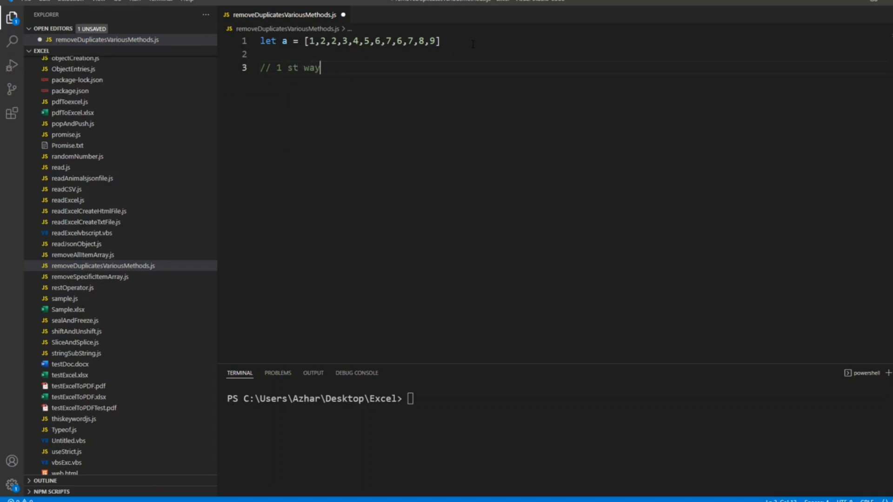
key("Enter")
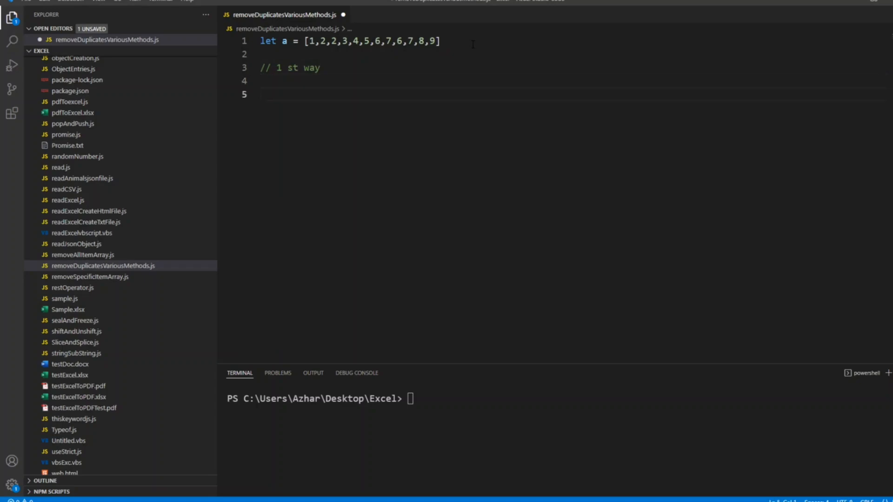
key("ctrl+s")
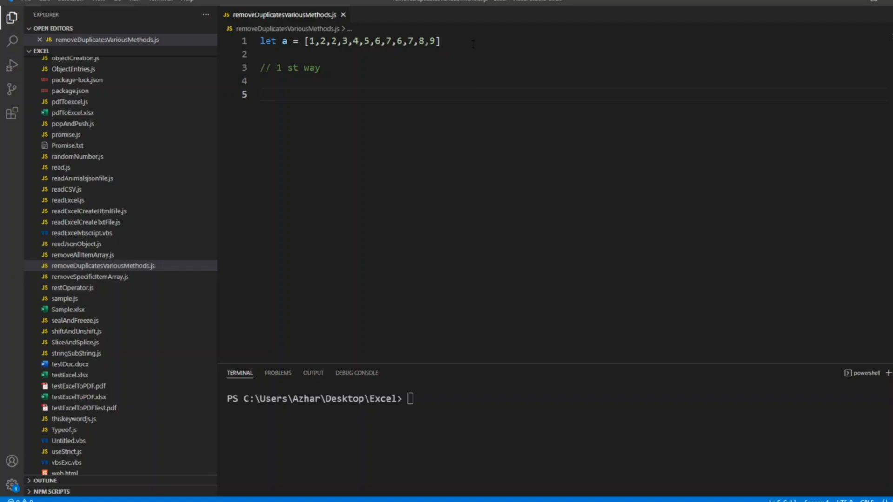
Declare an empty array with let b = [] and start a new line below it
type("le")
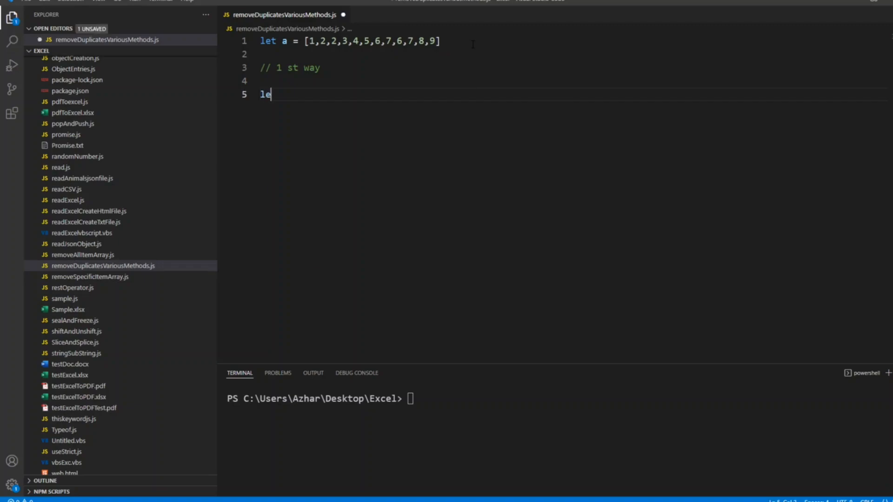
type("t")
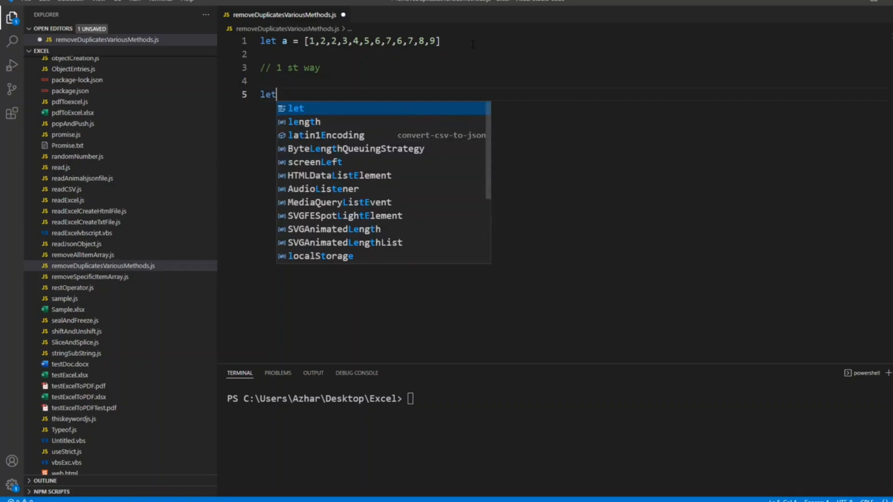
key("Escape")
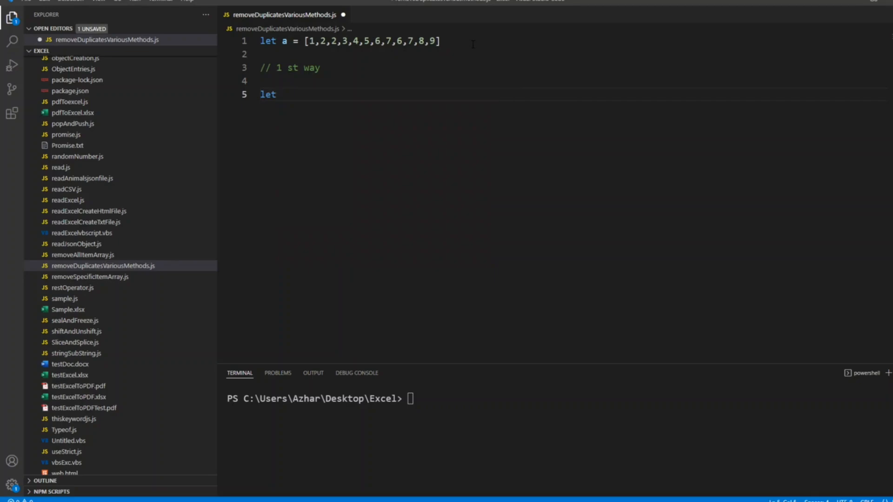
type("b =")
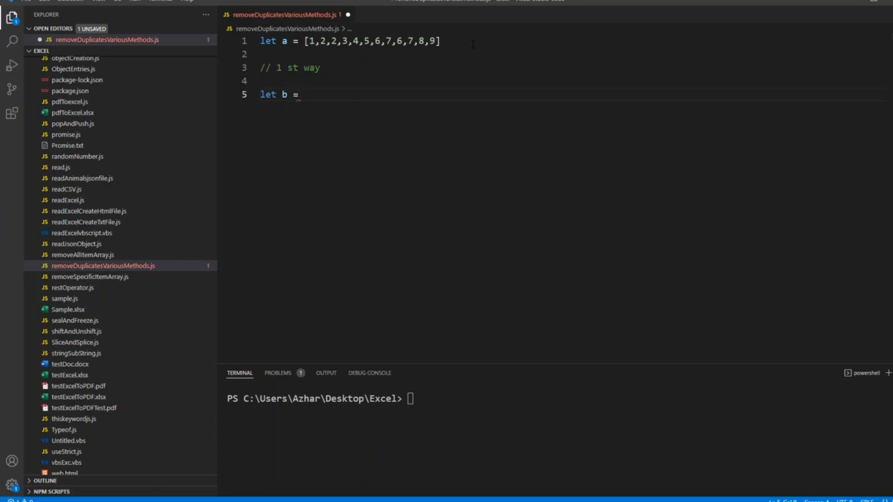
type("[]")
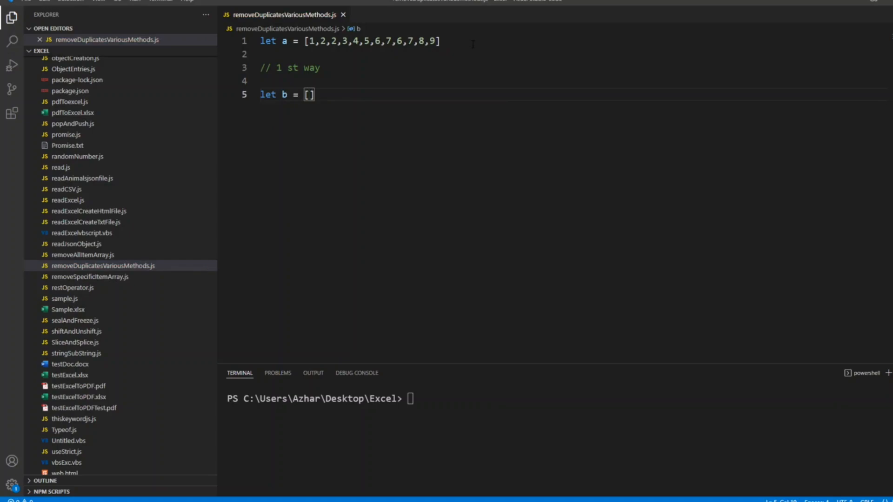
key("Enter")
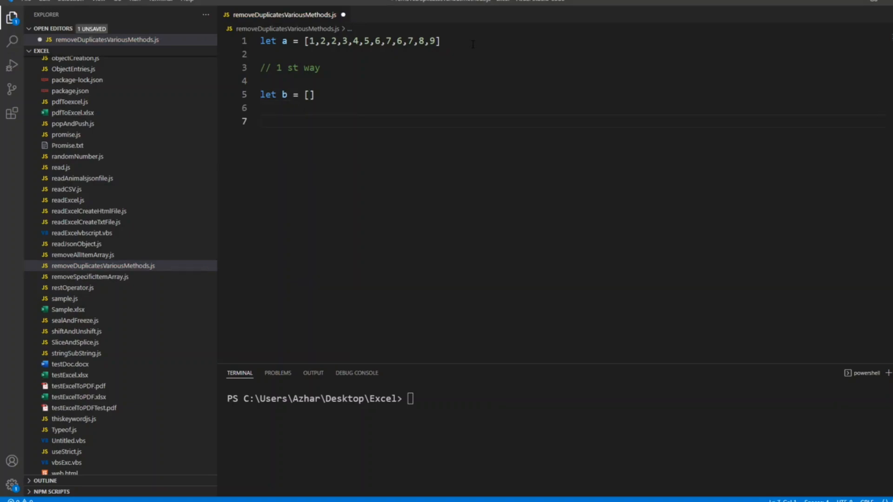
Write for (let i=0;i<a.length;i++){} beneath the declaration of b
type("f")
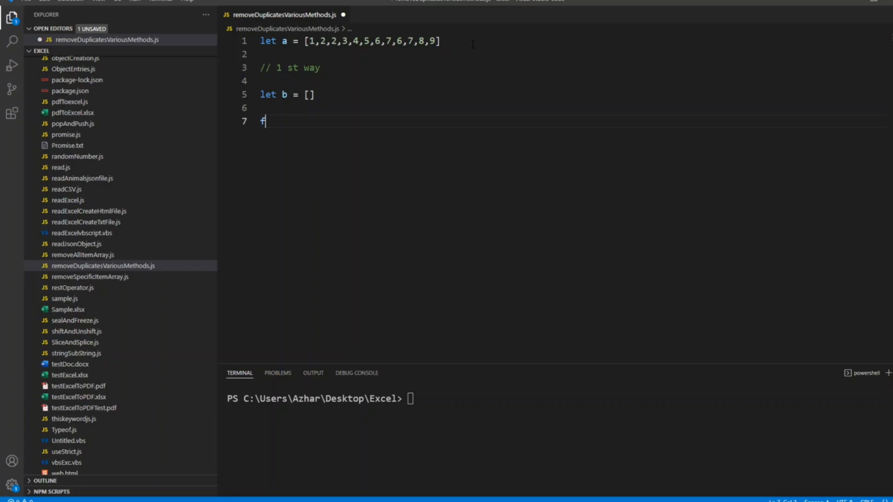
type("or")
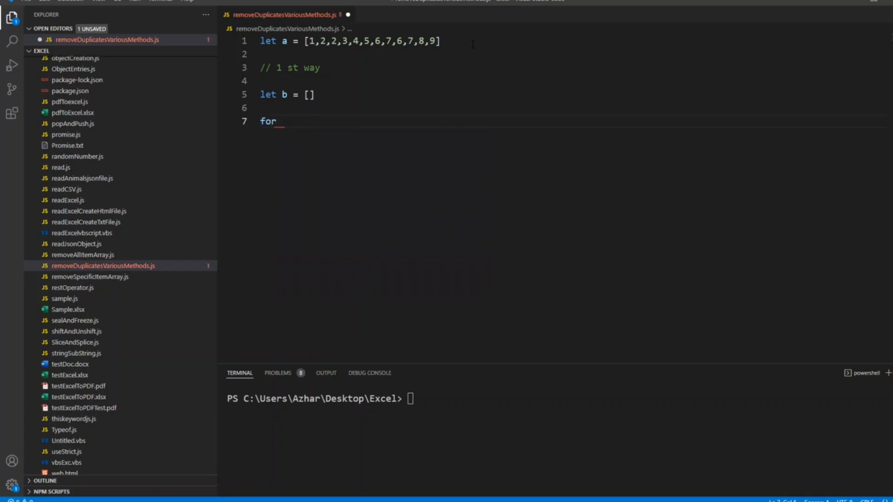
type("(let")
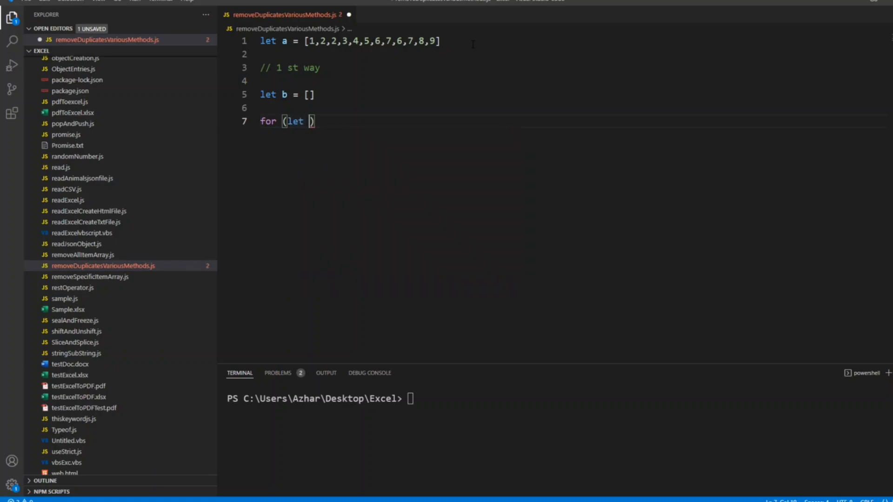
type("i=0")
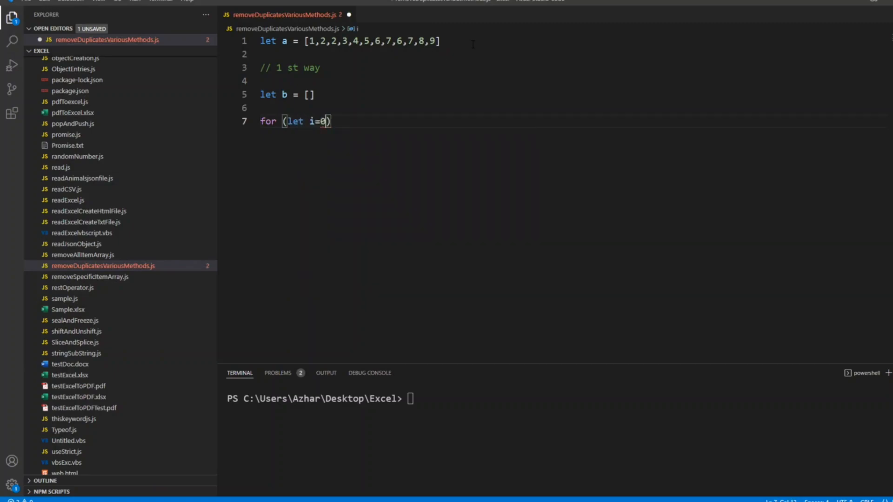
type(";i<")
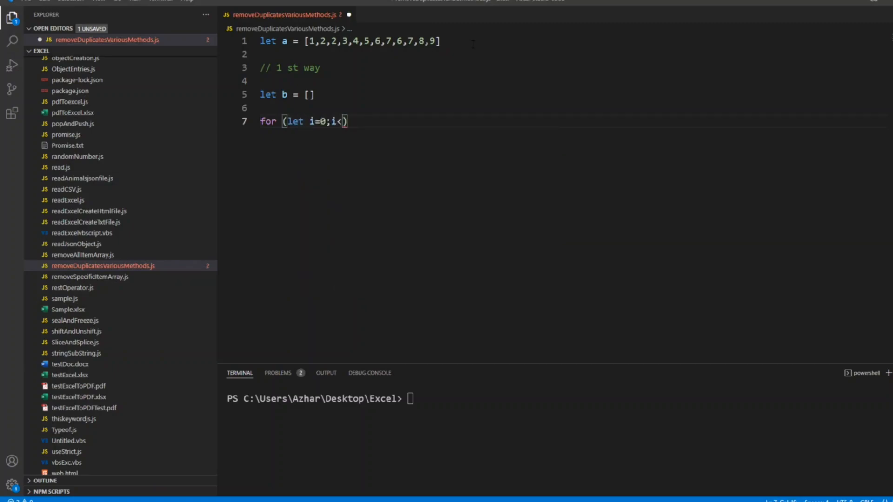
type("a.")
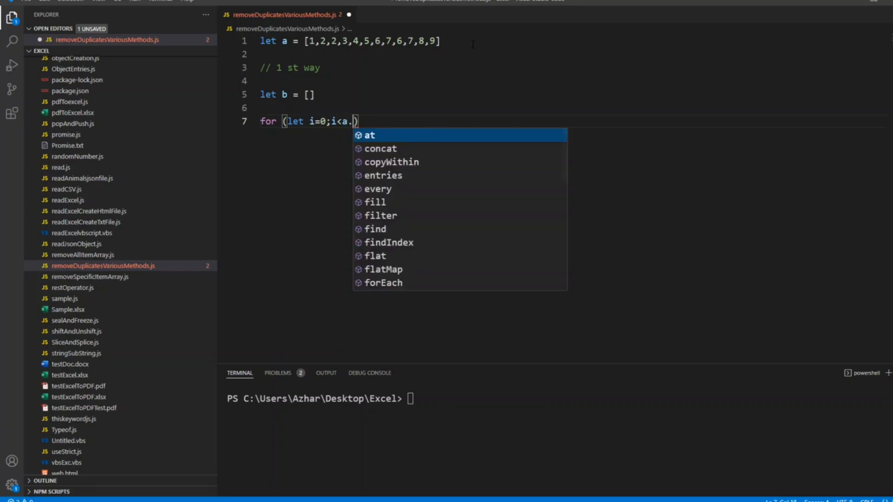
type("length")
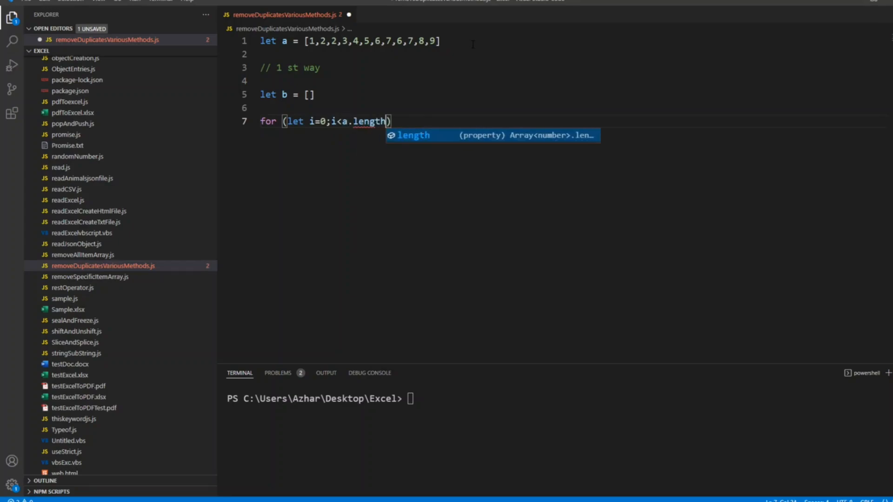
type(";i")
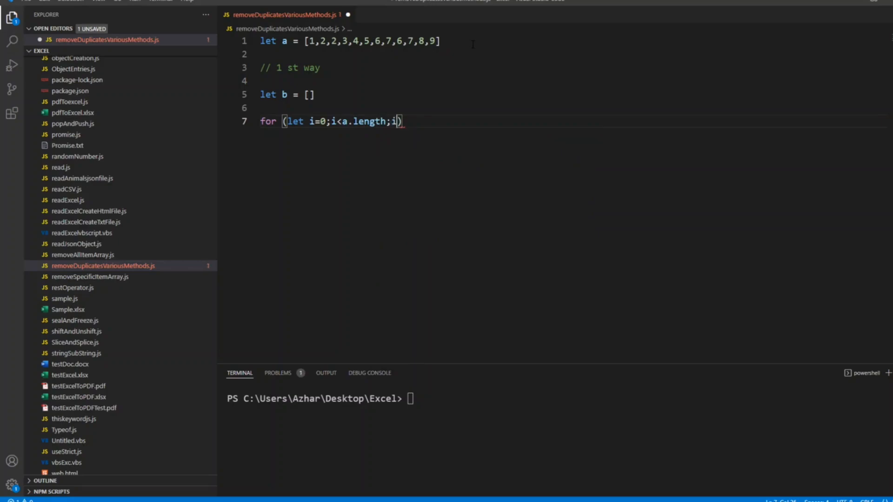
type("++){}")
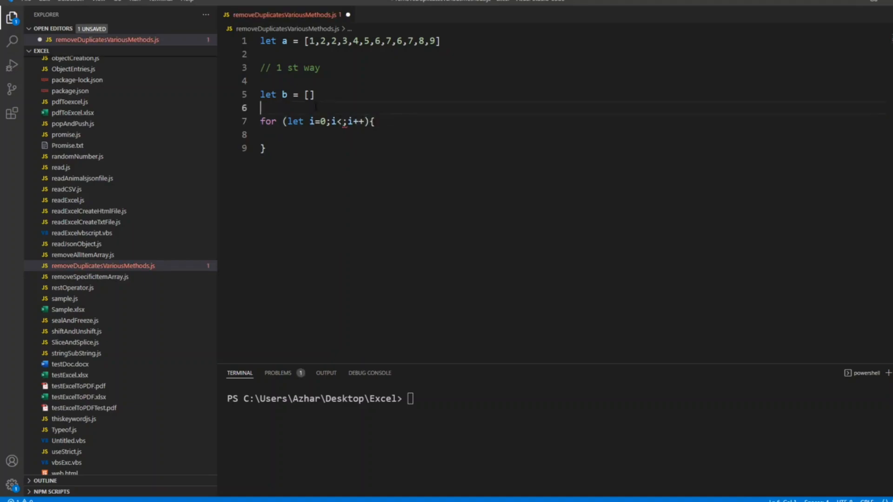
Store a.length in a length variable above the loop and use length in the loop condition
key("Enter")
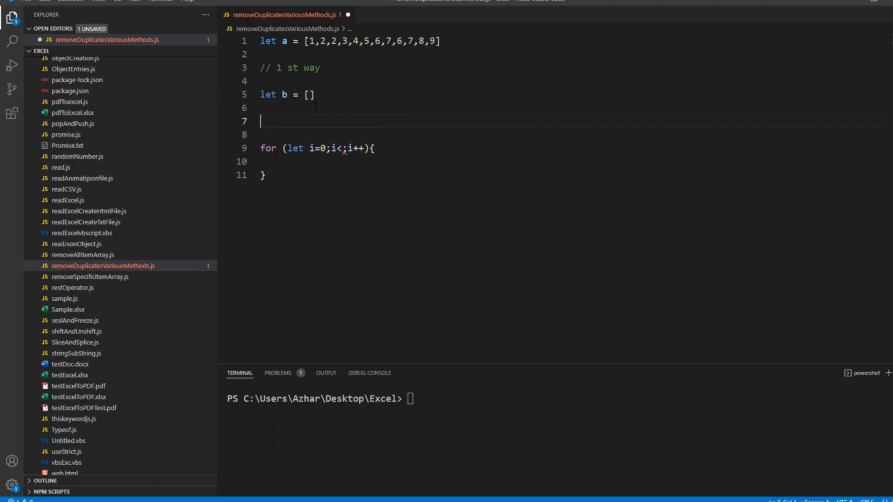
type("l")
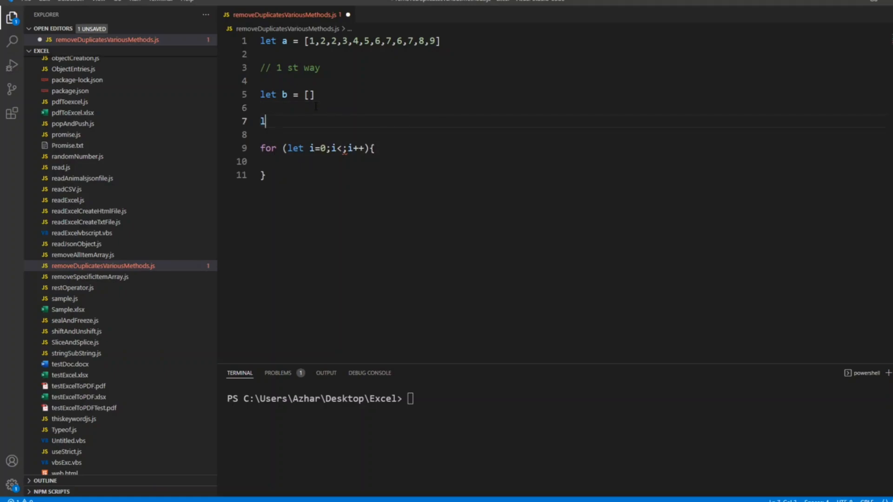
type("et length =")
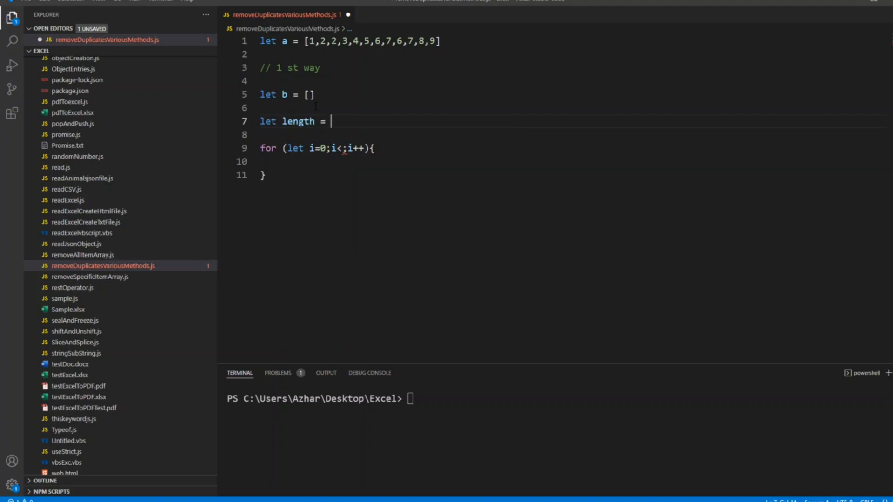
type("a.length")
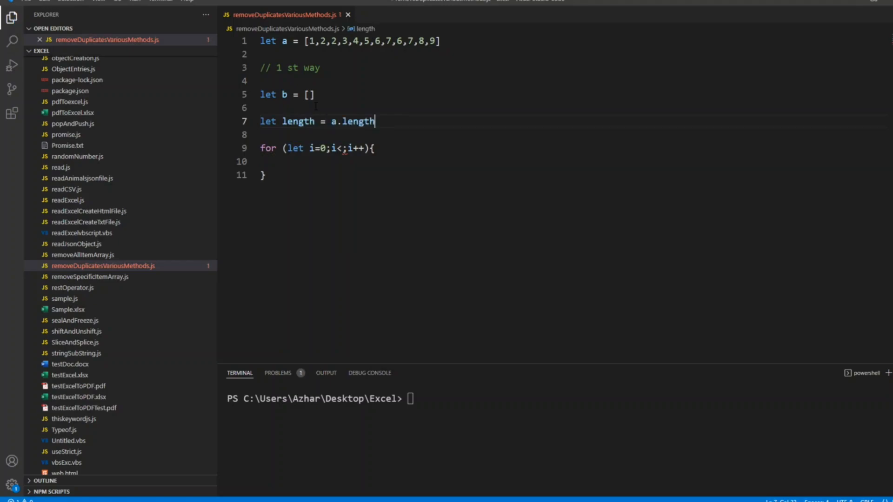
double_click(298, 121)
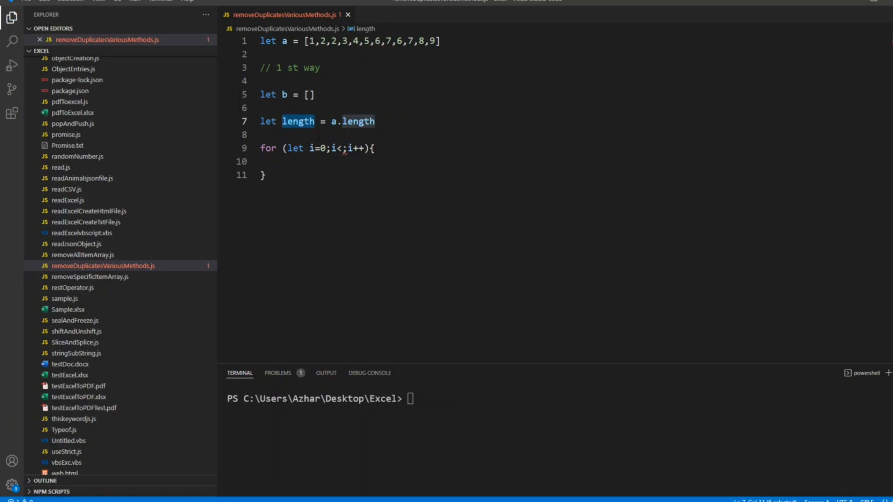
type("length")
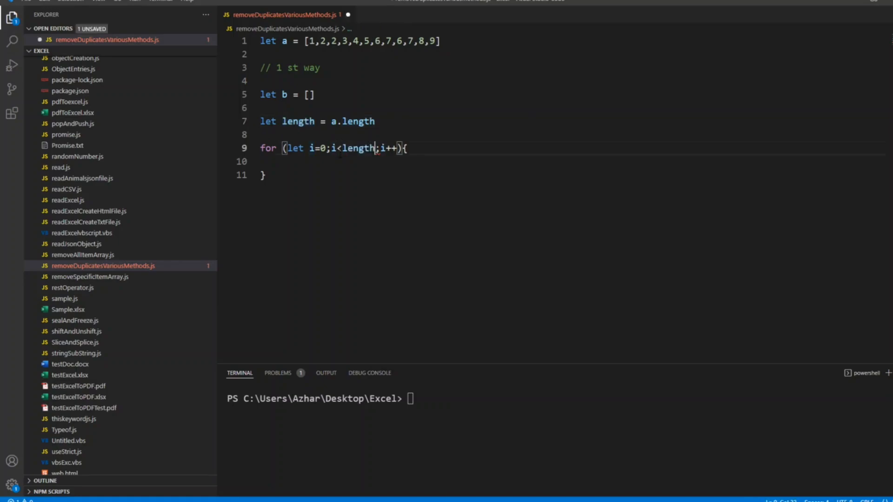
key("ctrl+s")
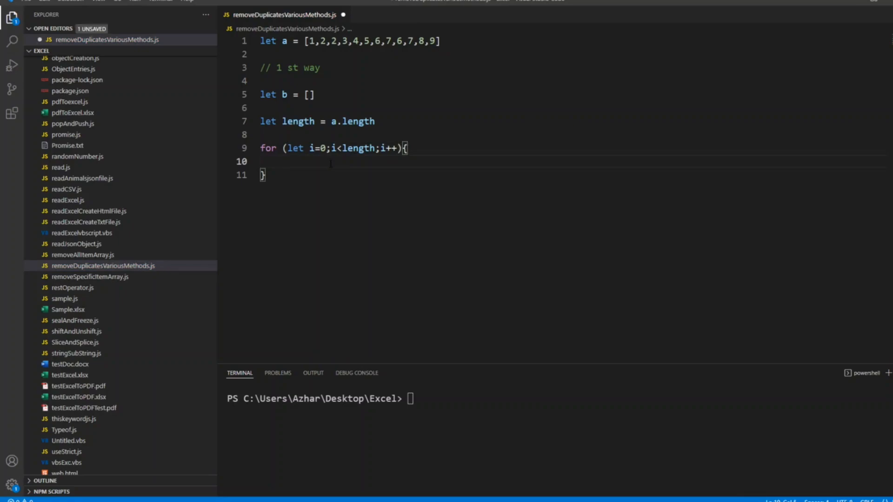
Inside the loop add an if(!b.includes(a[i])){ block for items not yet in b
type("if")
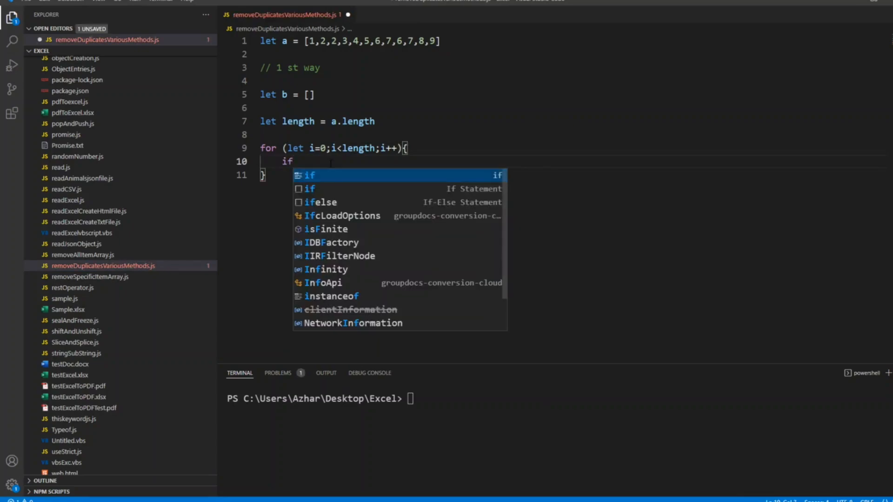
type("(!")
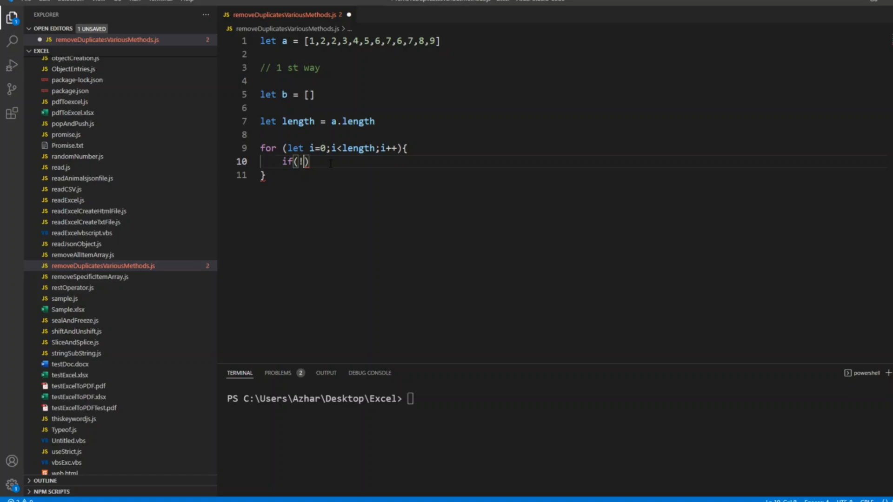
type("b")
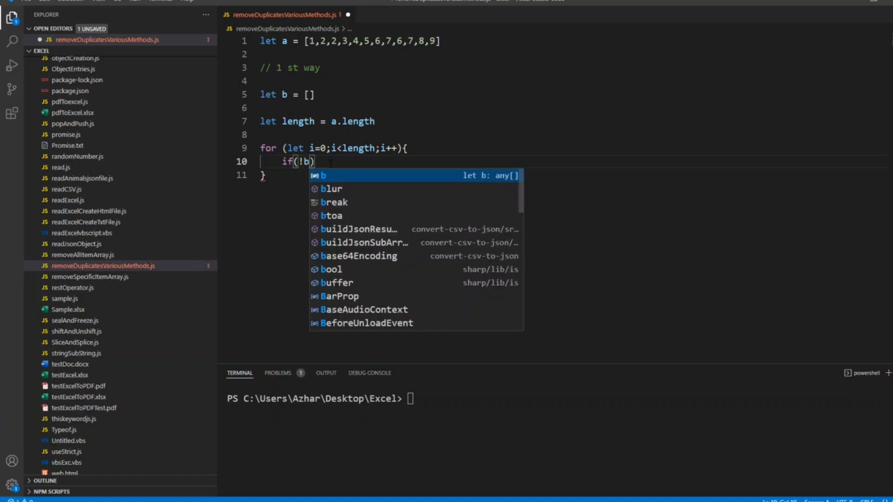
type(".in")
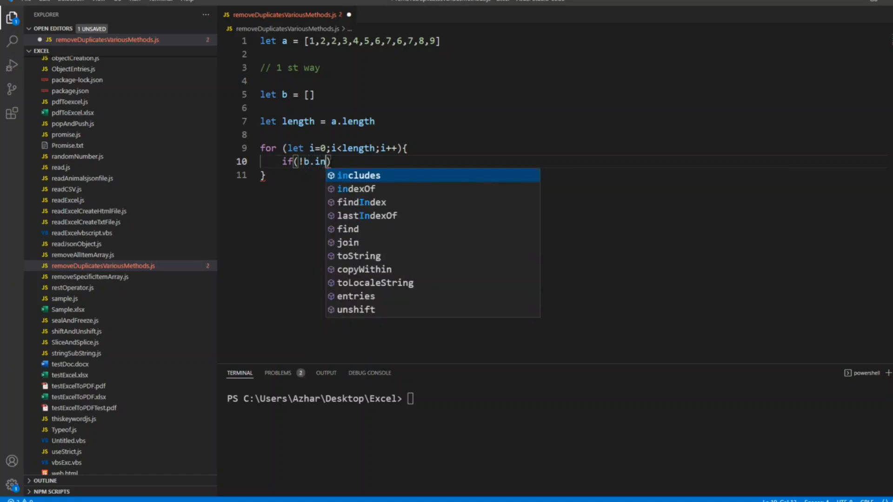
key("Tab")
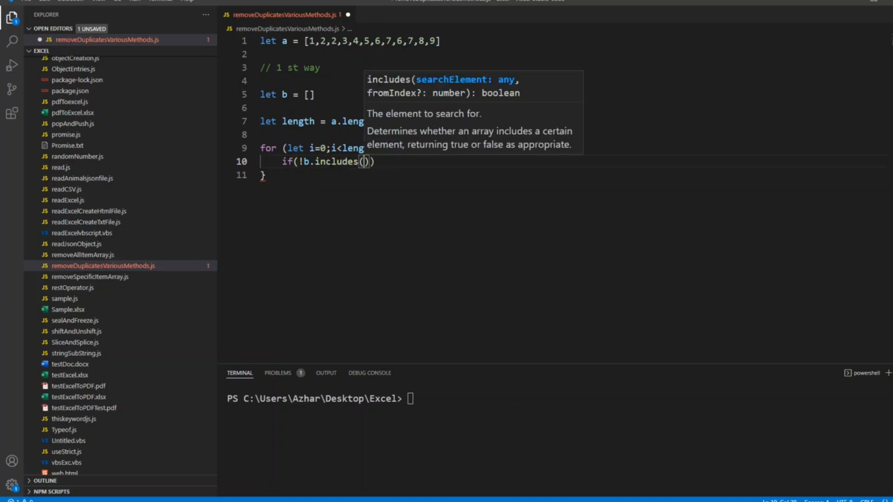
type("a")
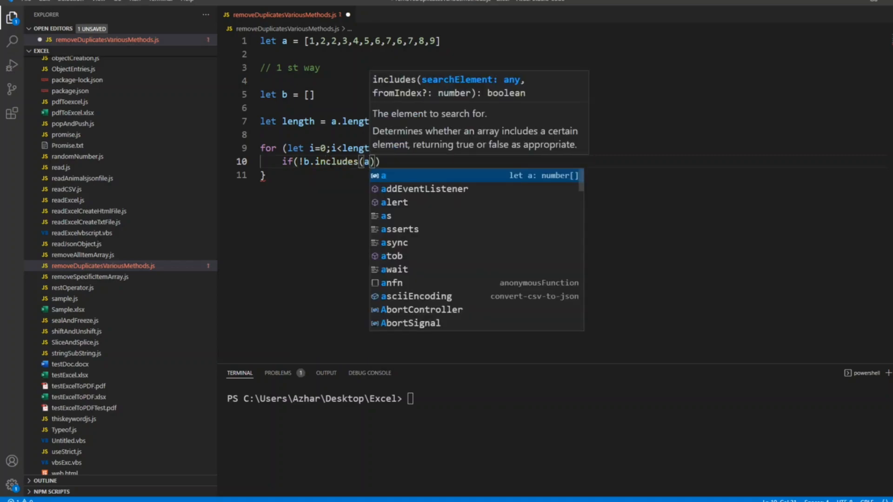
type("[")
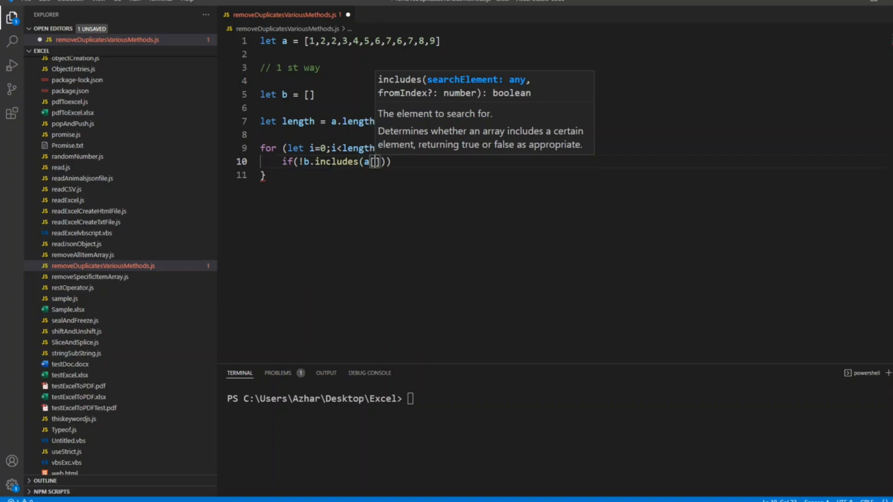
type("i")
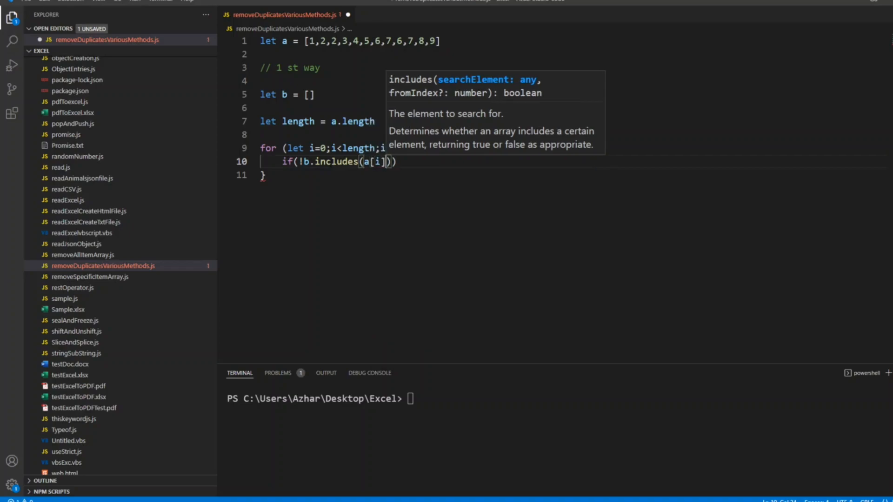
type("{")
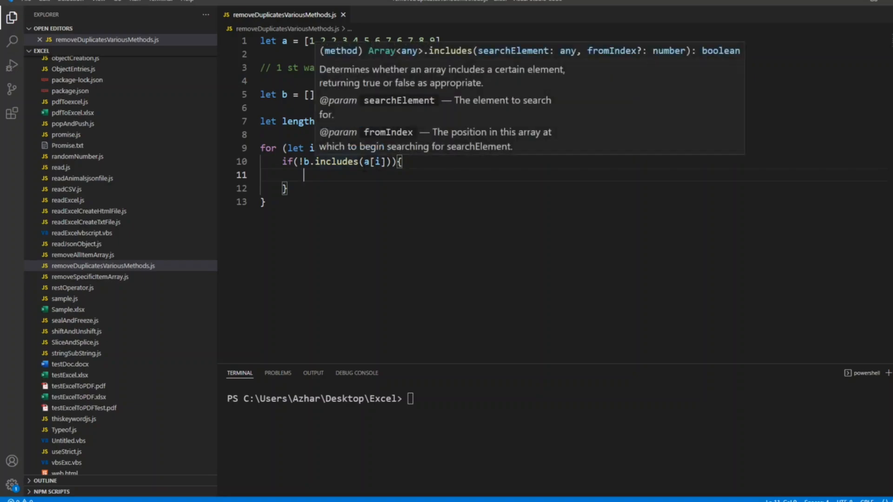
Add a b.push(); call inside the if block, fixing the mistyped pudh
type("b.pu")
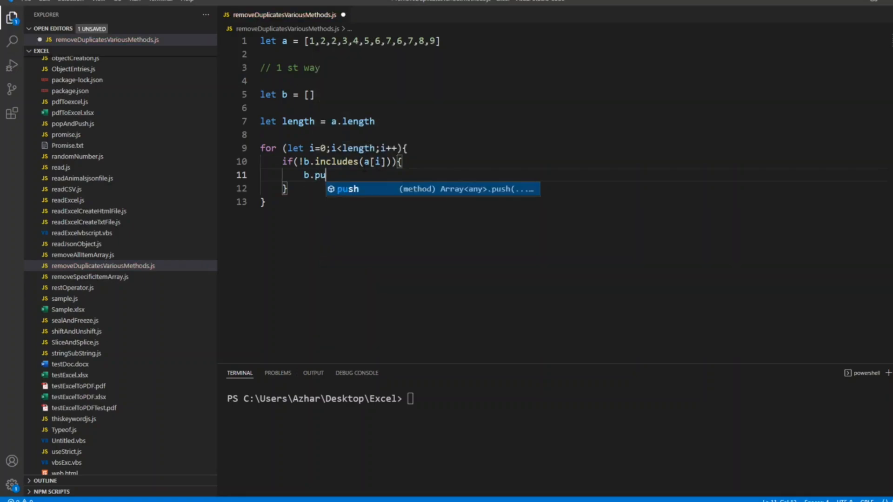
type("dh()")
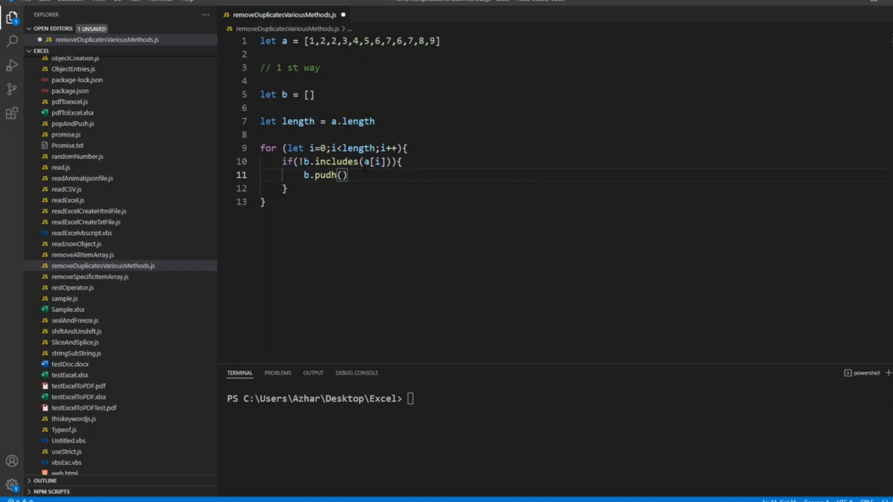
key("Backspace")
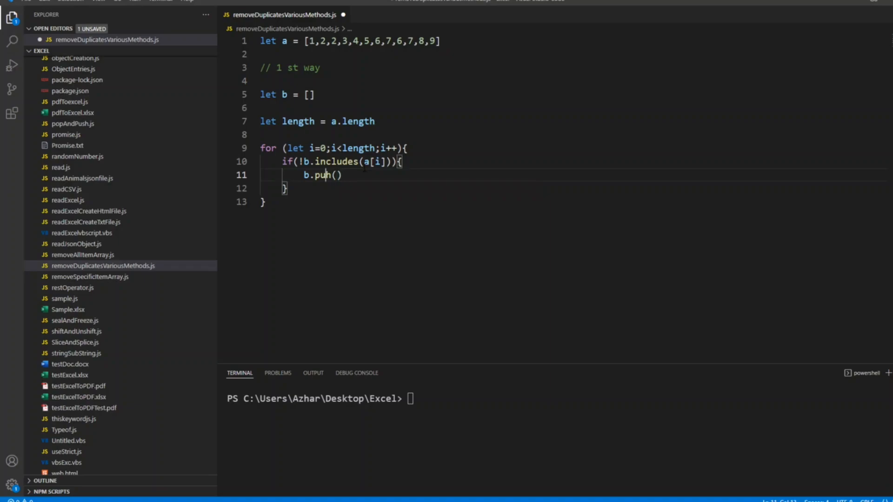
type("s")
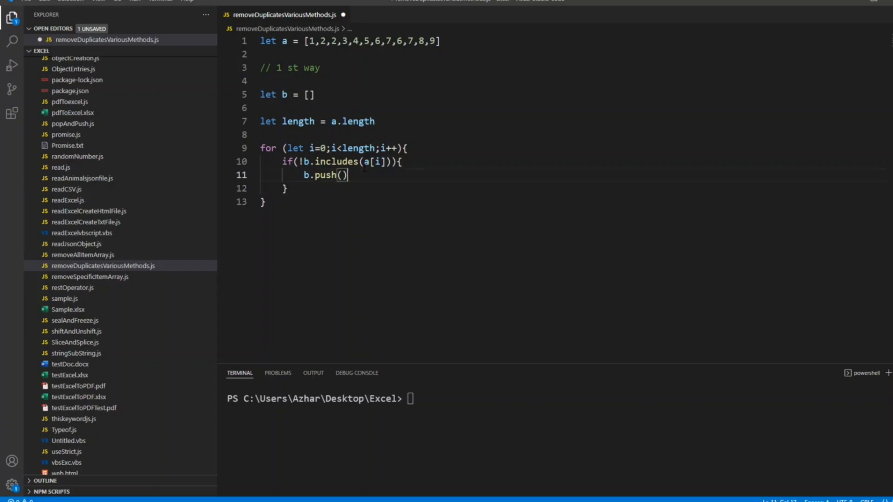
type(";")
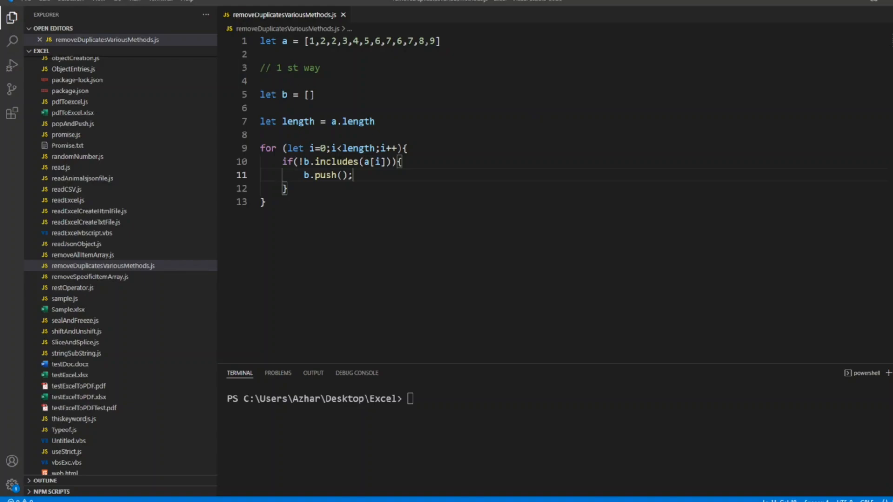
left_click_drag(283, 161, 288, 189)
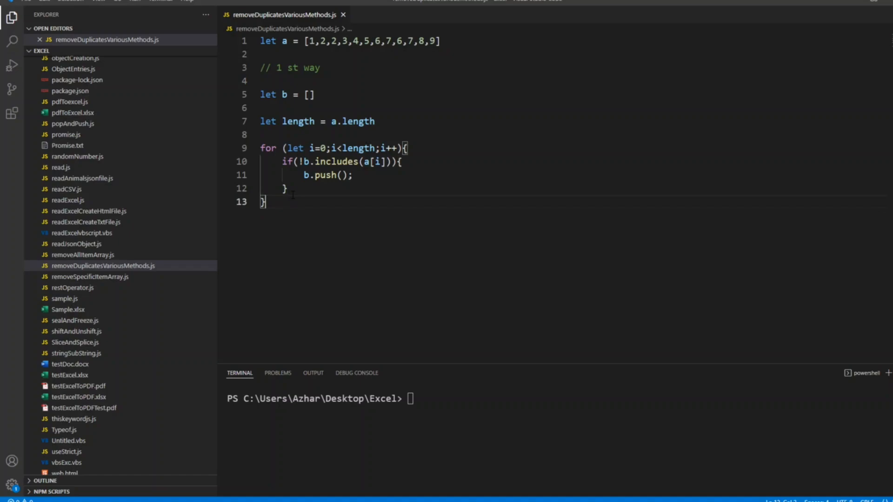
Log b after the loop, push a[i] into b, and enter node removeDuplicatesVariousMethods.js in the terminal
type("console.log")
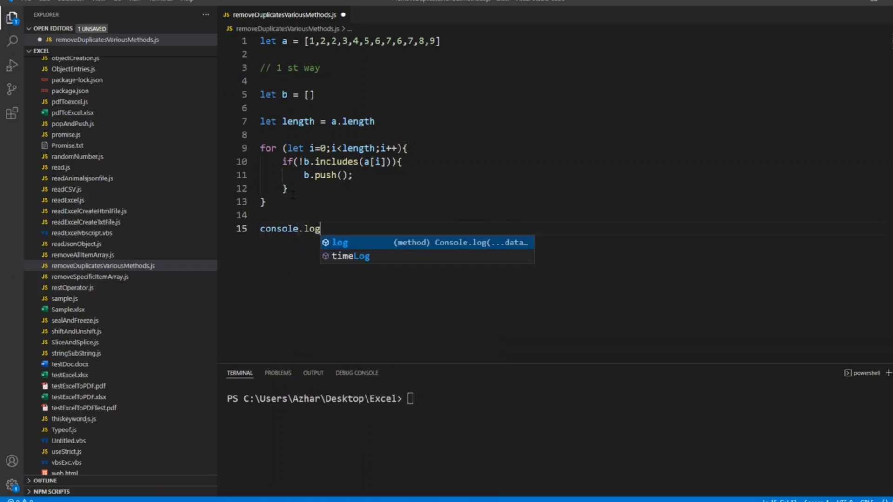
type("(b")
left_click(308, 174)
type("a[")
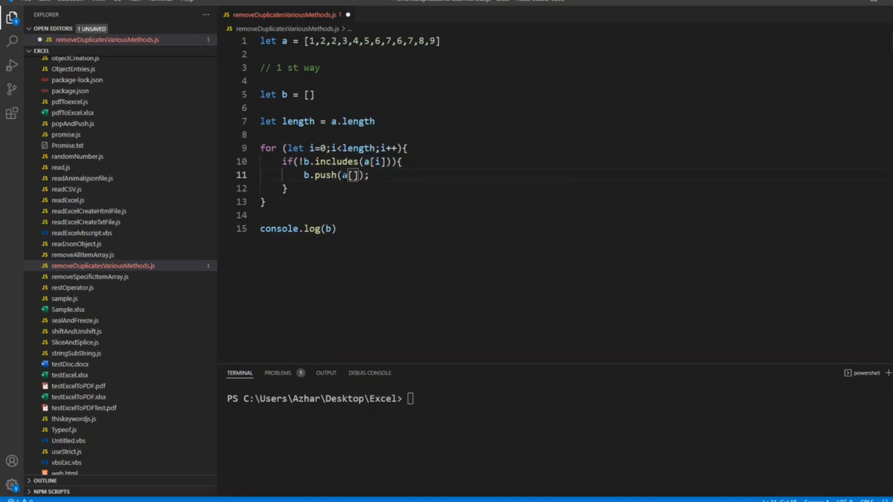
type("i")
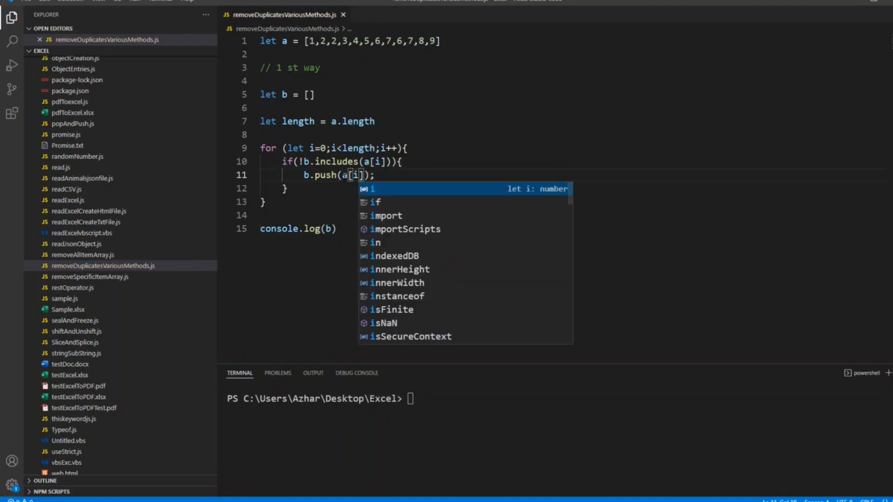
type("node removeDuplicatesVariousMethods.js")
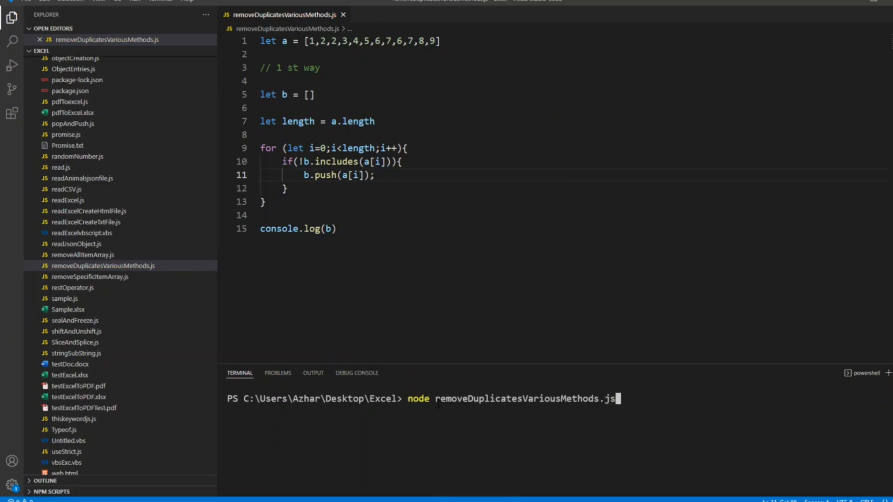
Run the script with node so the terminal prints [1, 2, 3, 4, 5, 6, 7, 8, 9]
key("Enter")
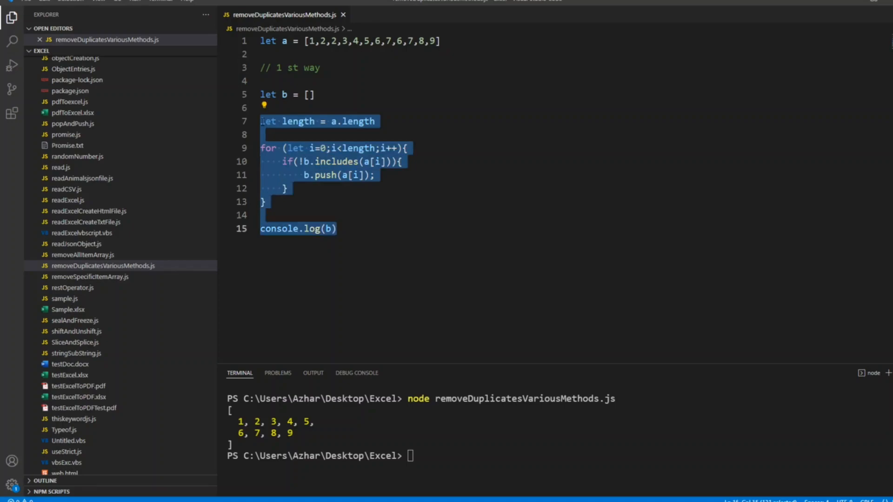
Comment out the first method's loop and log, keeping the length line active
key("ctrl+/")
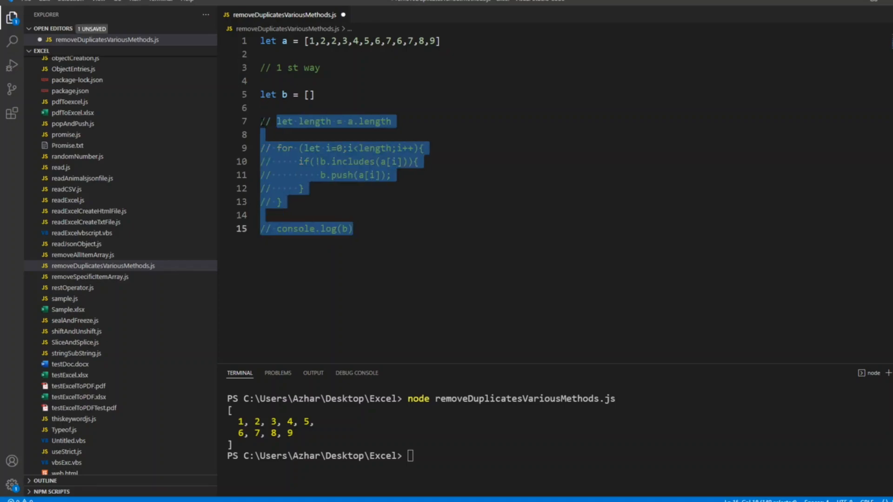
left_click(311, 94)
type("//2nd way")
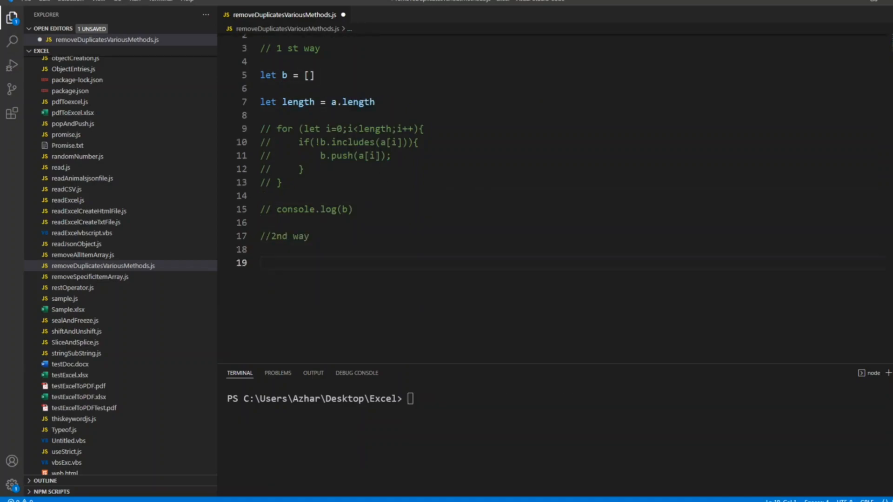
Declare let tempVar and add an a.sort(); call under the 2nd way comment
type("let")
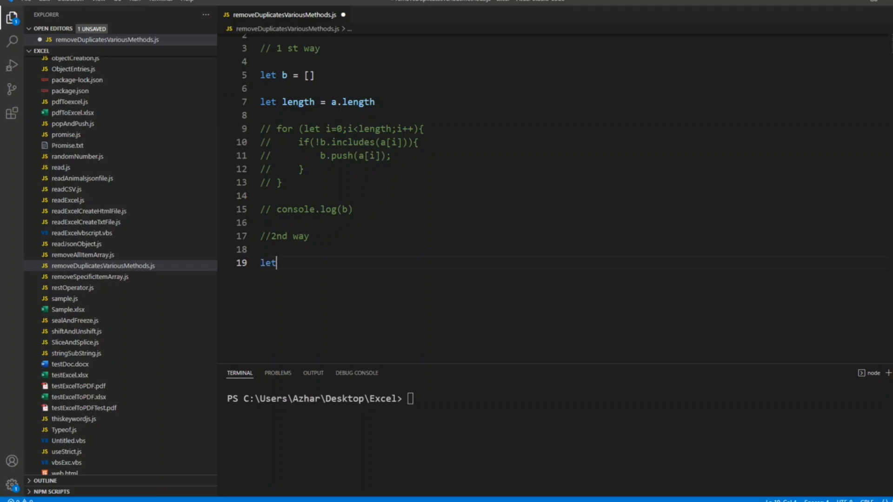
type("temp")
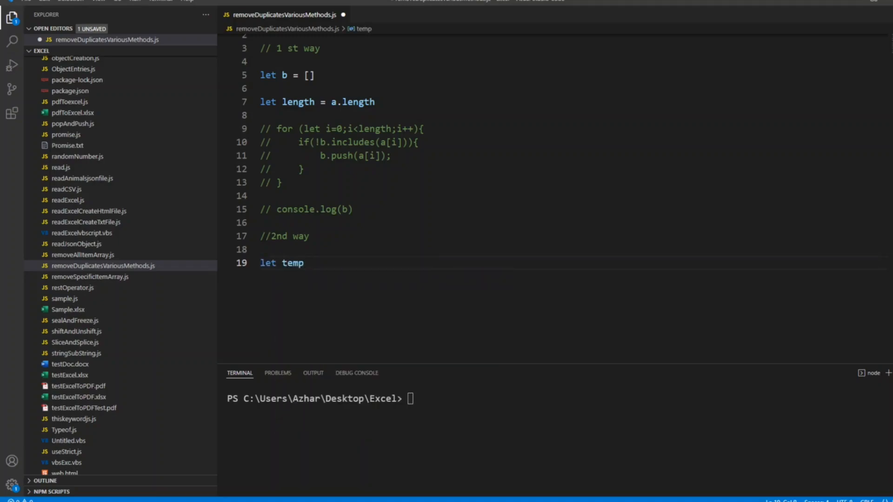
type("Var")
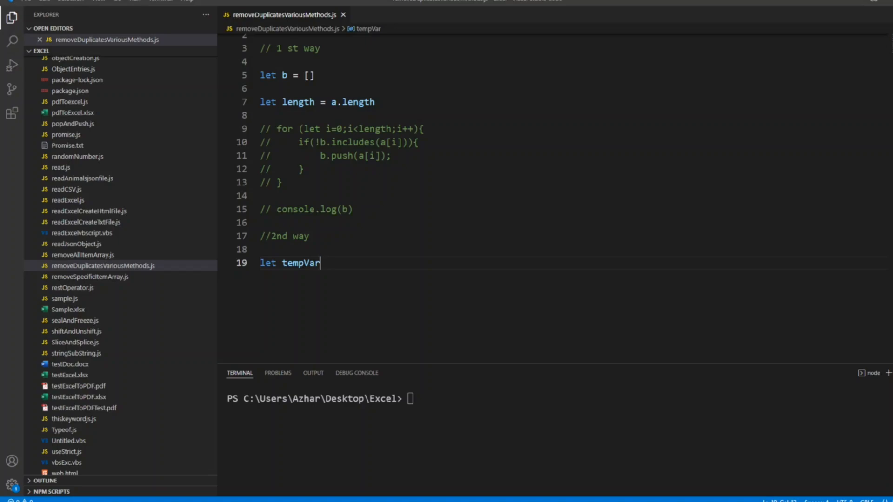
key("Enter")
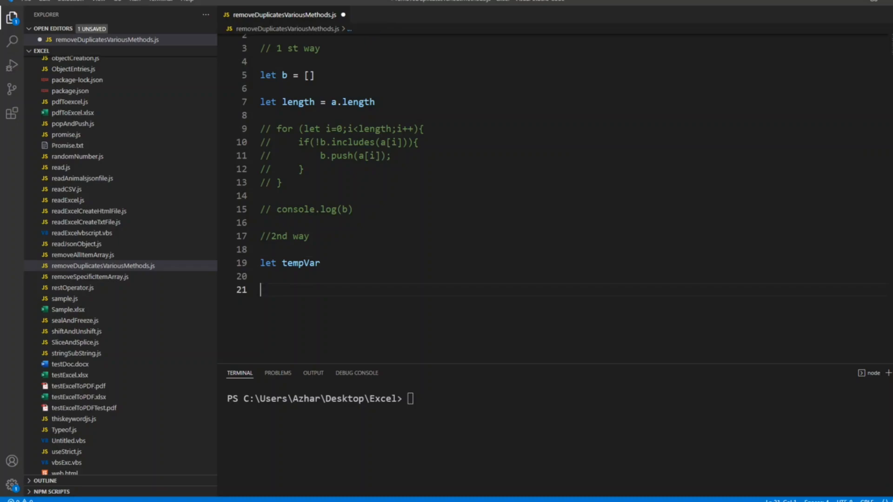
type("a")
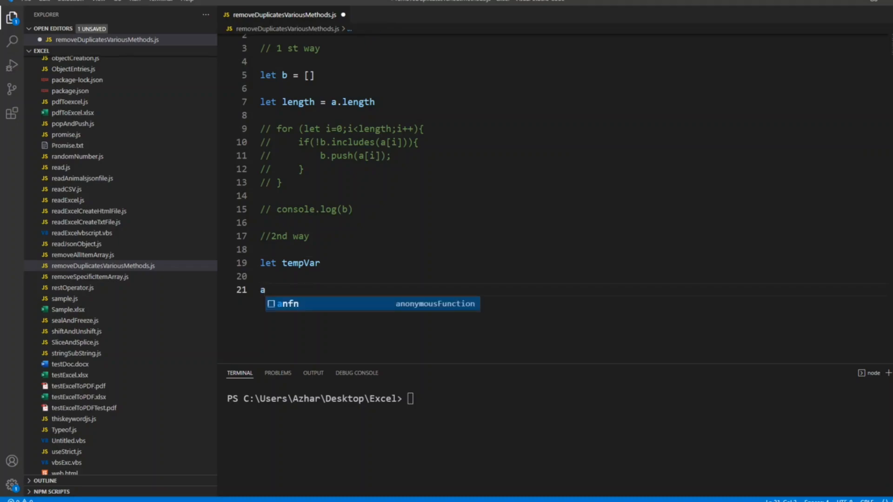
type(".sort();")
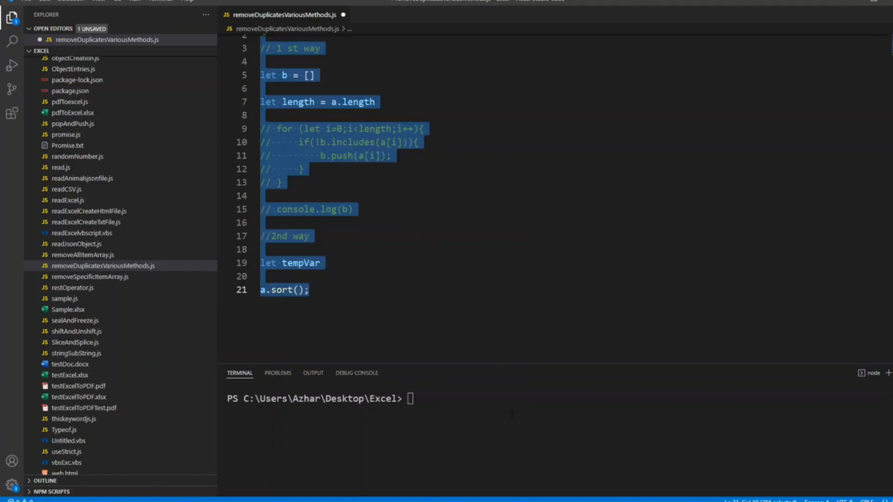
left_click(308, 262)
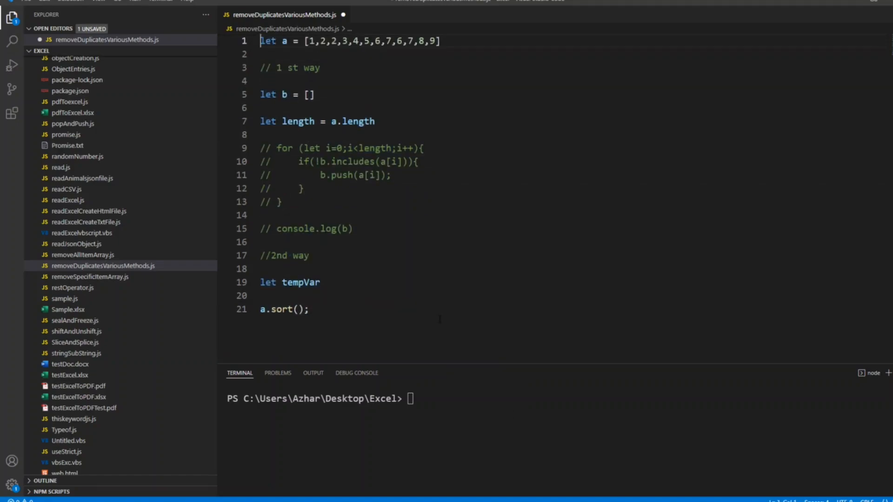
Insert ,7,9 after 2 so array a begins 1,2,7,9, save, and add a line after a.sort();
key("ctrl+s")
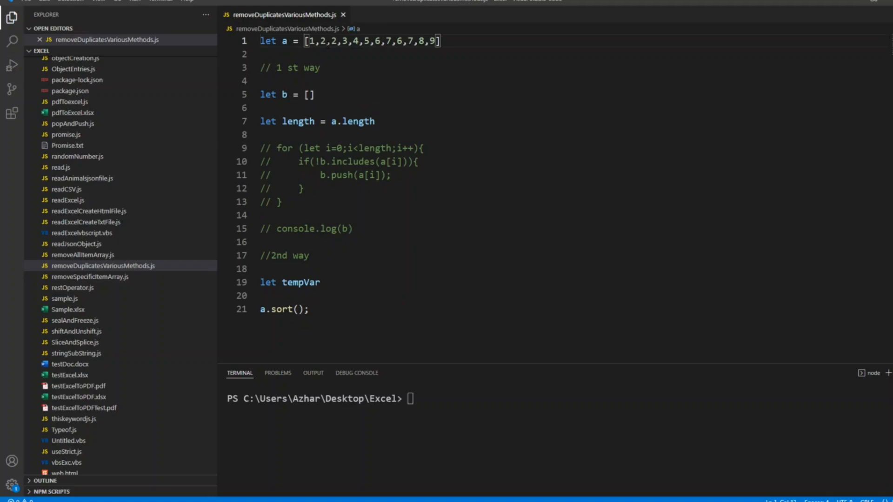
type(",")
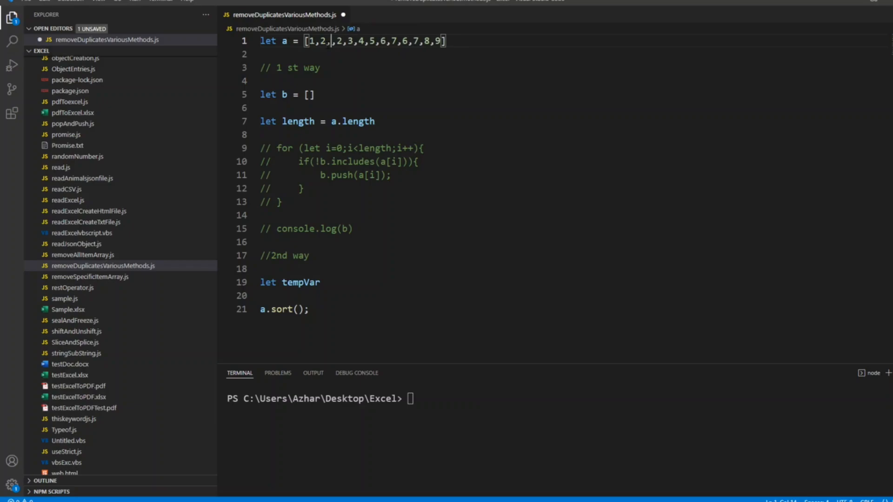
type("7")
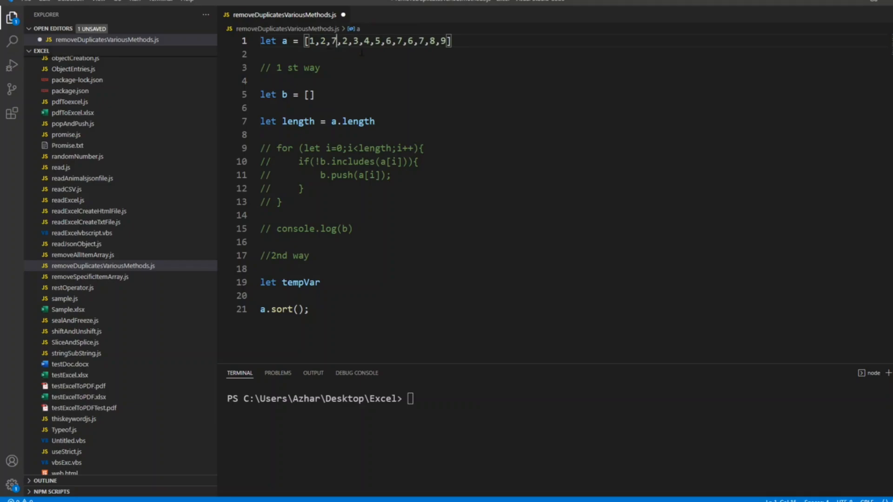
type("9")
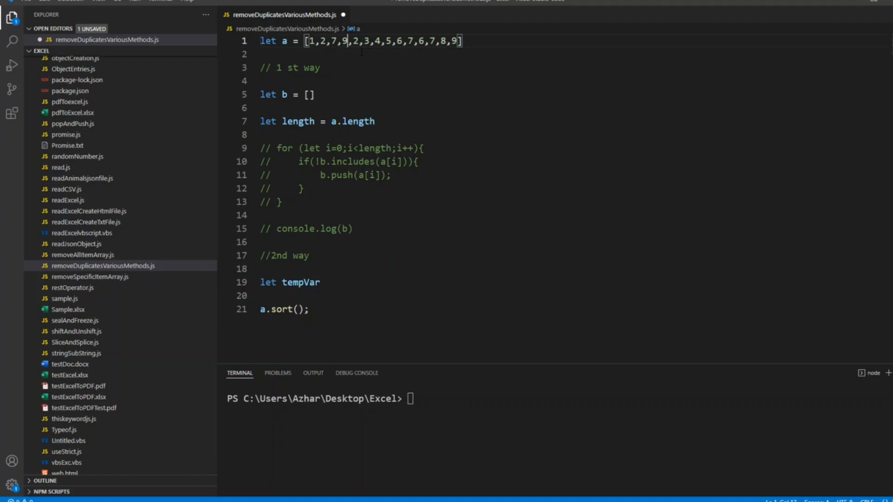
key("ctrl+s")
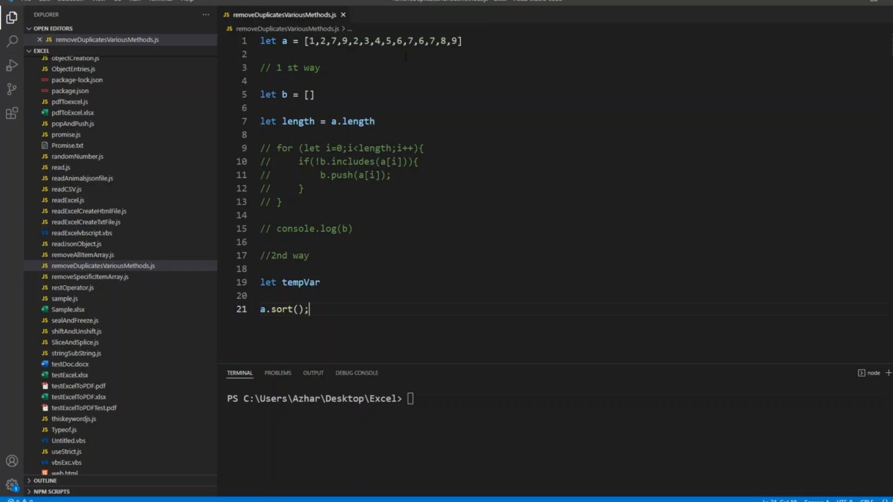
key("enter")
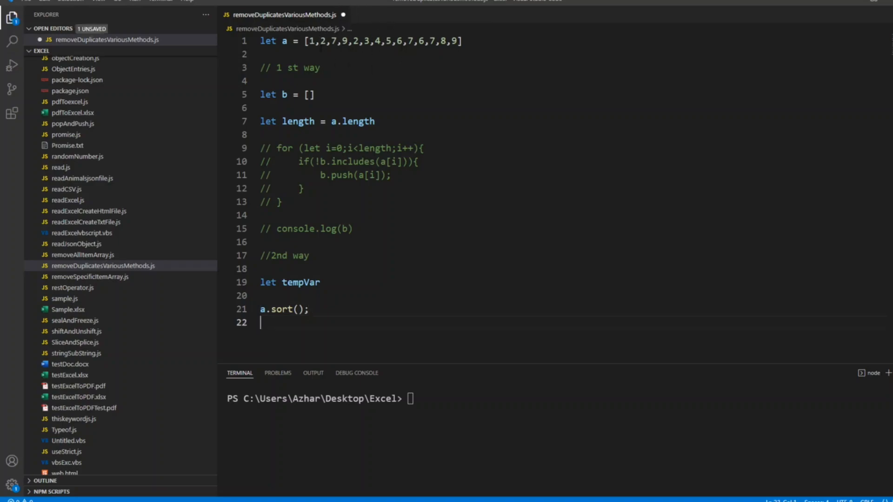
Write the for loop header iterating i from 0 to a.length after a.sort()
type("fo")
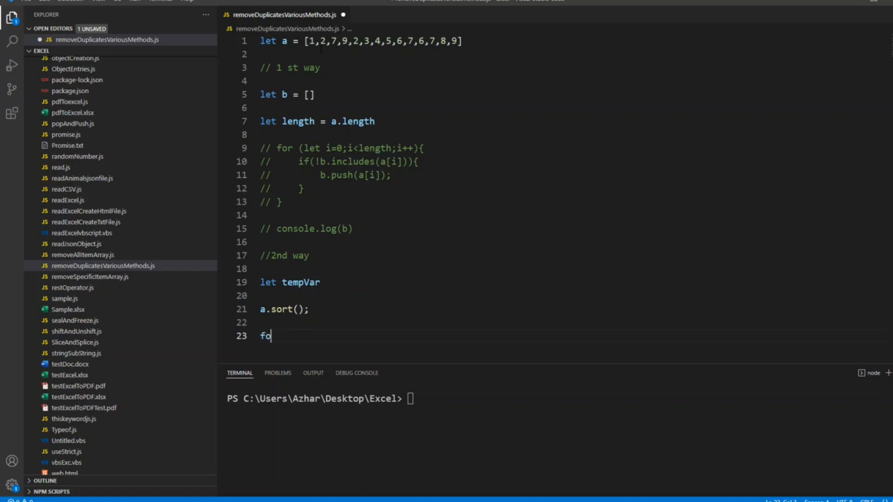
type("r(")
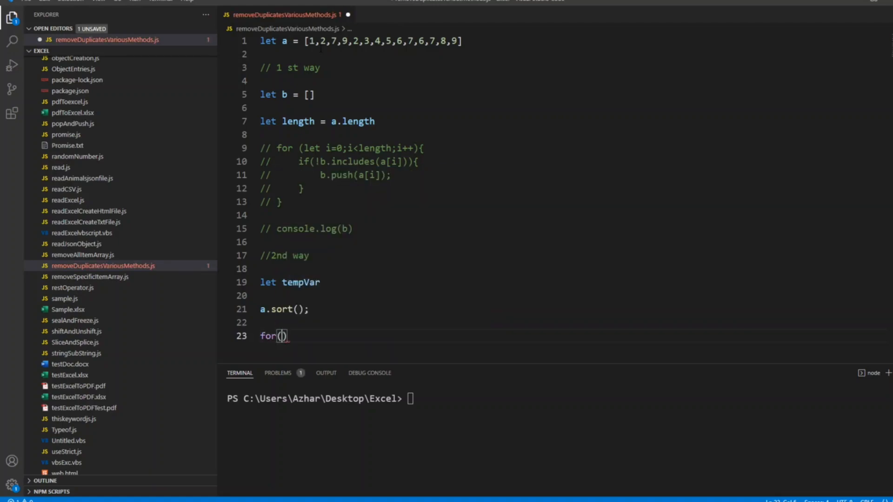
type("let")
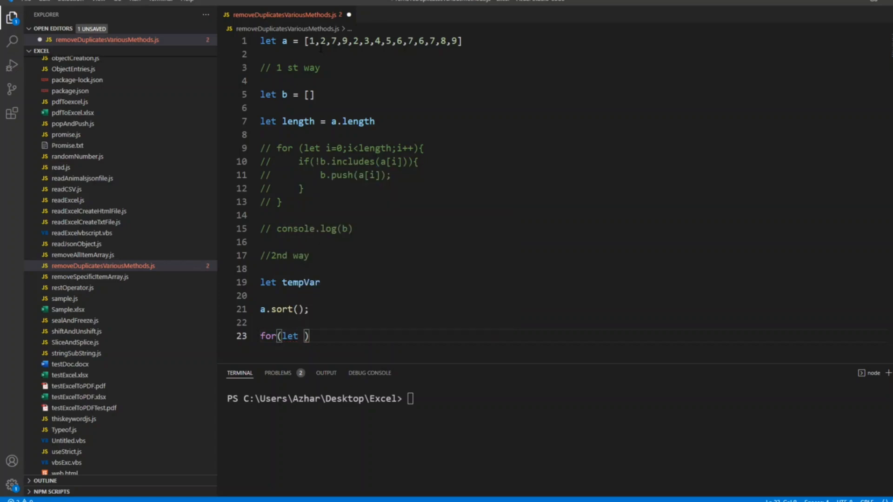
type("i")
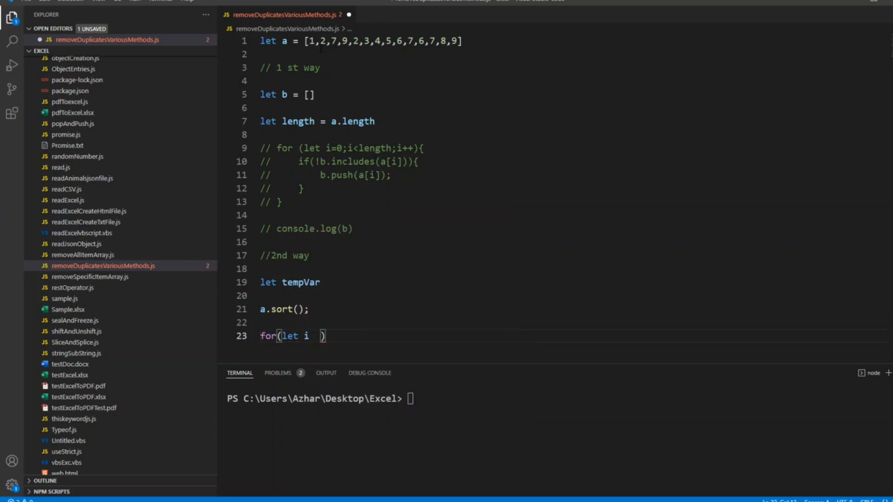
type("=0")
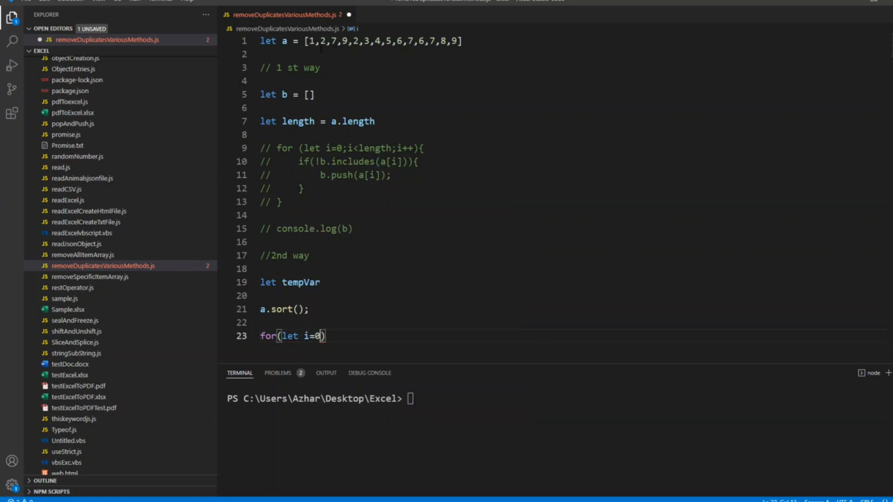
type(";i<")
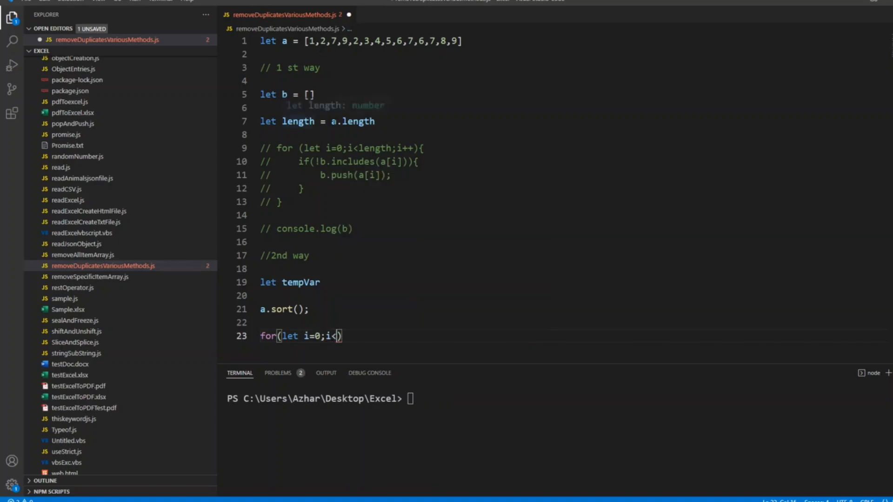
type("l")
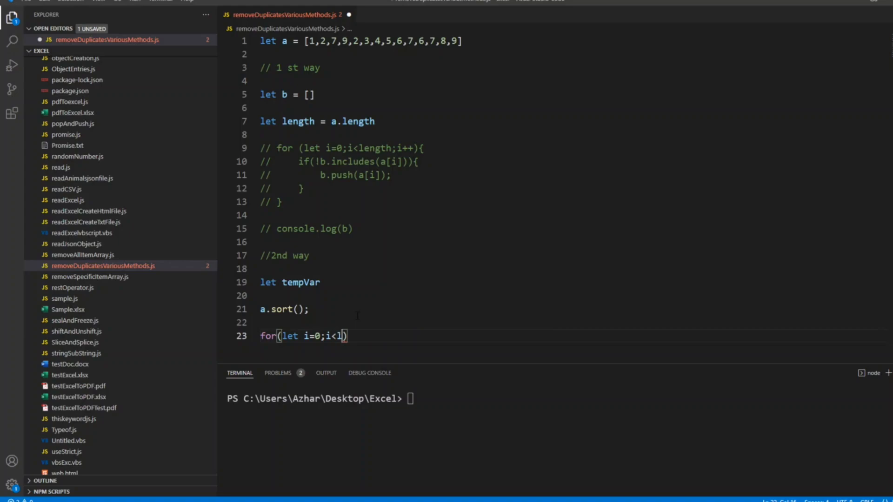
type("ength")
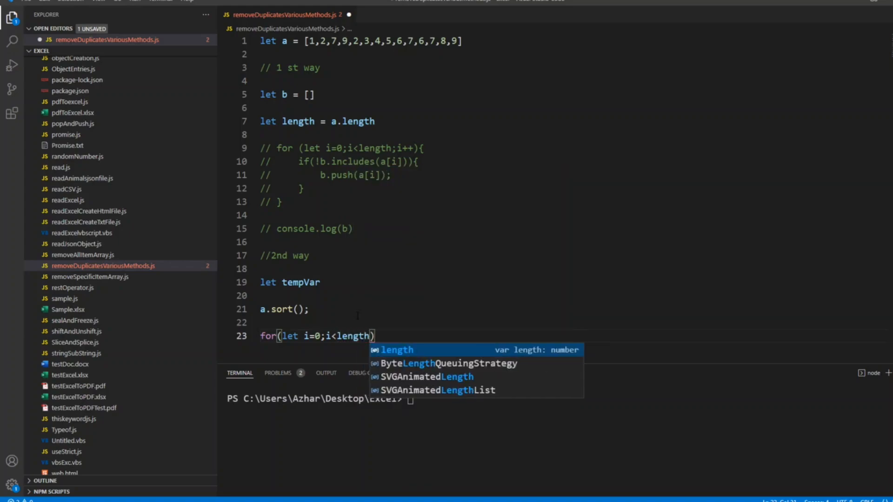
type(";i++")
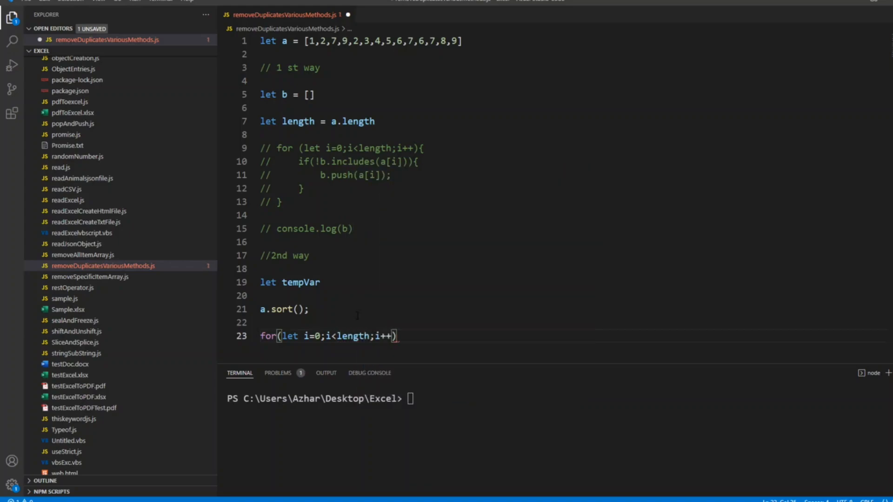
type("{")
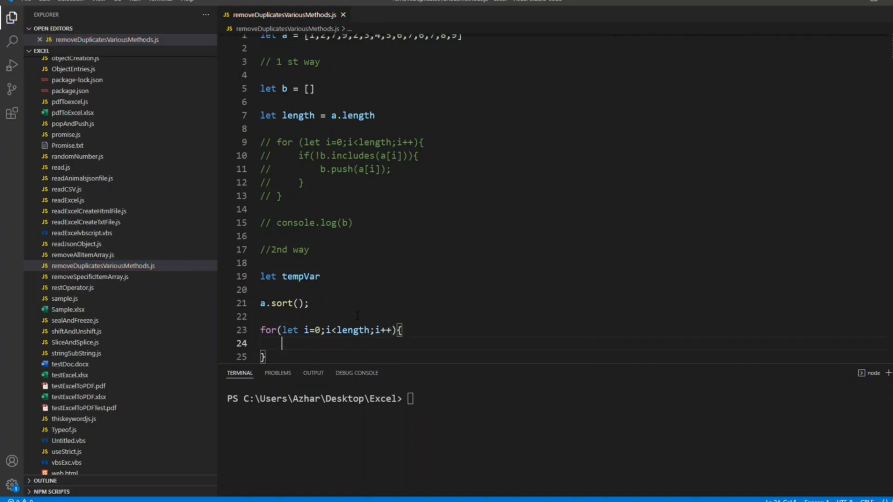
Inside the loop, push a[i] into b when a[i] !== tempVar, then set tempVar = a[i]
type("if")
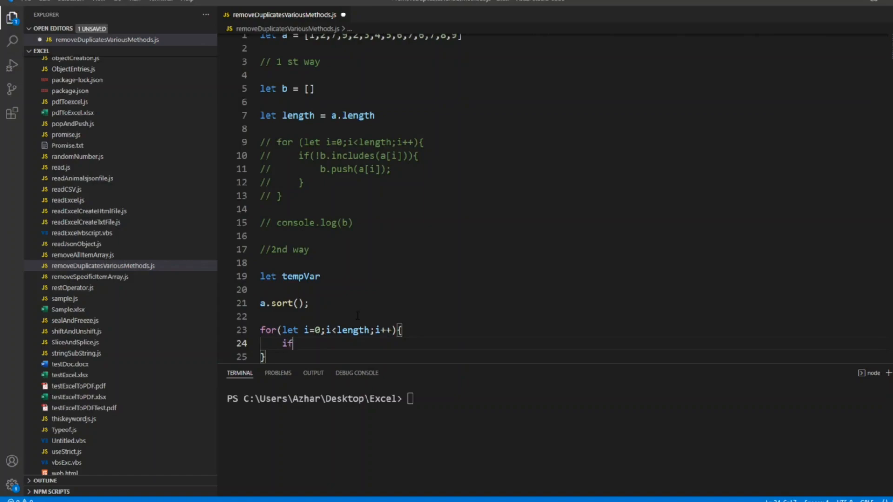
type("()")
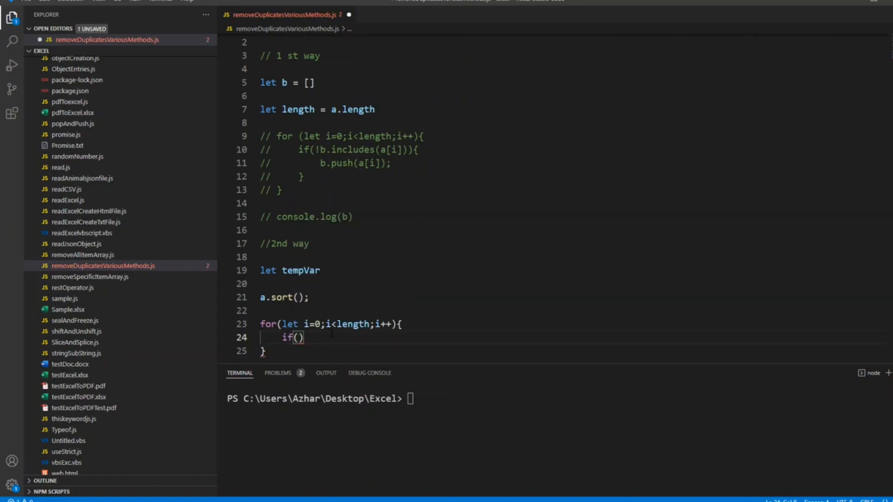
type("a[i]")
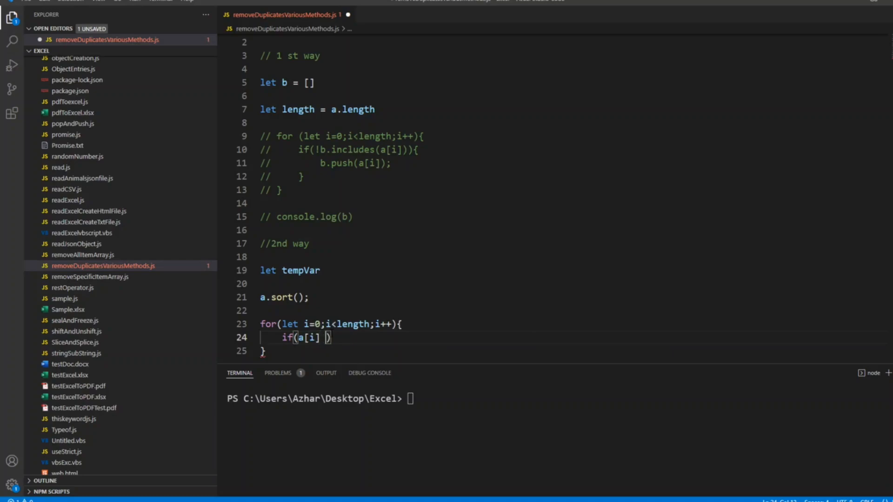
type("!==")
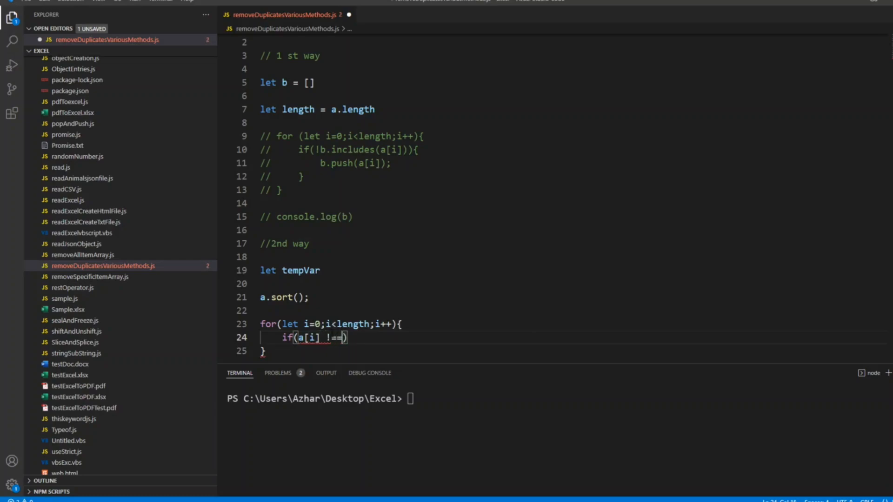
type("tempVar")
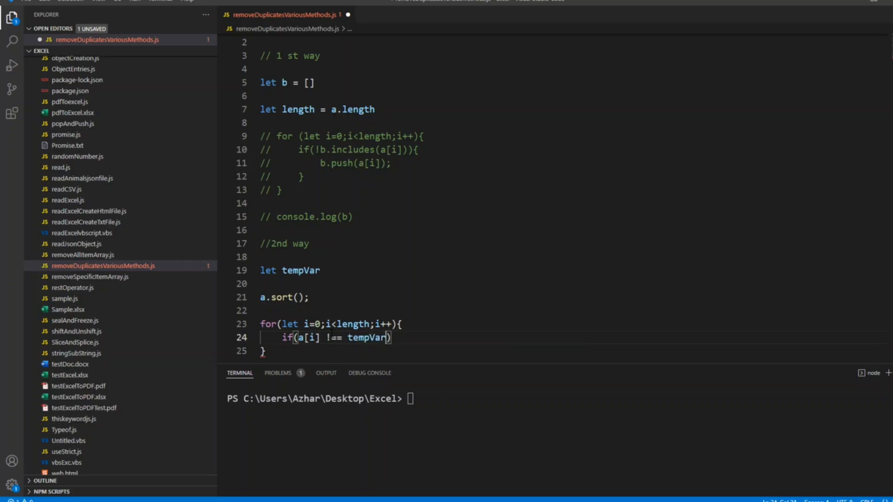
type("{")
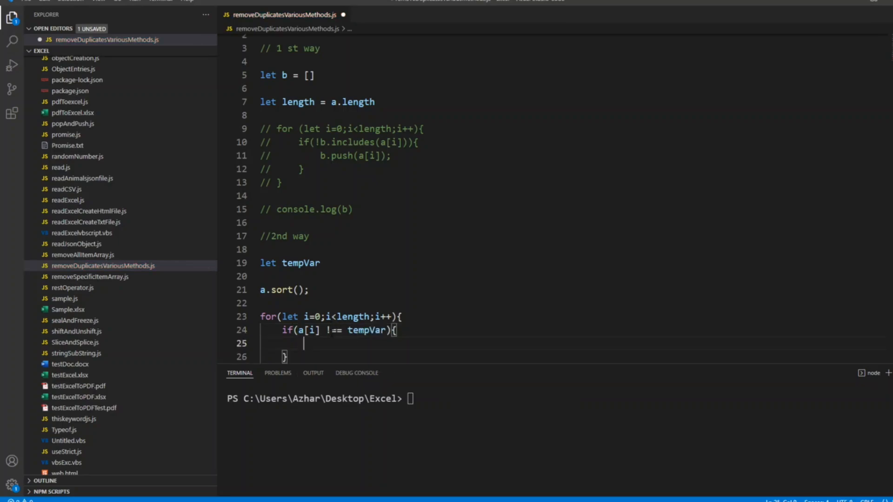
type("b.push")
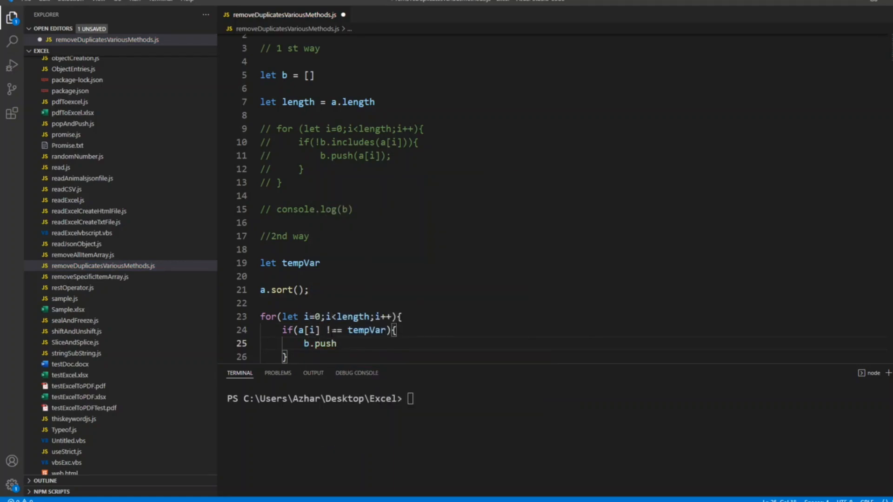
type("(a[]")
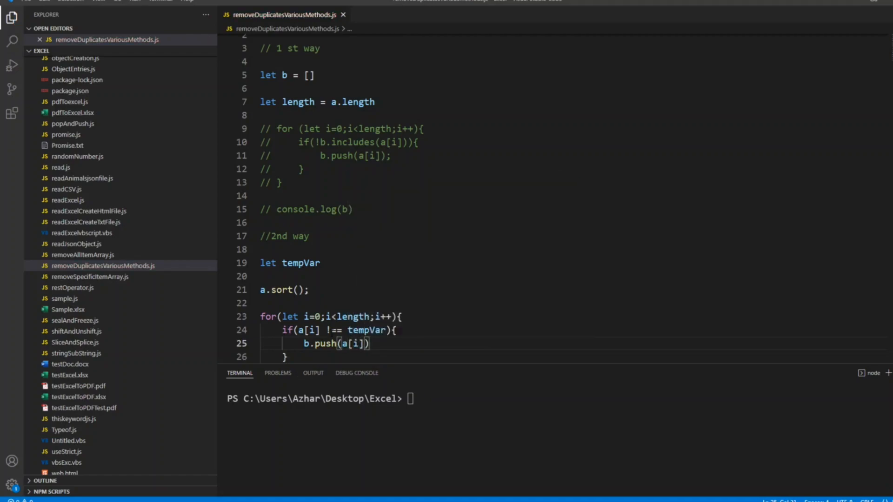
key("Enter")
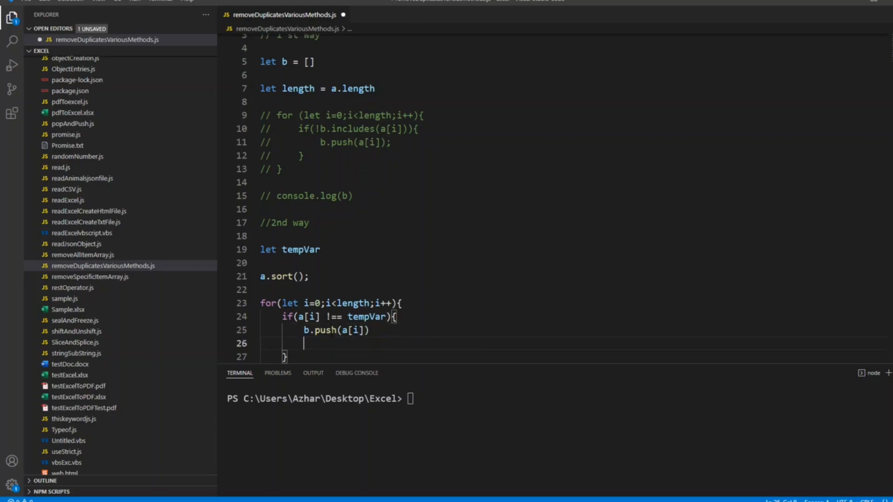
type("temp")
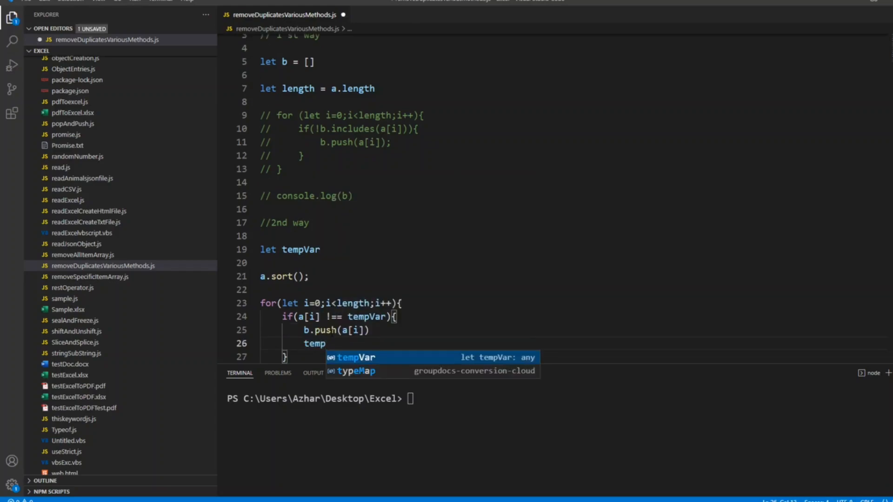
type("Var =")
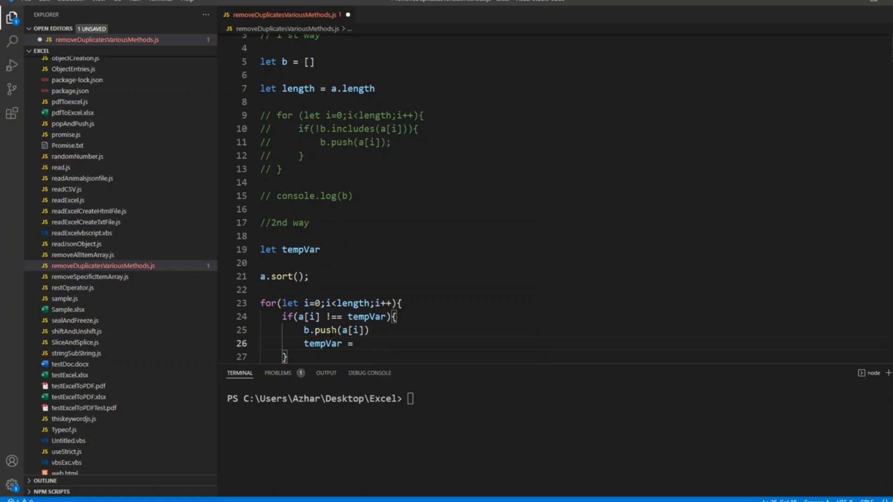
type("a[i]")
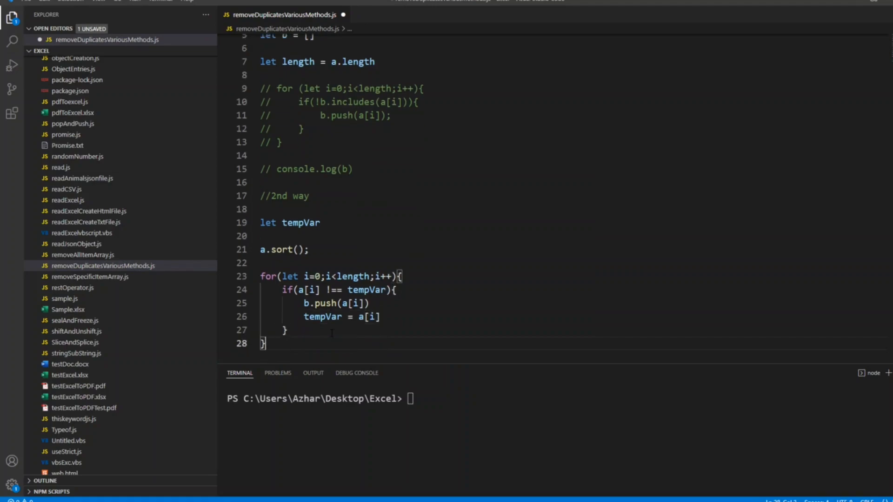
Add console.log(b) after the loop and run node removeDuplicatesVariousMethods.js to print [1..9]
key("Enter")
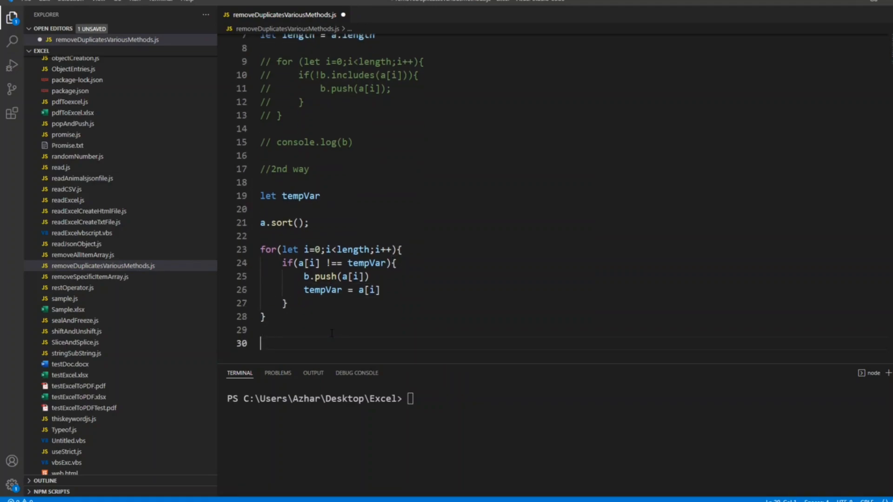
type("console.log(")
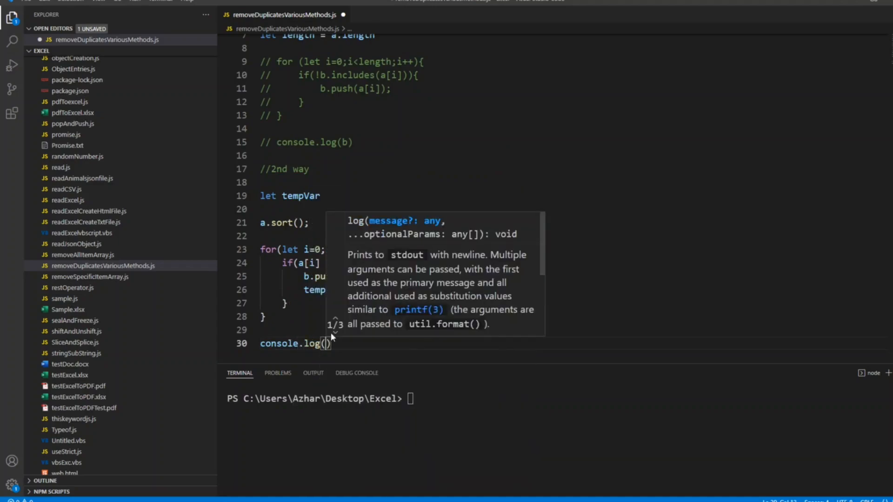
type("a")
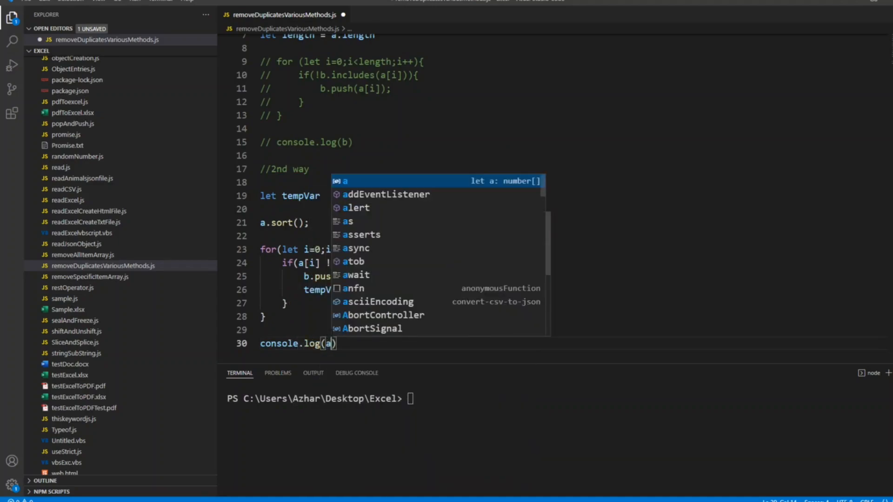
type("[]")
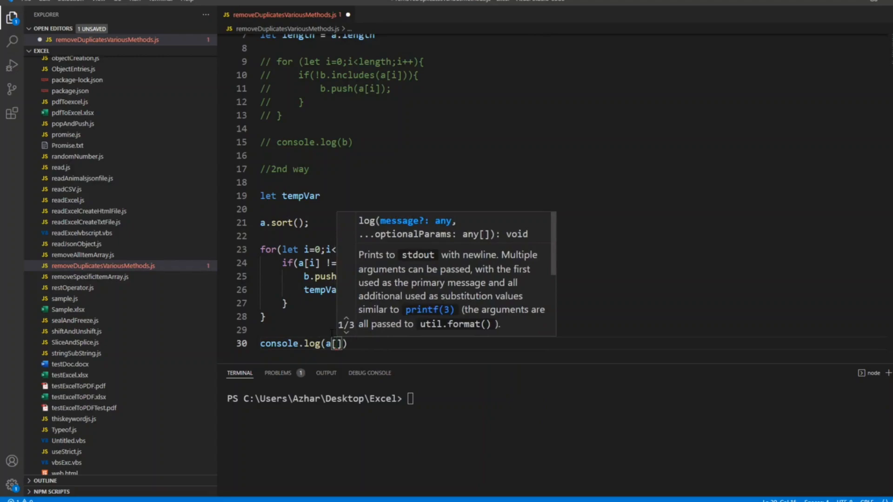
type("b")
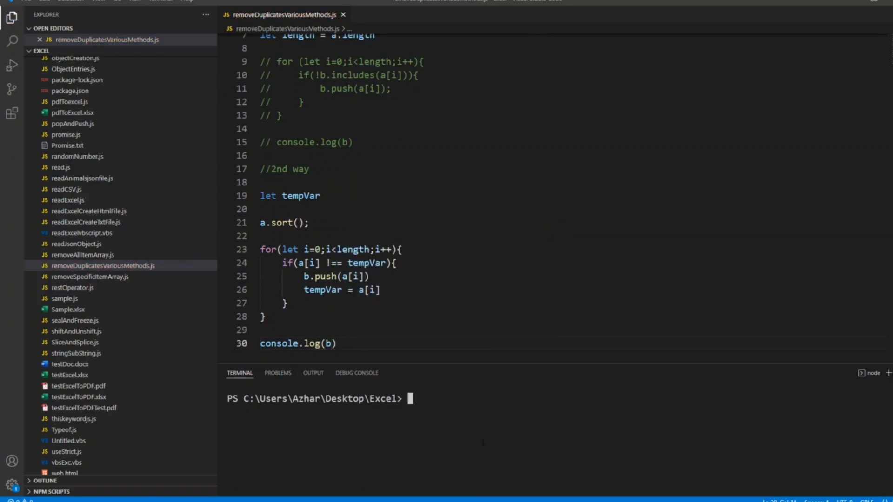
type("node removeDuplicatesVariousMethods.js")
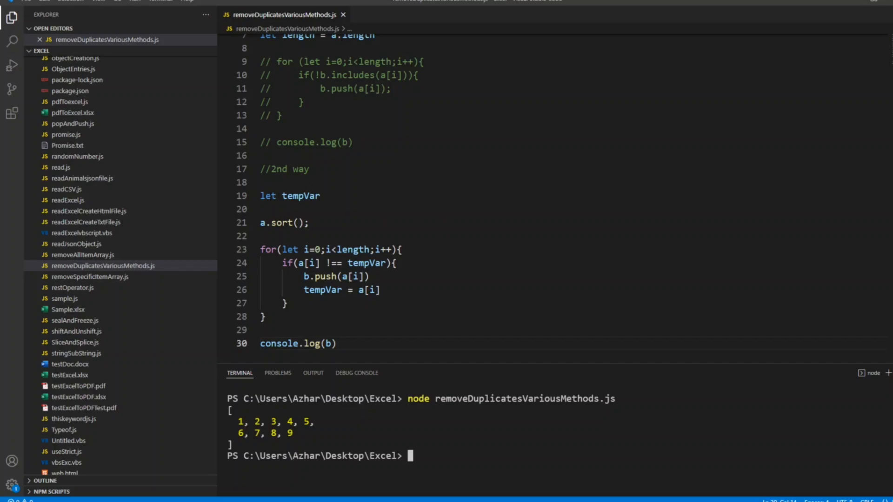
Comment out the second method's lines and its log, then add a '// 3rd way' comment below
left_click_drag(260, 195, 263, 249)
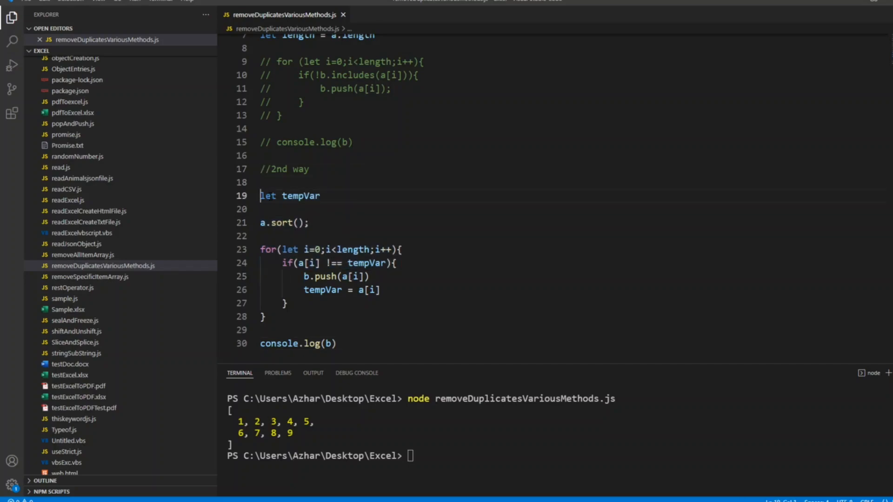
left_click_drag(260, 195, 261, 304)
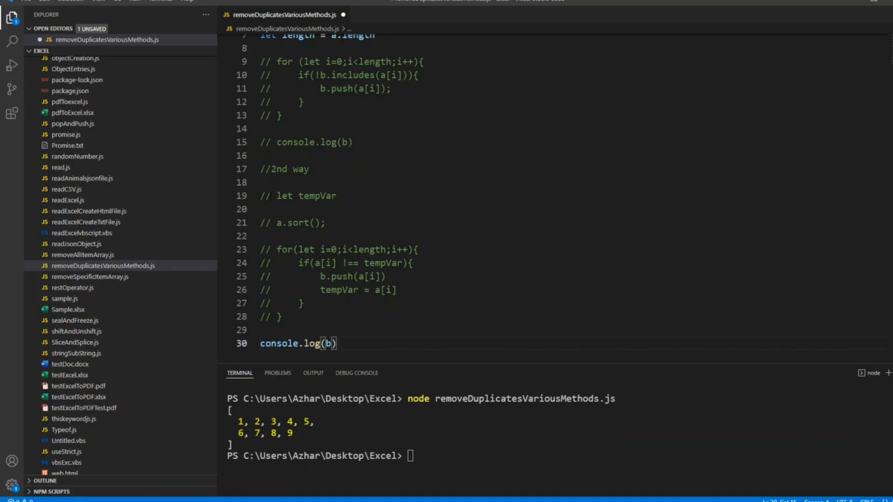
type("//")
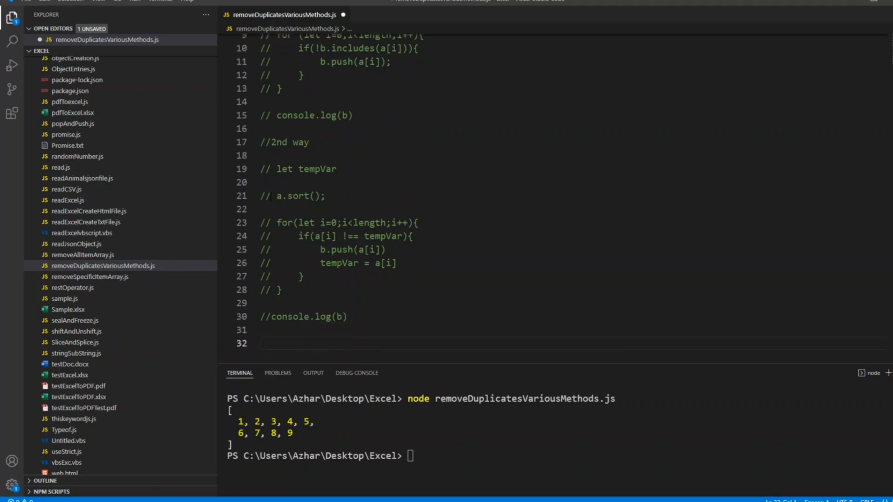
type("3rd")
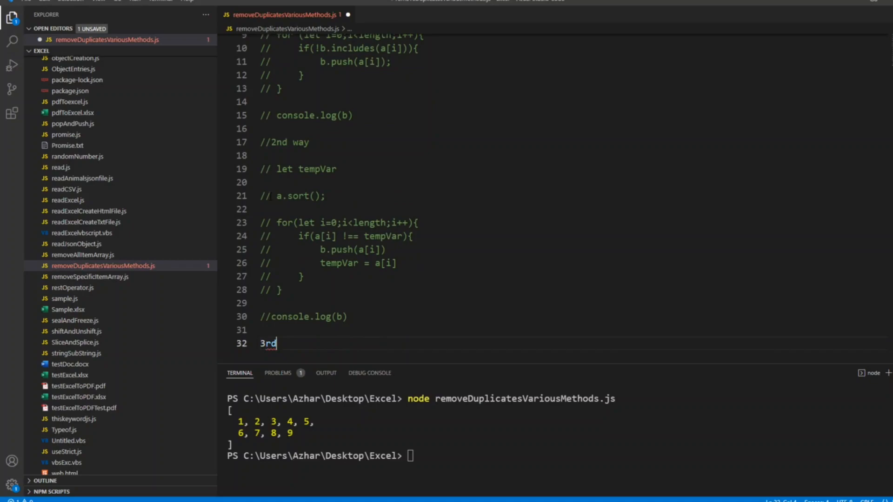
type("//")
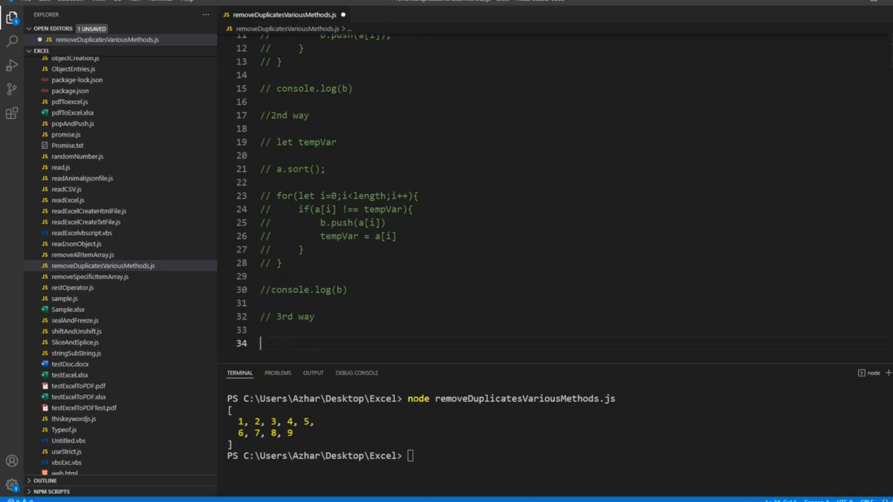
Declare let x={} under the '// 3rd way' comment and save the file
type("o")
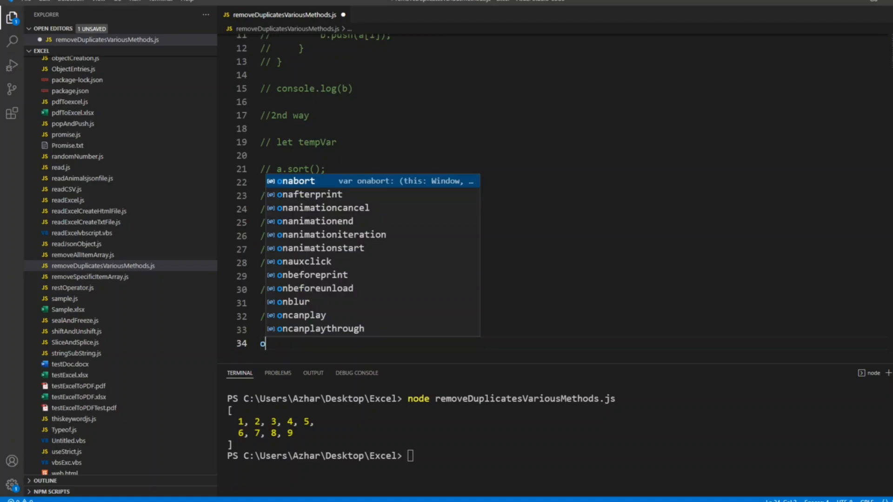
type("x{")
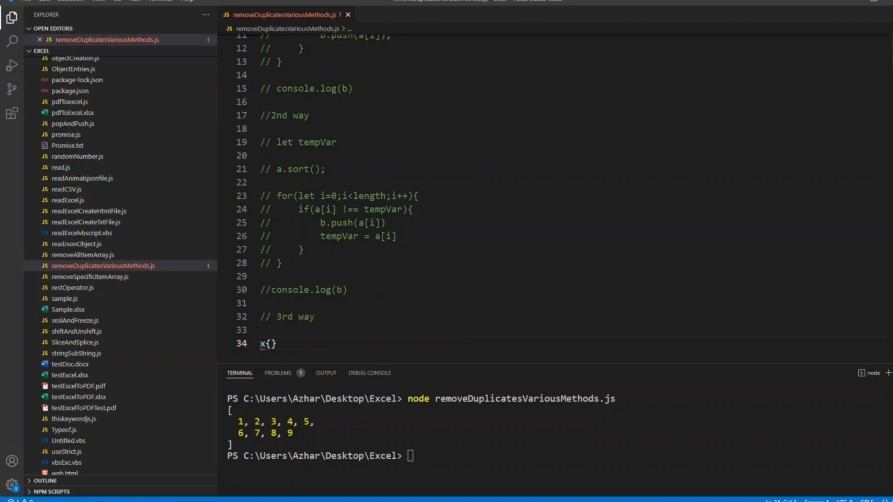
type("let")
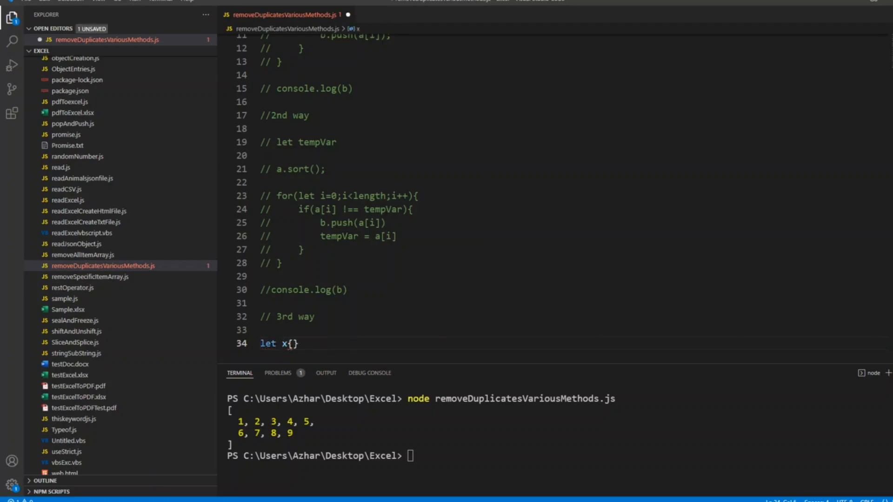
type("=")
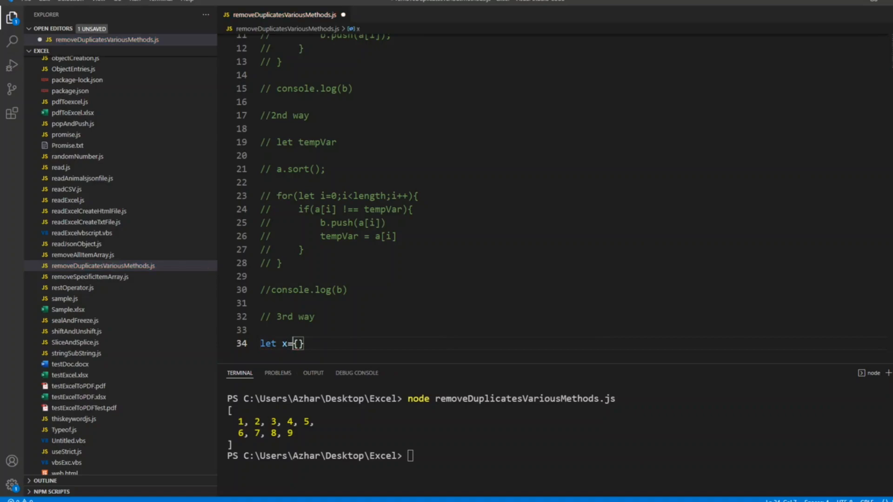
key("ctrl+s")
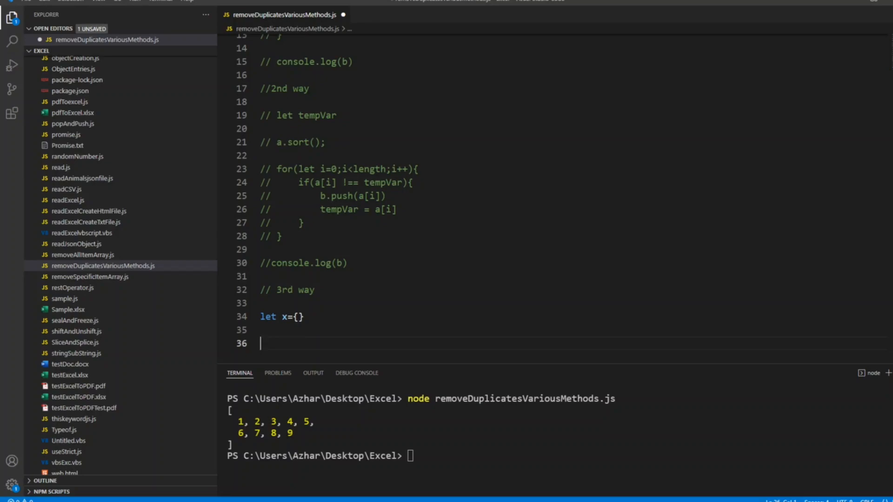
Write a for-of loop over a whose body sets x[i] = 20
type("for(let")
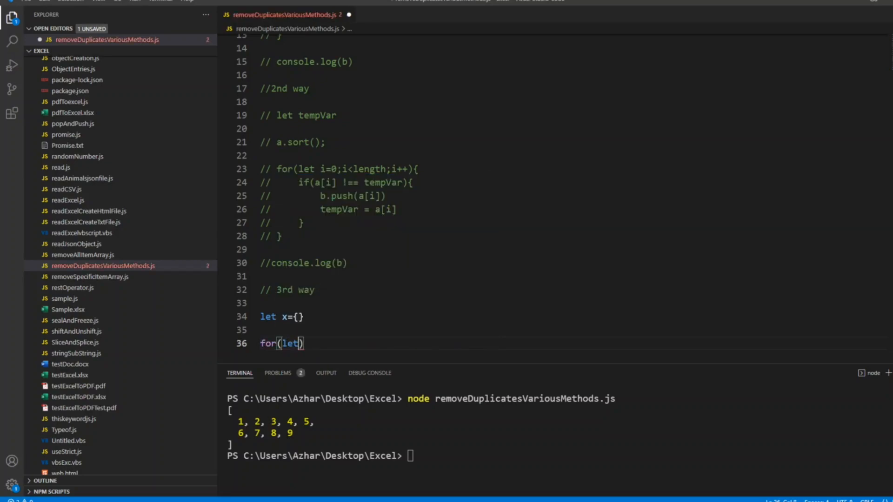
type("i of")
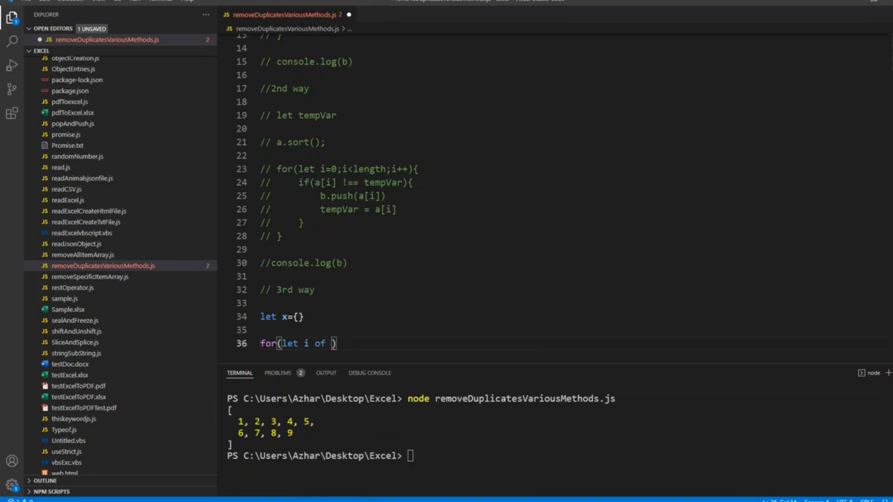
type("a")
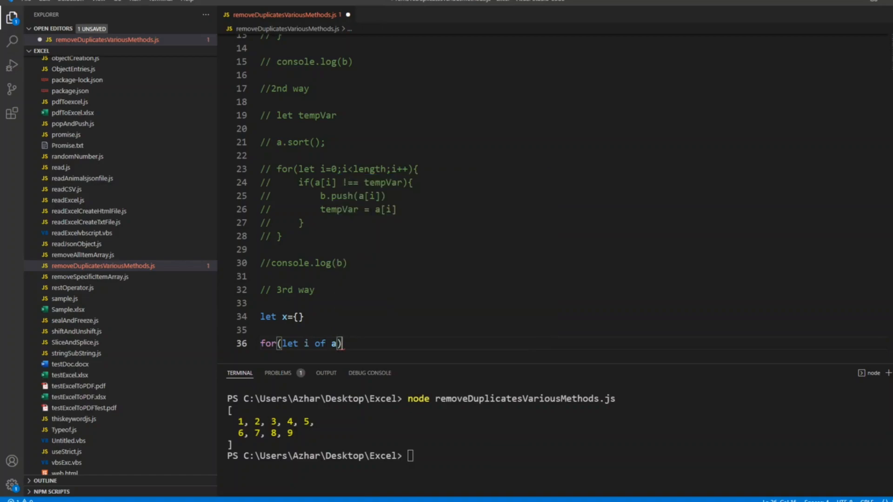
type("{")
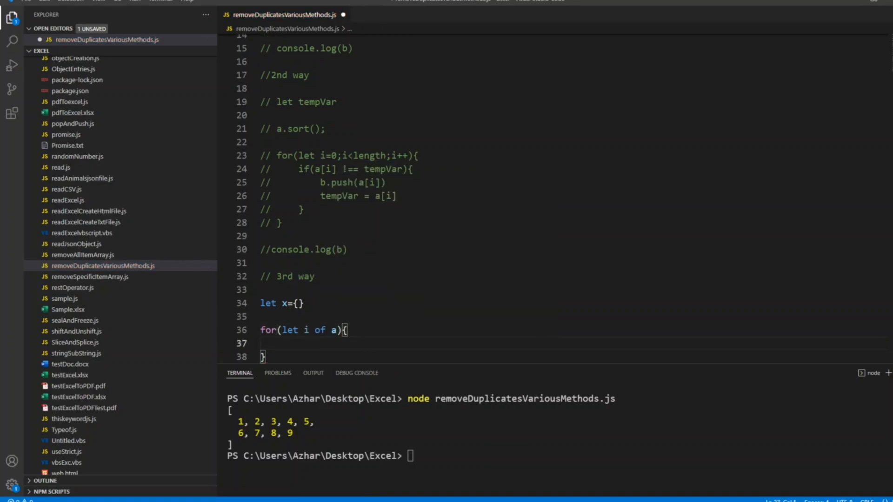
key("ctrl+s")
type("x")
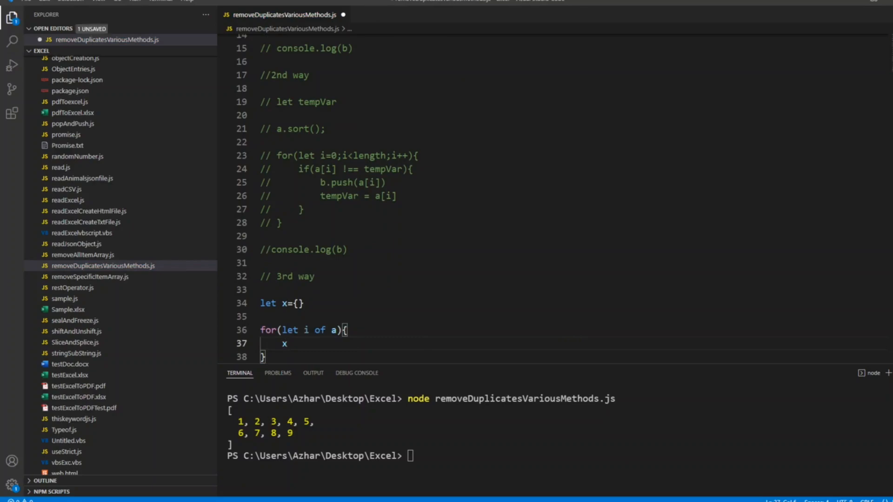
type("[i]")
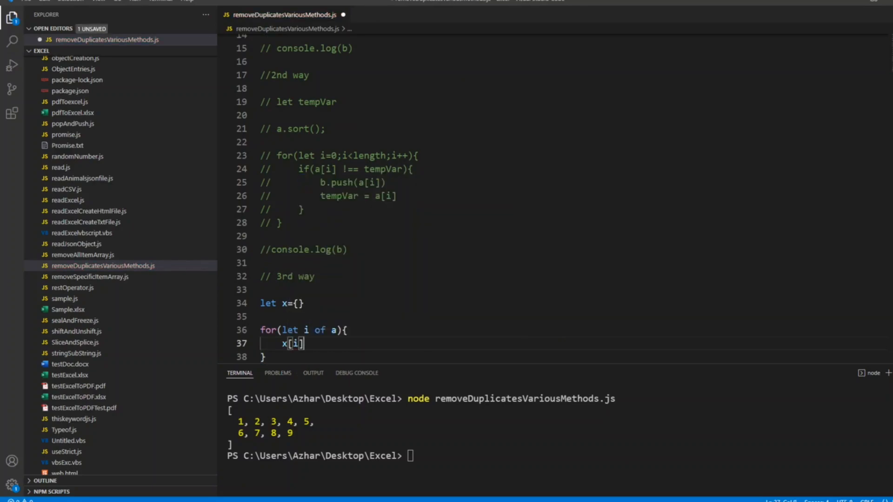
type("=")
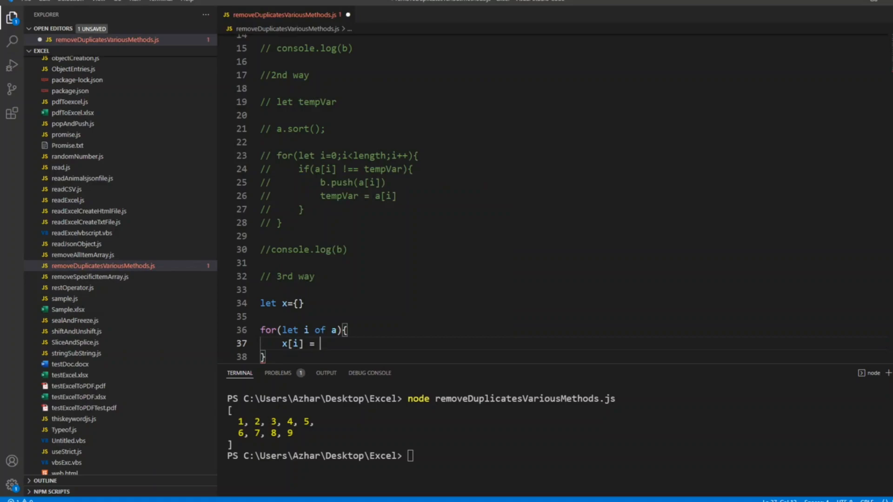
type("20")
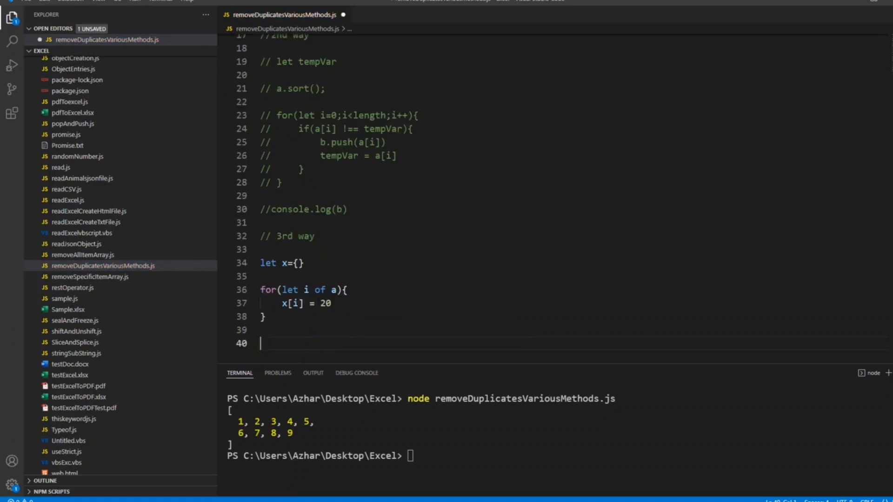
Begin a console.log( call on the line below the loop
type("c")
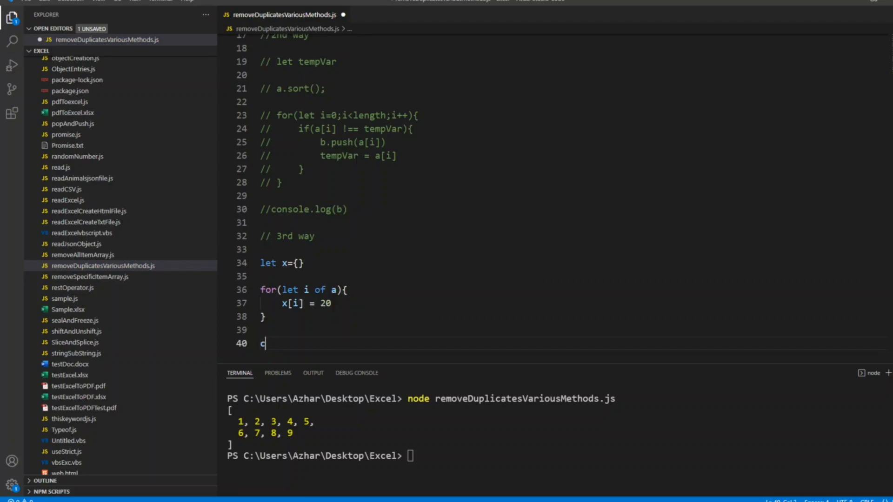
type("onsole")
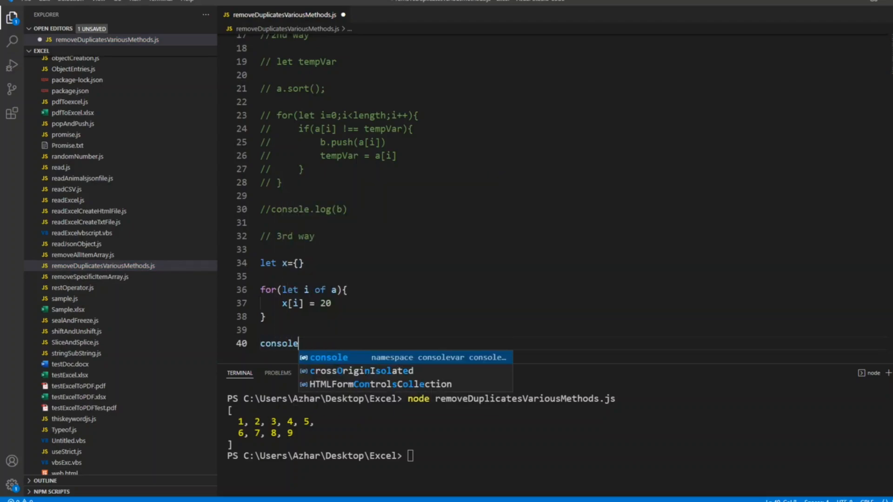
type(".")
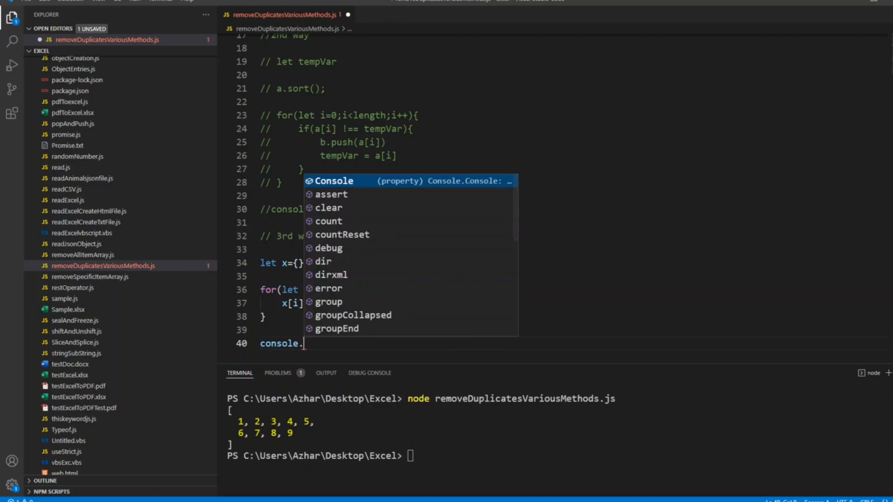
type("log(")
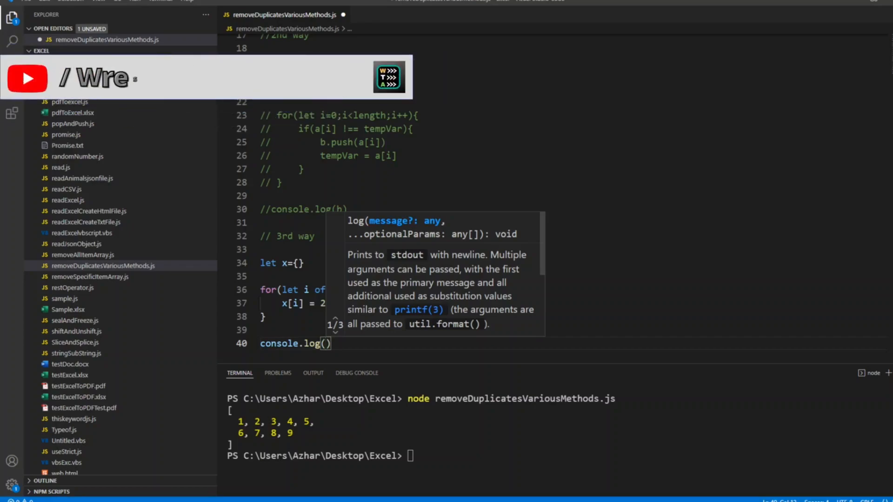
Log x and run the file so the terminal shows keys 1–9 each holding 20
type("x")
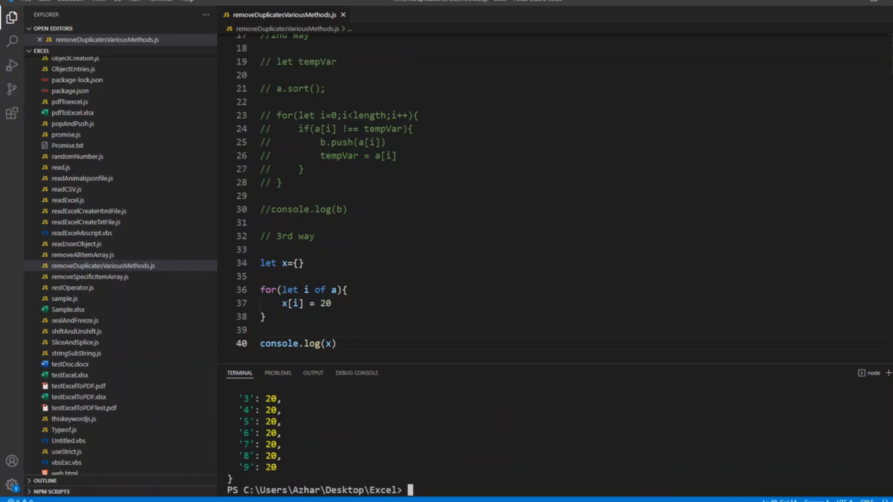
mouse_move(686, 370)
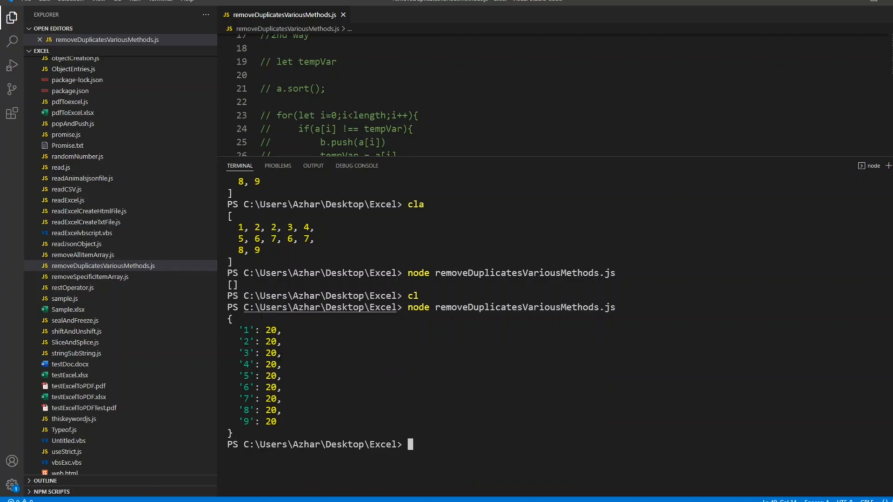
left_click_drag(245, 329, 279, 422)
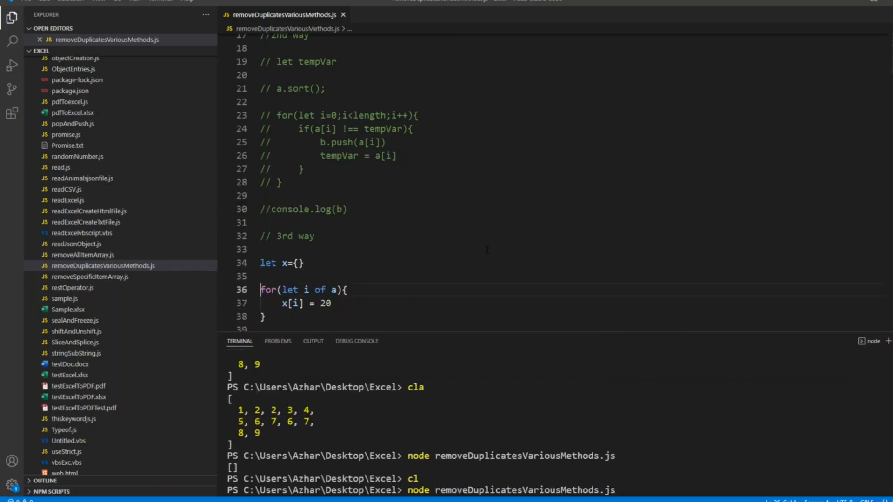
type("console.log(x)")
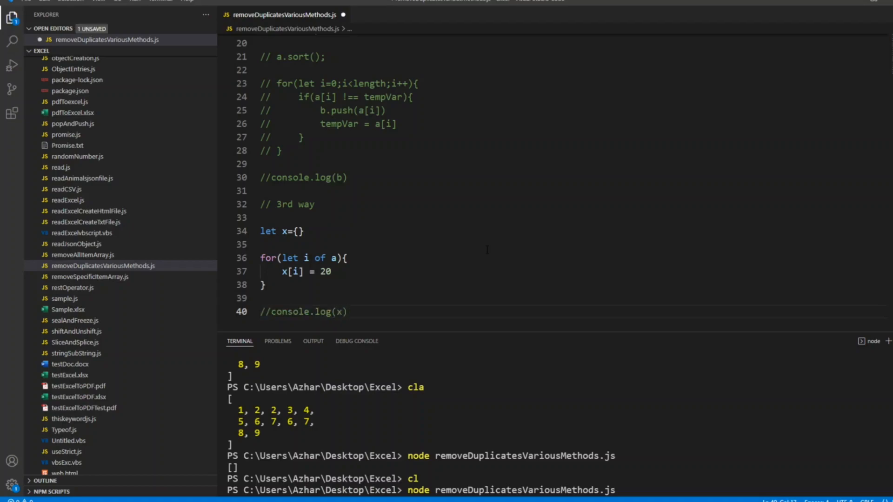
Add console.log(Object.keys(x)) and rerun to print the string keys '1' through '9'
type("console.lo")
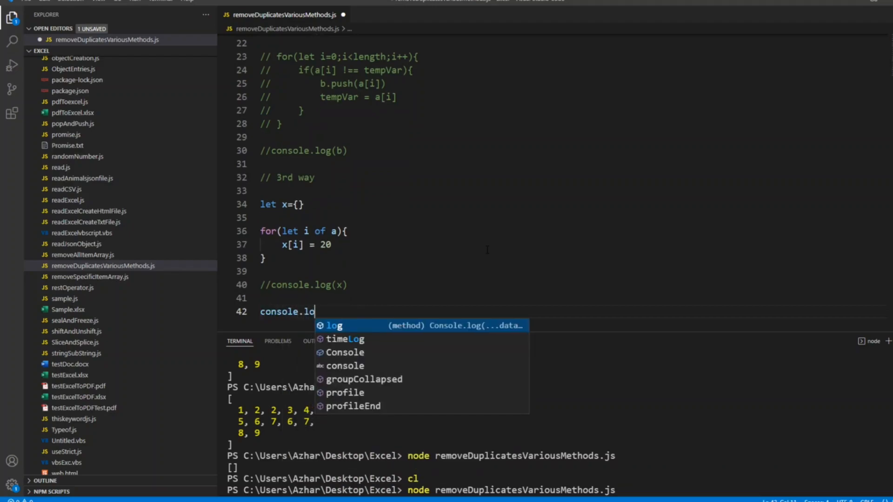
type("g(")
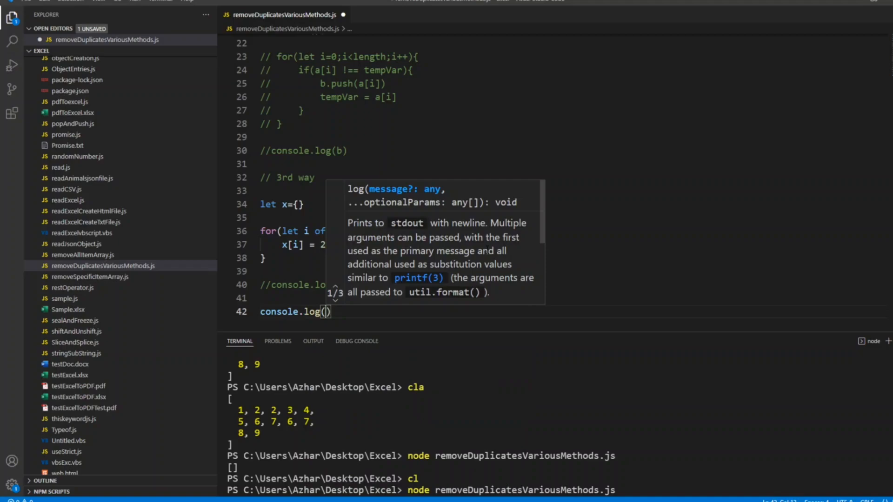
type("Object")
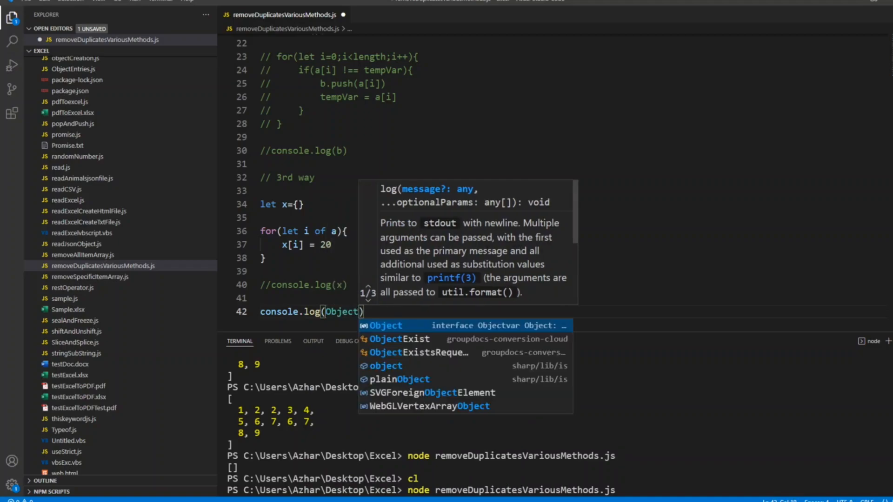
type(".")
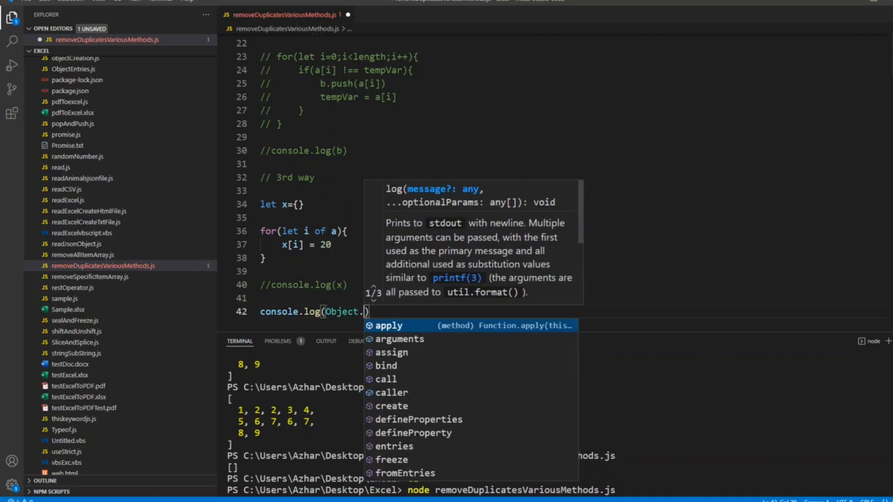
type("keys(a")
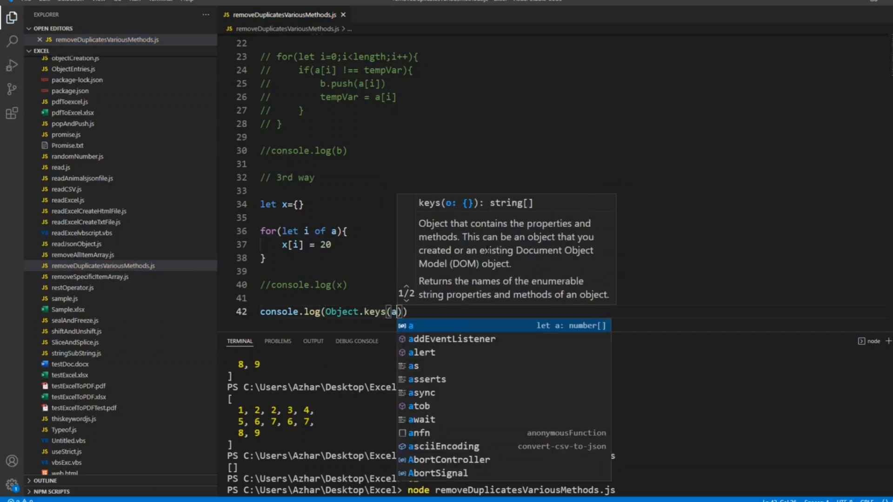
type("x")
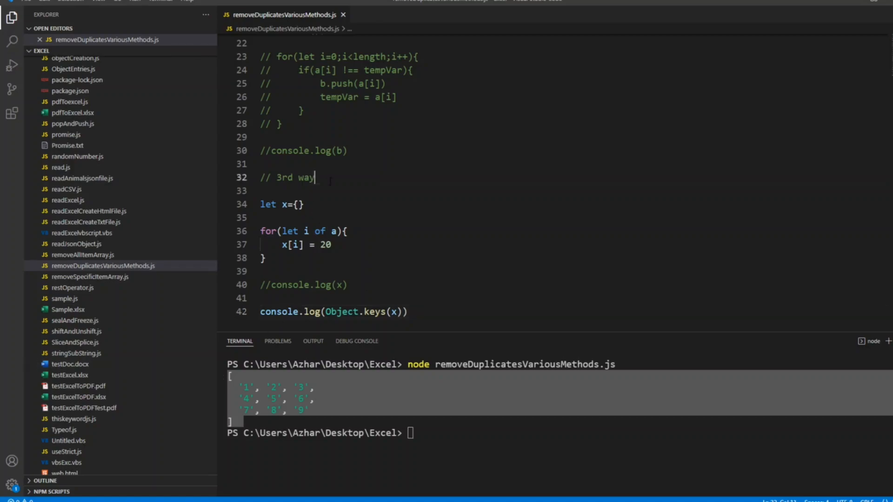
Append '- empty object' to the 3rd way comment and comment out the third method's code with Ctrl+/
type("- empty")
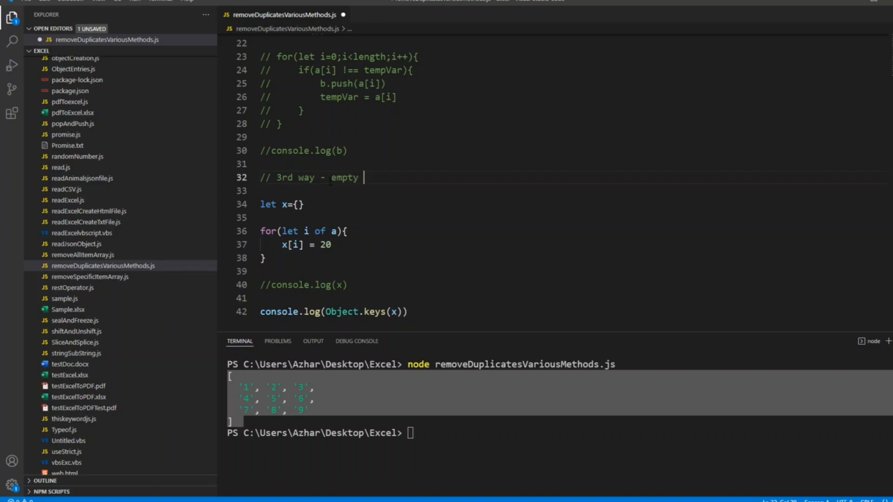
type("objec")
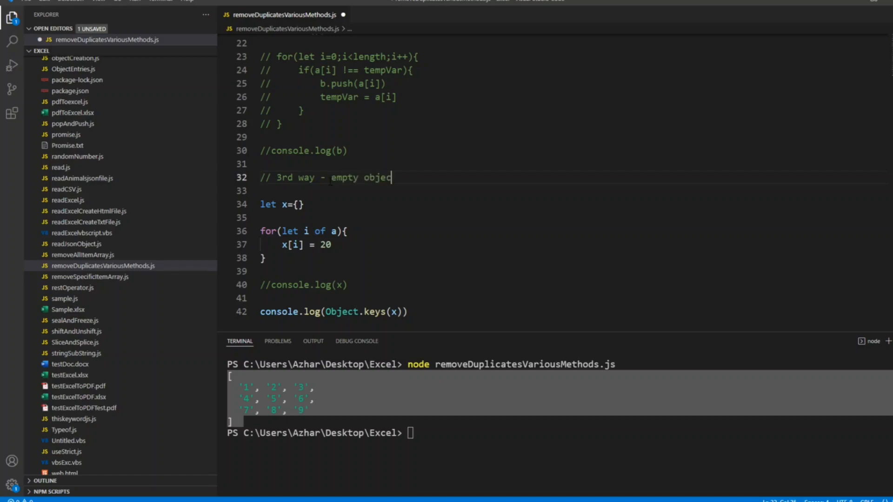
type("t")
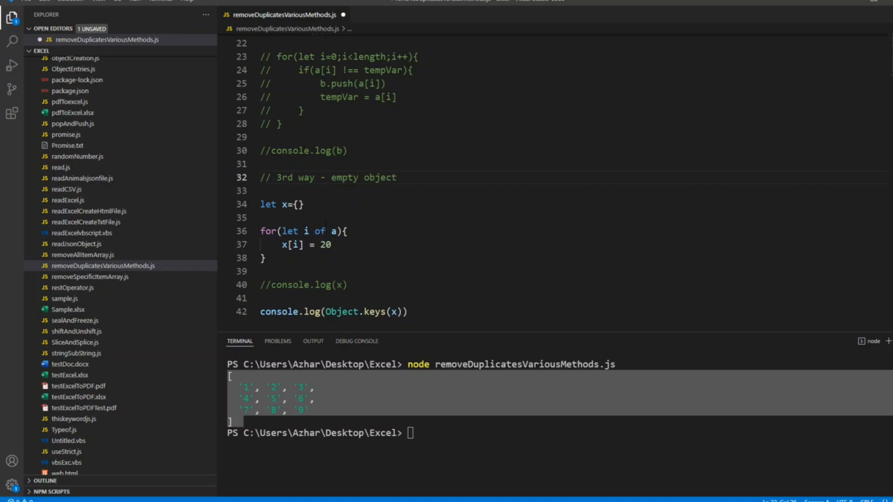
left_click_drag(260, 204, 260, 218)
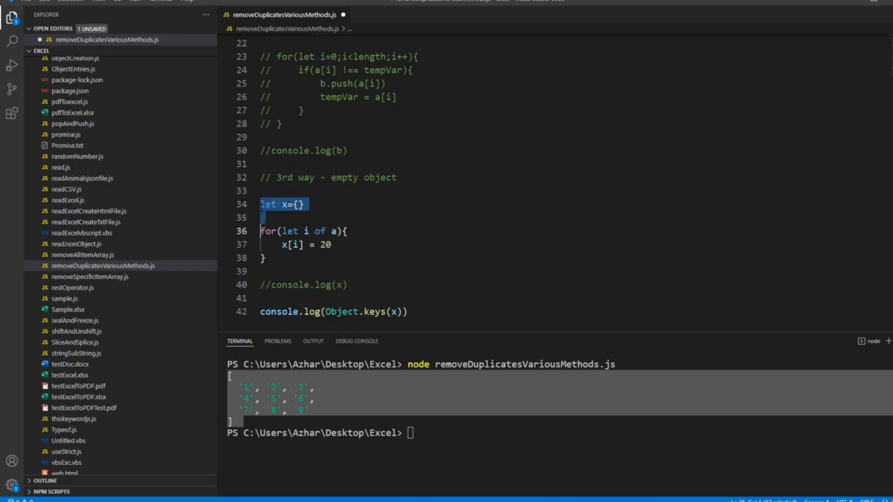
key("ctrl+/")
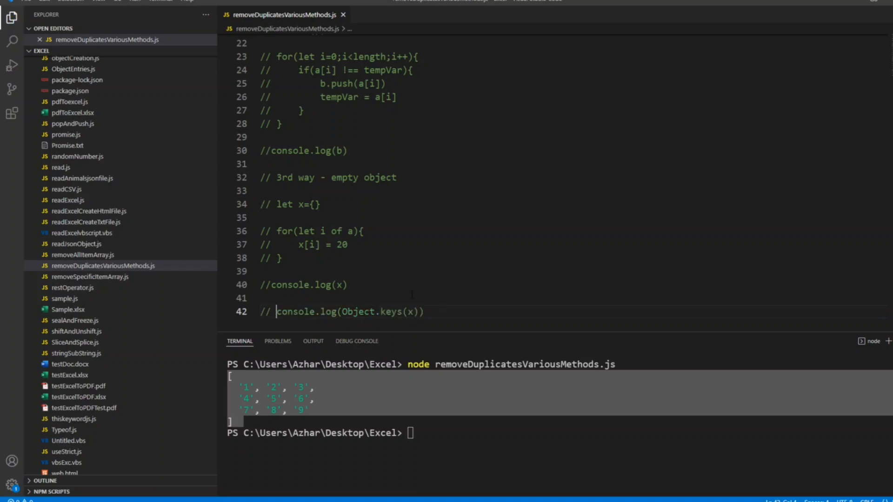
key("Enter")
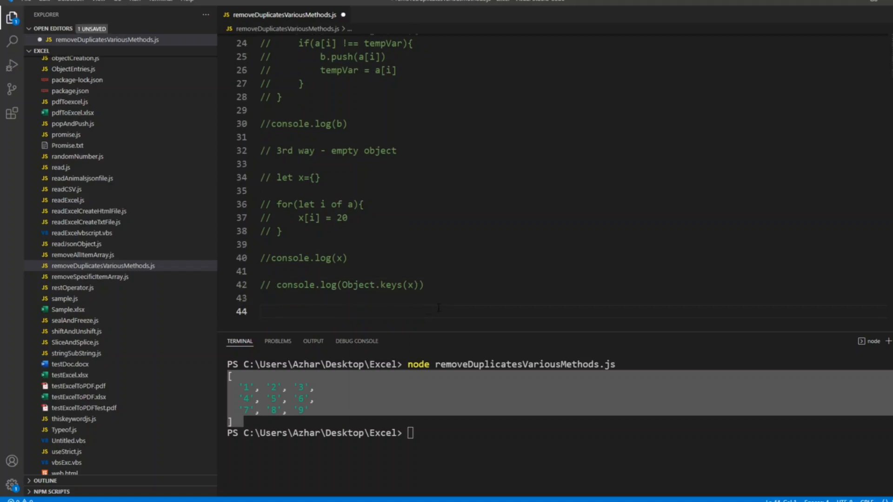
Add a '//4th way' comment and declare let simpleSet = new Set(a)
type("//4")
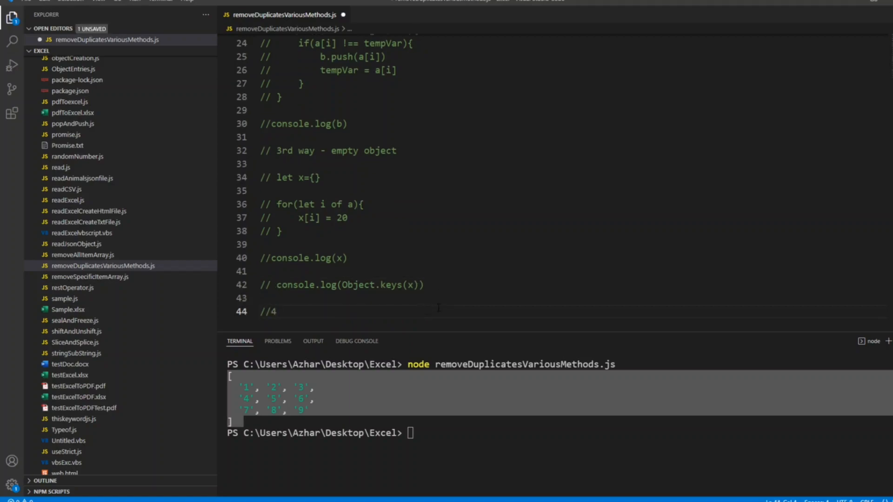
type("th")
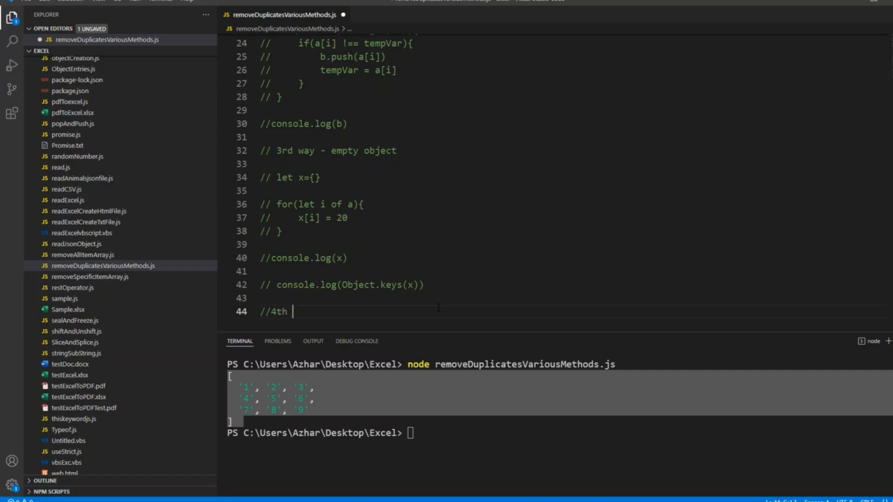
type("way")
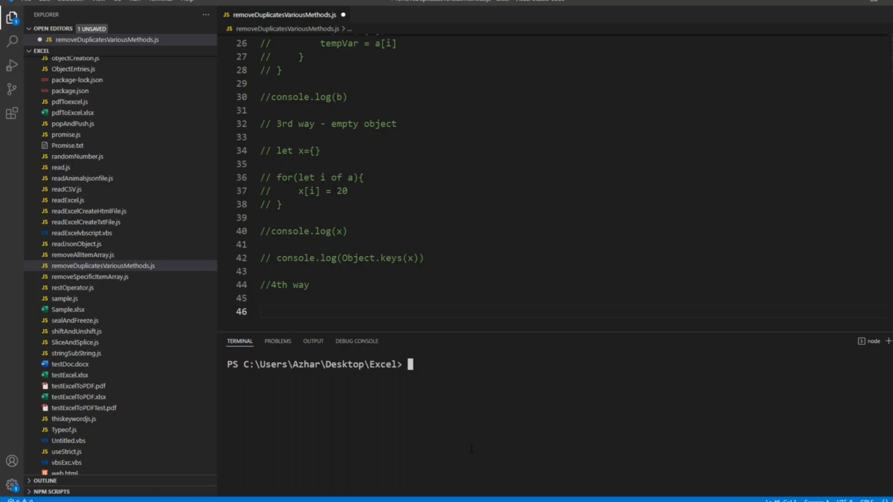
type("let")
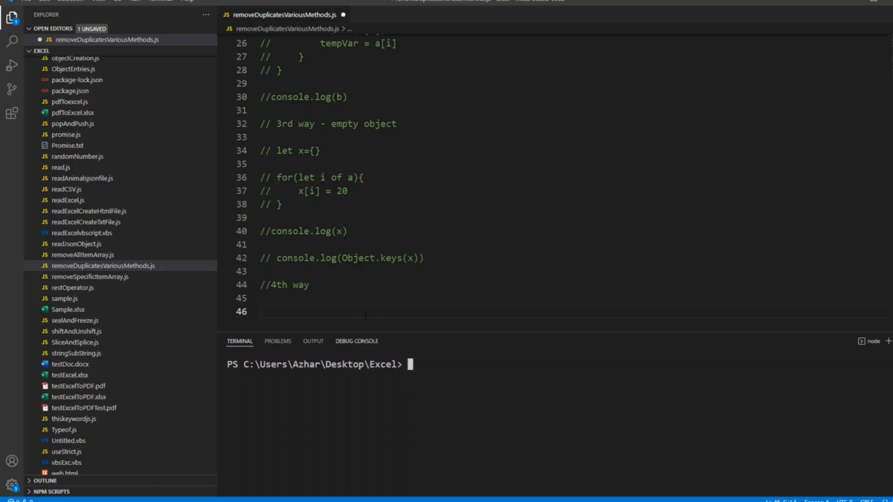
type("let")
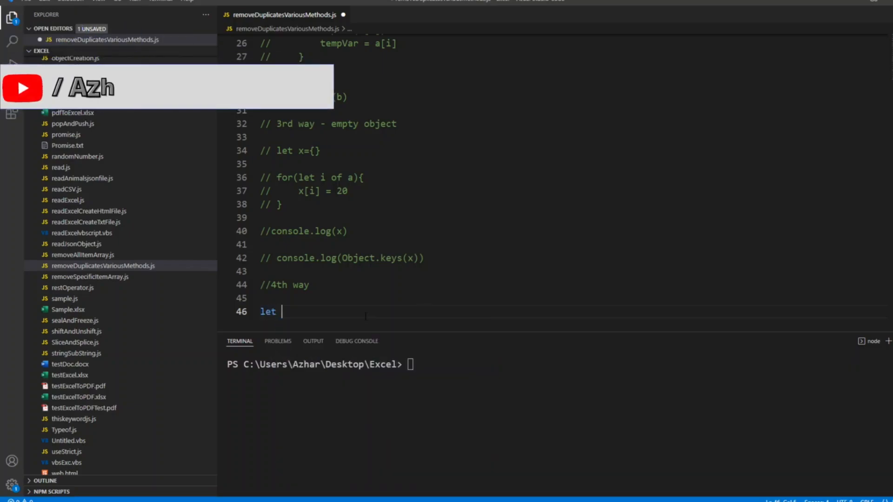
type("simple")
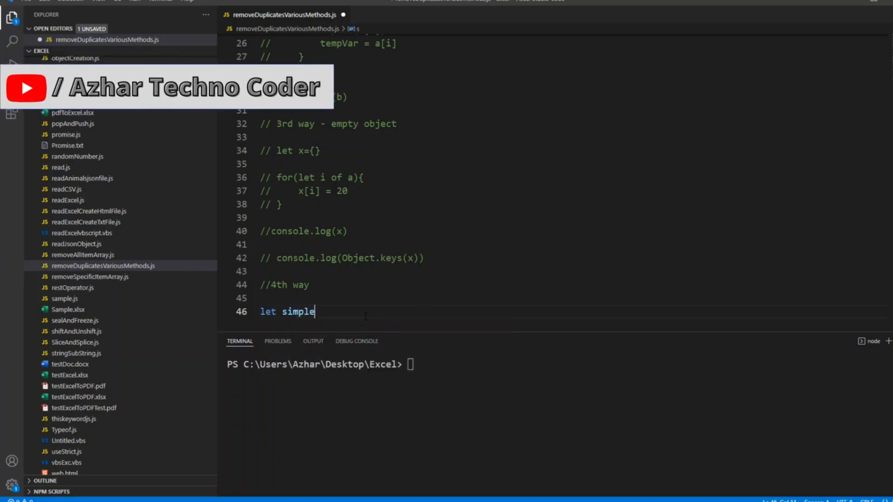
type("Set")
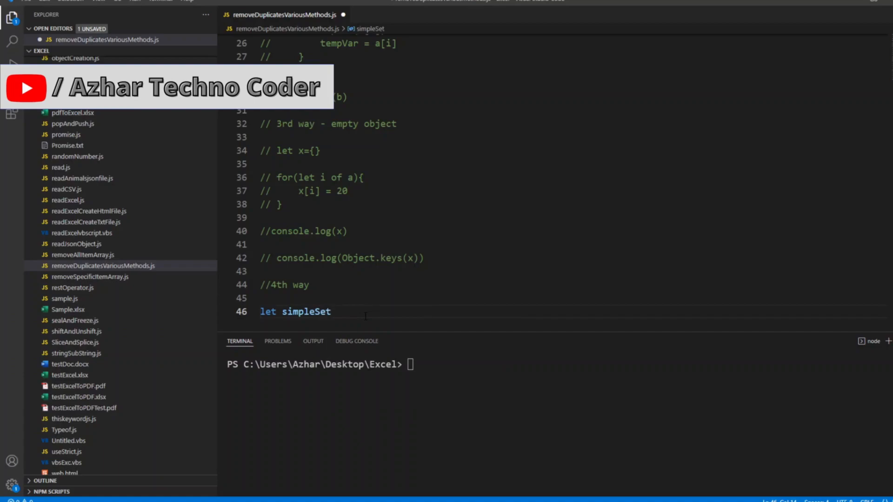
type("= new")
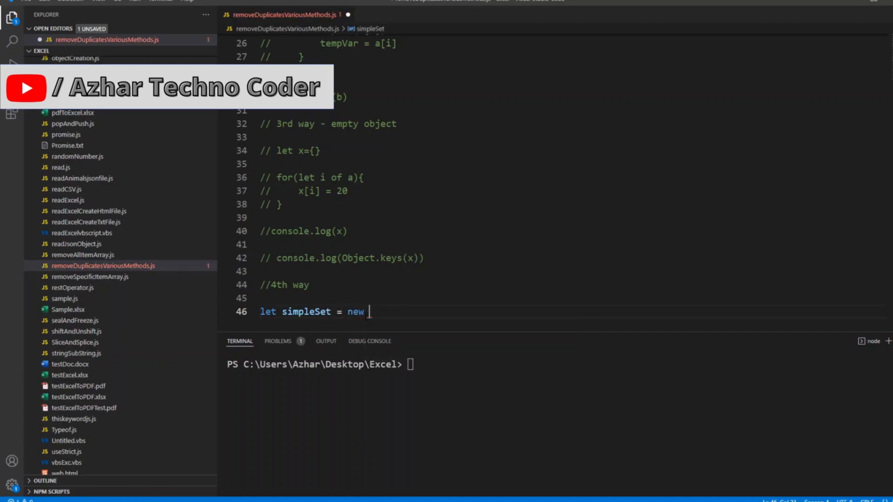
type("set")
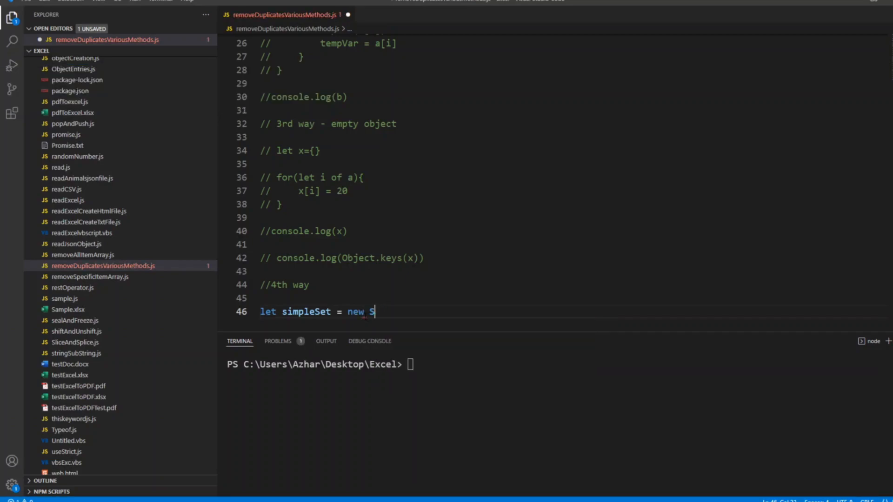
type("et(")
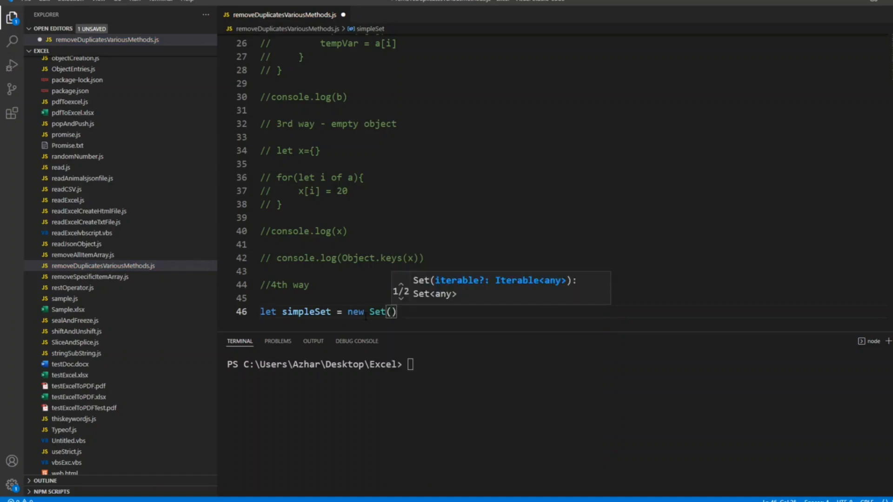
type("a")
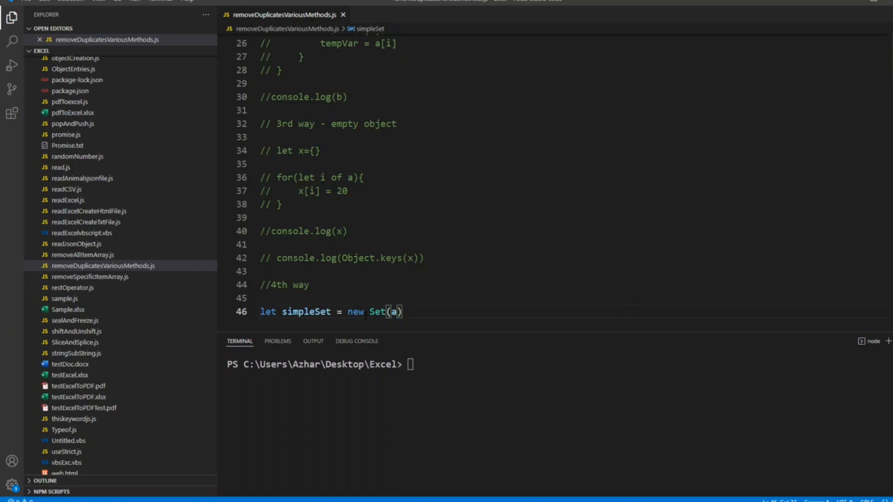
Add console.log(simpleSet) below the Set declaration
type("c")
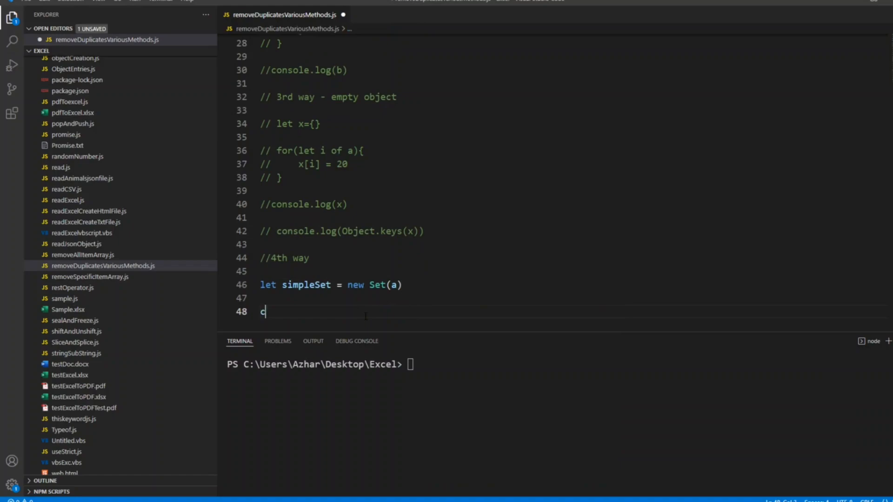
type("onsole.")
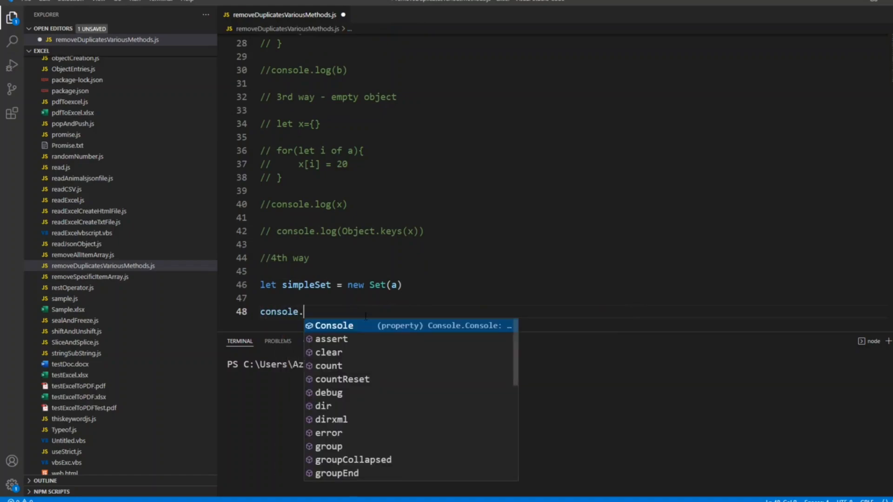
type("log(simpleSet")
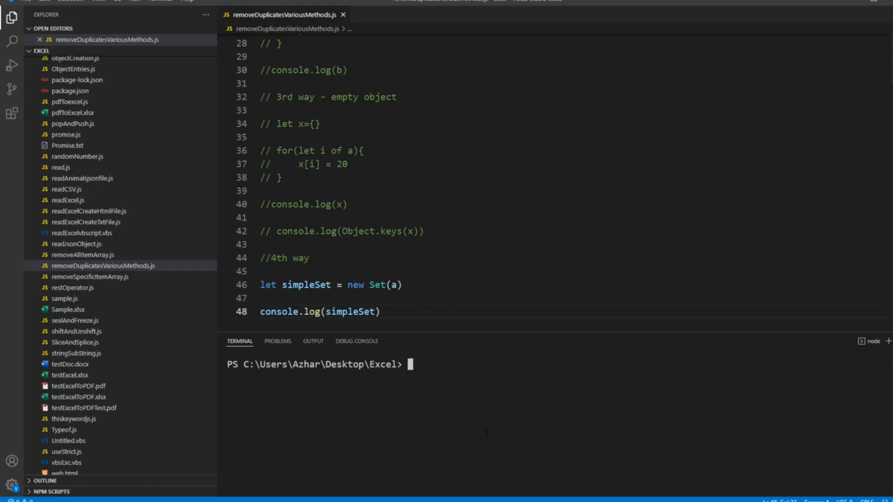
Run node removeDuplicatesVariousMethods.js so the terminal prints Set(9) of unique values
type("node removeDuplicatesVariousMethods.js")
type("//console.log(simpleSet.keys())")
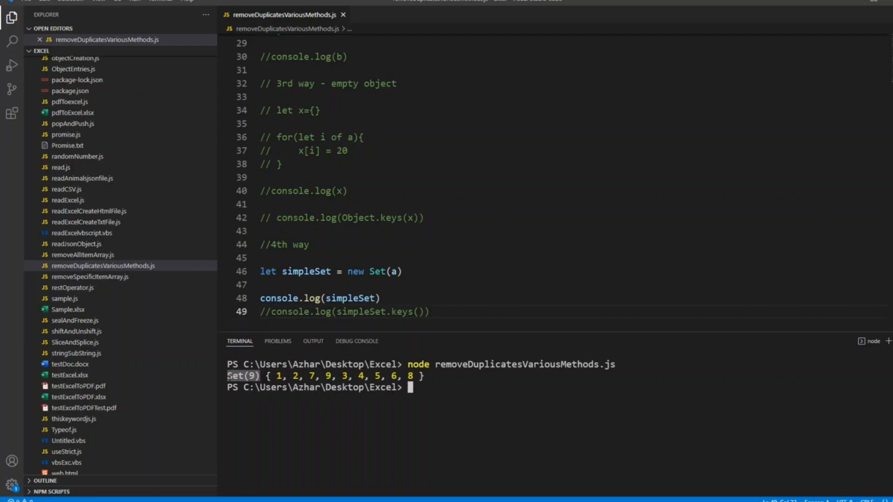
mouse_move(357, 341)
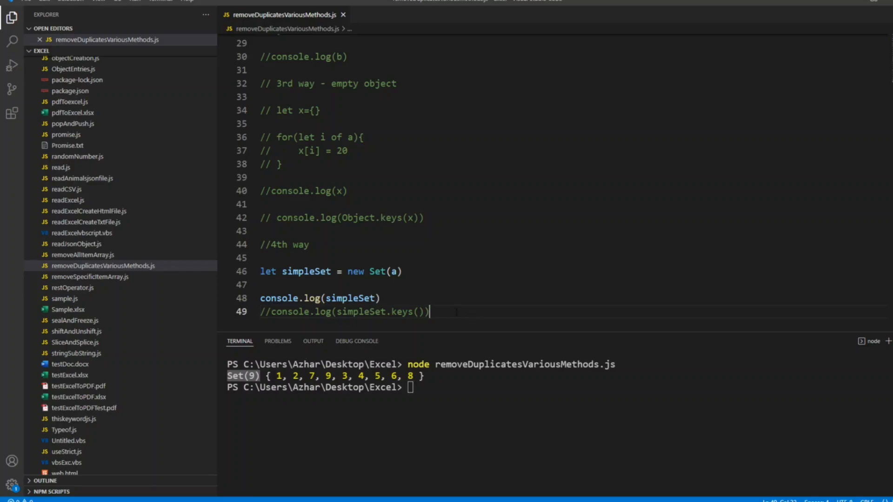
Log the spread array console.log([...simpleSet]) on line 51
type("con")
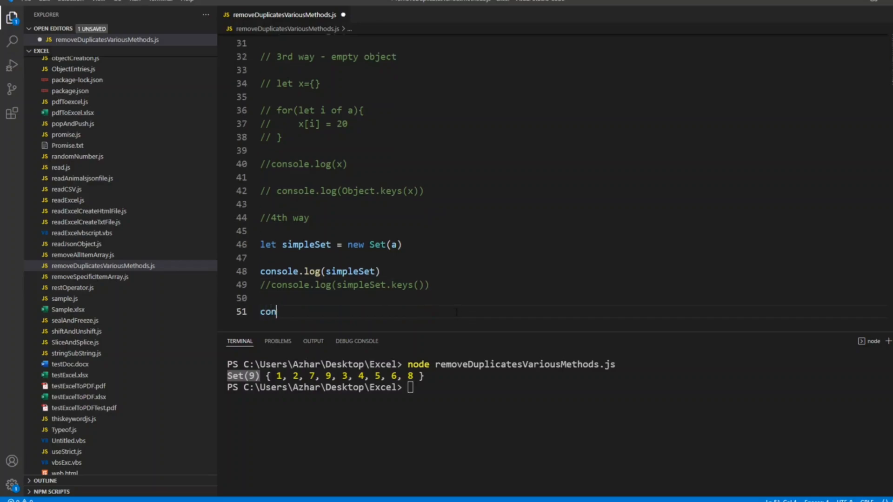
type("sole")
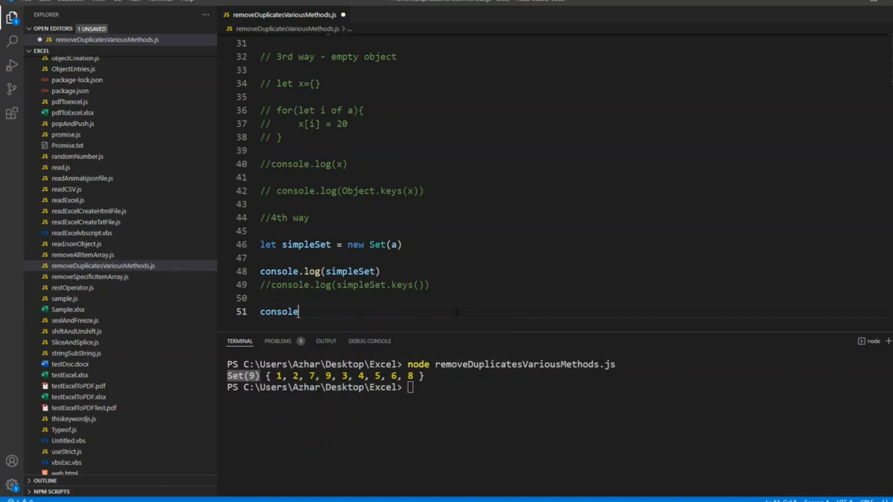
type(".log")
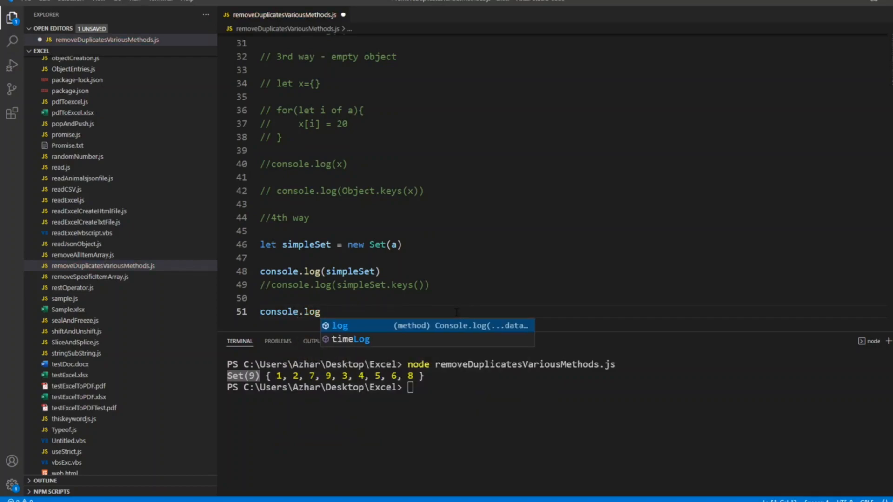
type("()")
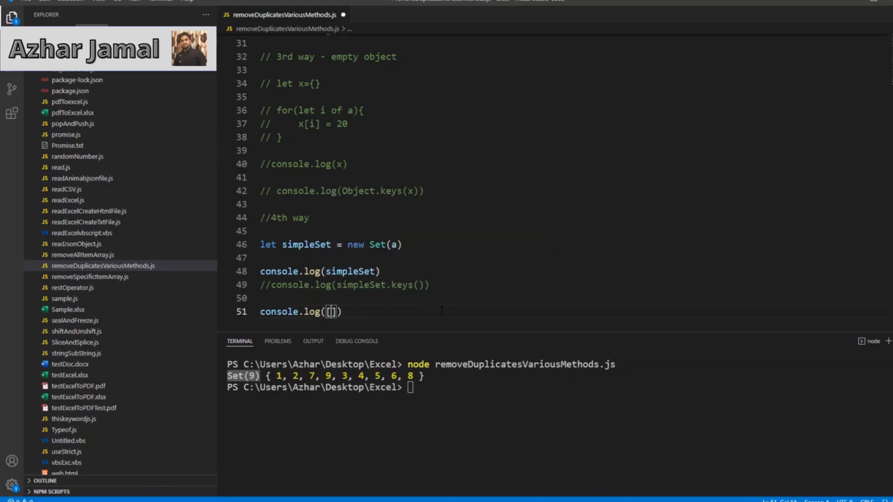
type("...")
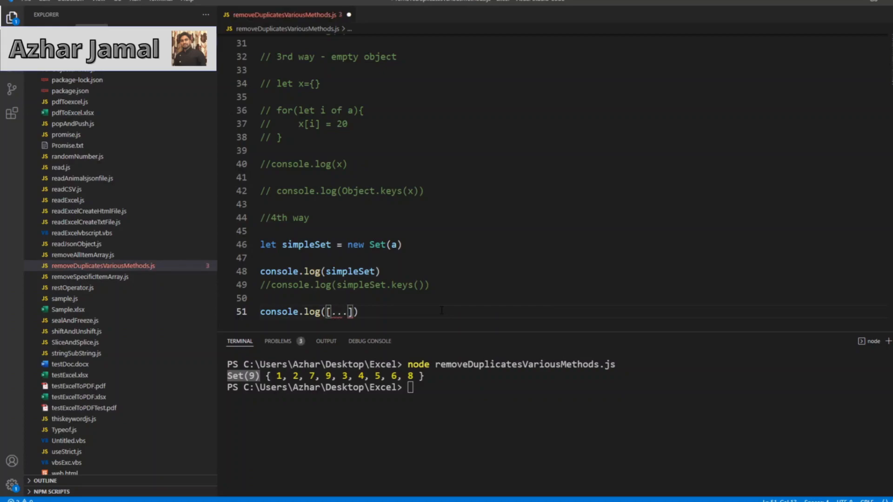
type("a")
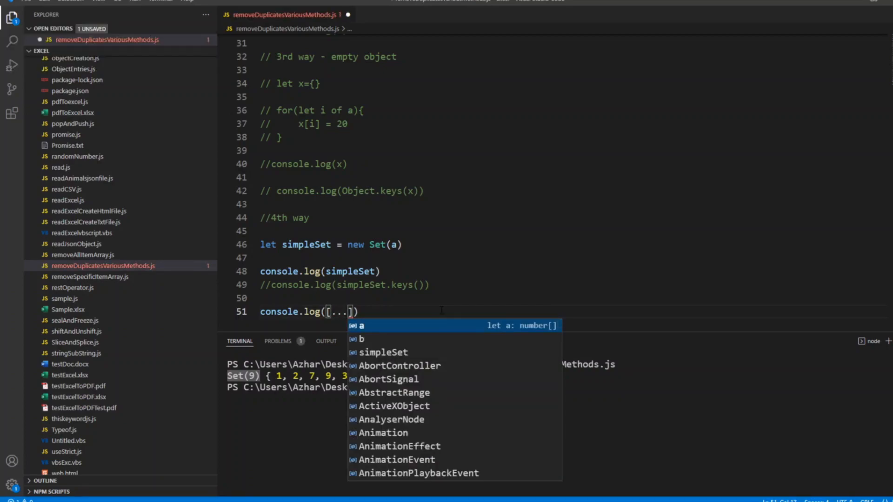
type("si o")
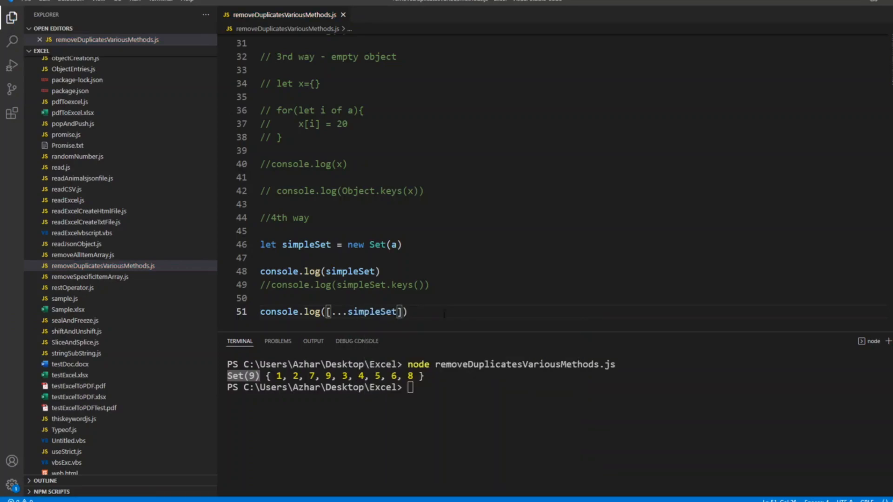
Clear the terminal with cls and rerun the script, printing [1, 2, 7, 9, 3, 4, 5, 6, 8]
type("cls")
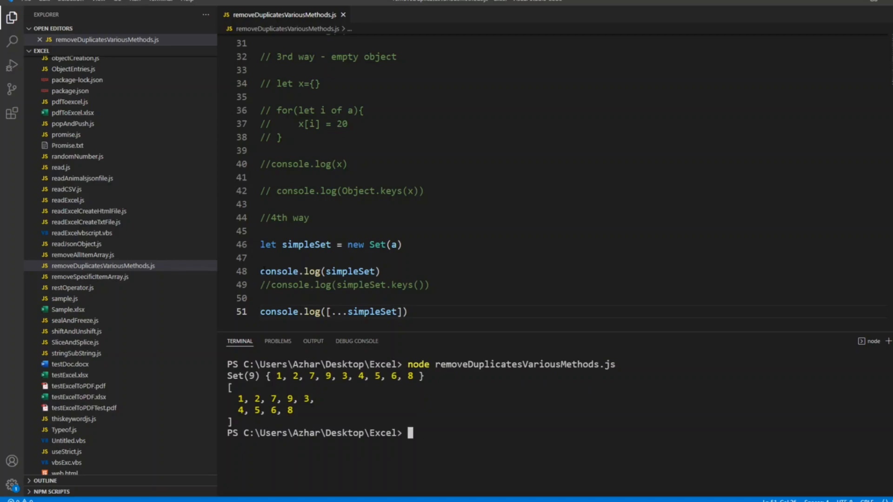
Comment out the plain Set log with // and relabel line 44 as "4th way using SET"
type("//")
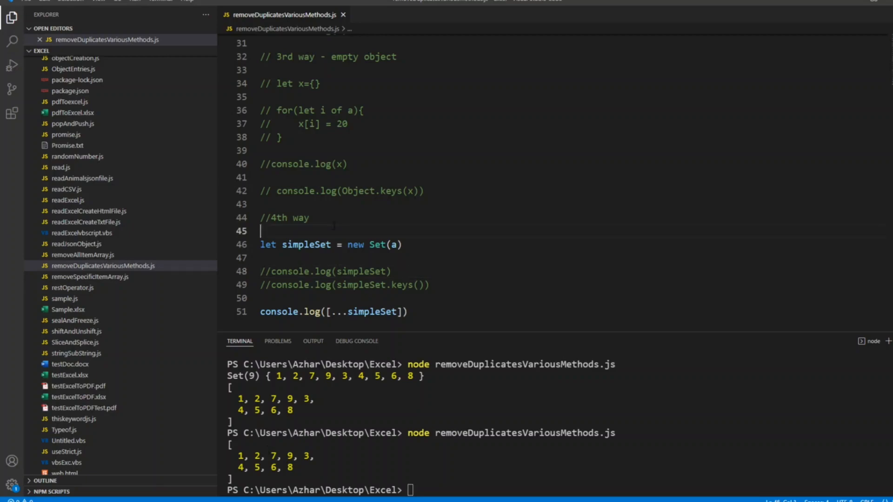
type("using SET")
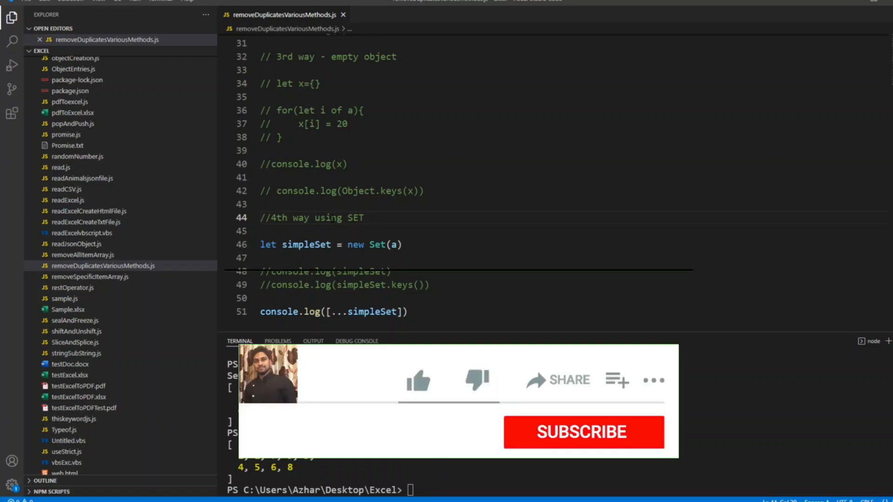
left_click(418, 381)
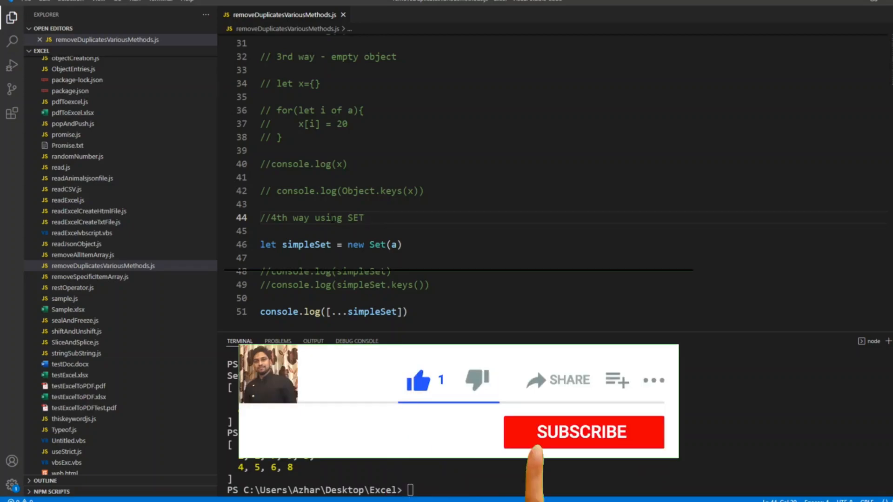
left_click(582, 432)
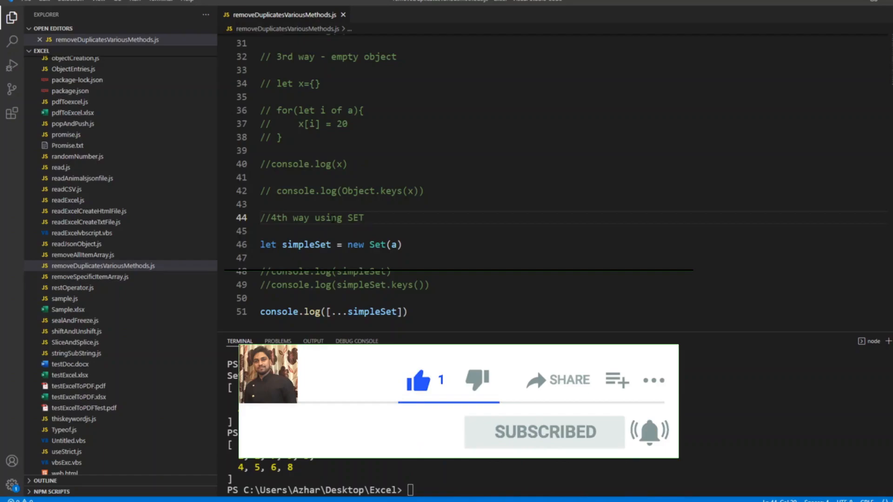